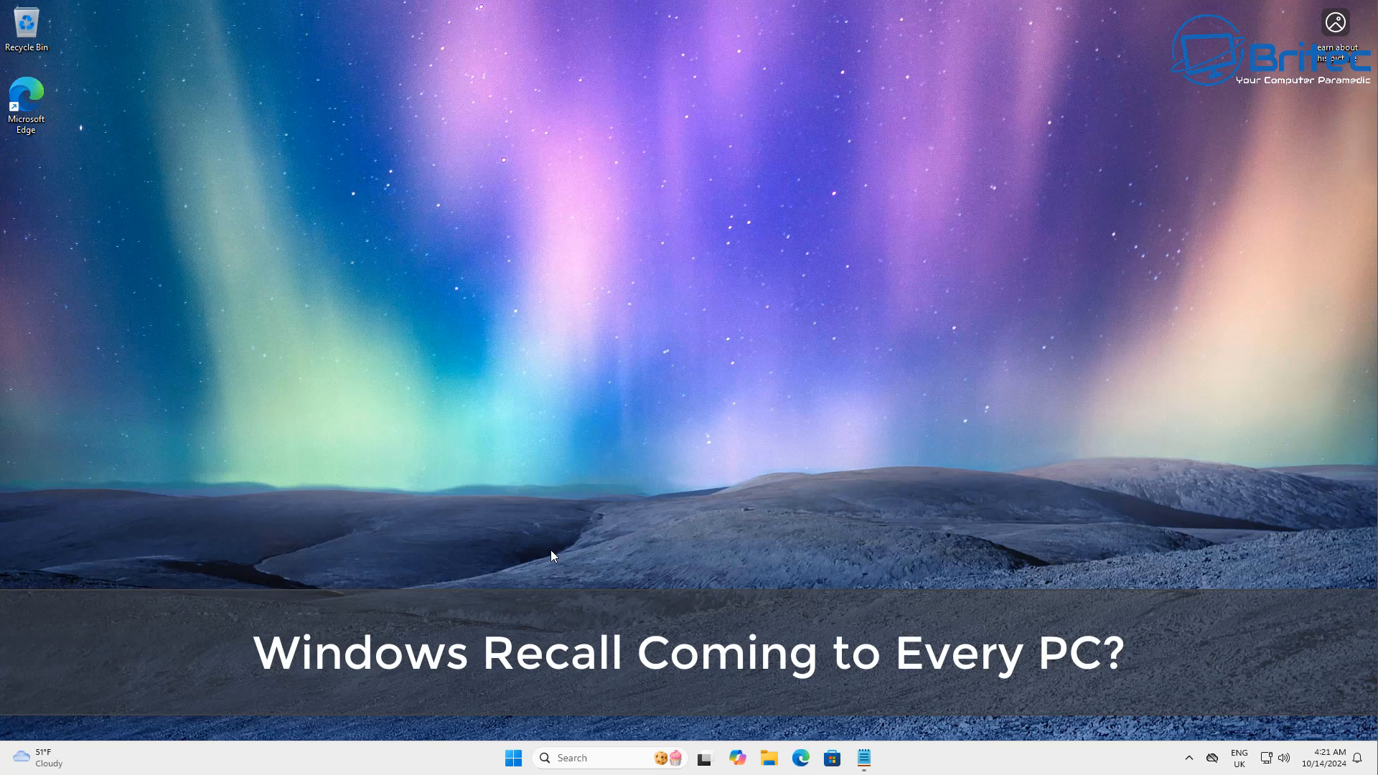
mouse_move(513, 758)
text(cmd)
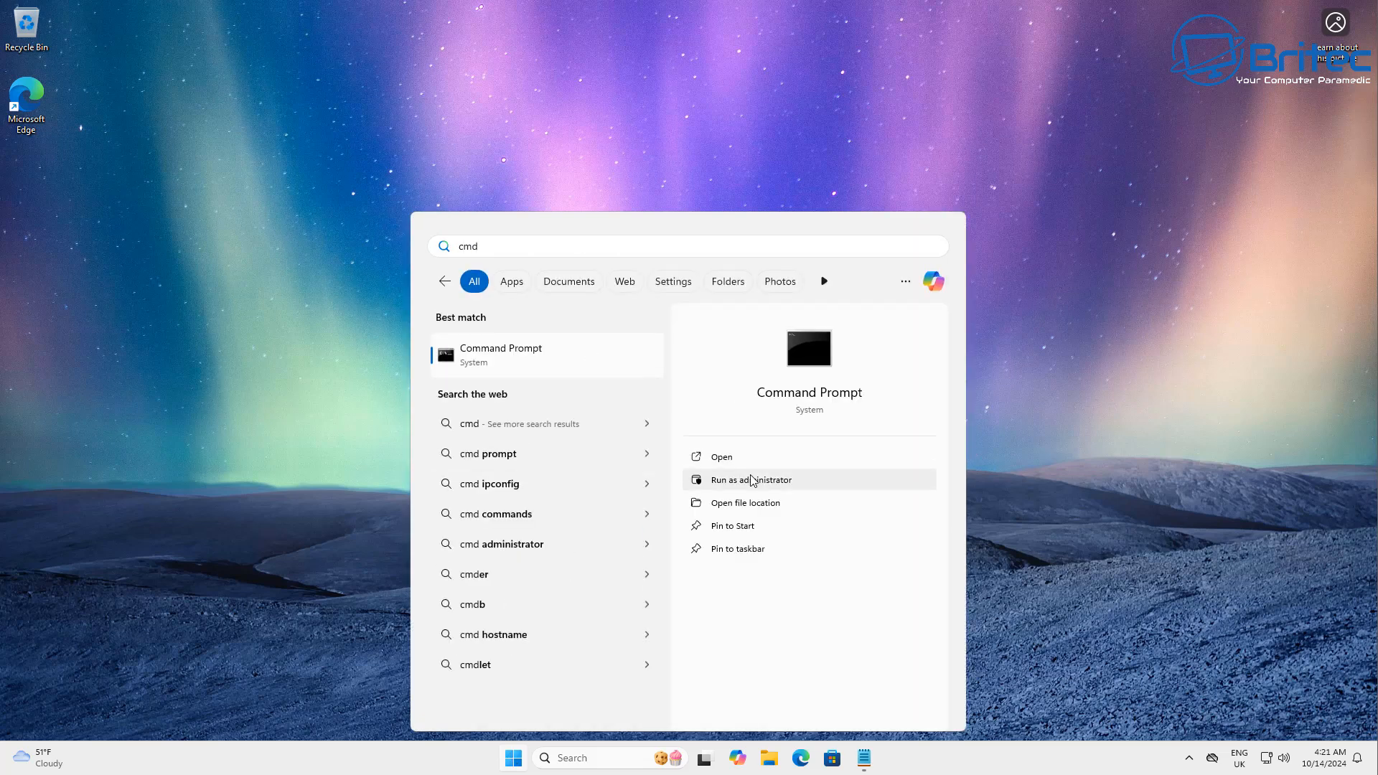
Step: Launch Command Prompt with administrator rights from the Start search
click(751, 479)
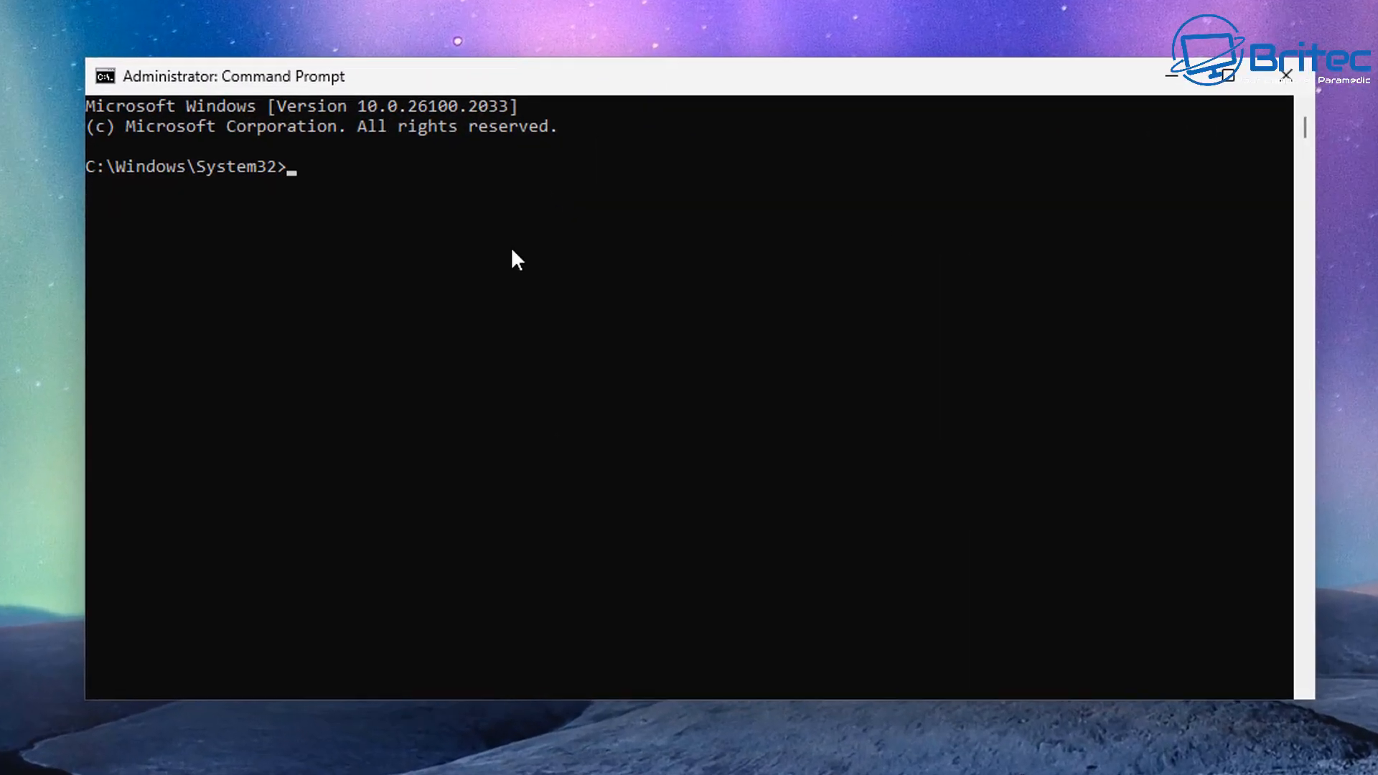
Step: Run 'dism /online /Get-Featureinfo /FeatureName:Recall' to report the Recall feature state as Disabled
text(dism /online /Get-Featureinfo /FeatureName:Recall)
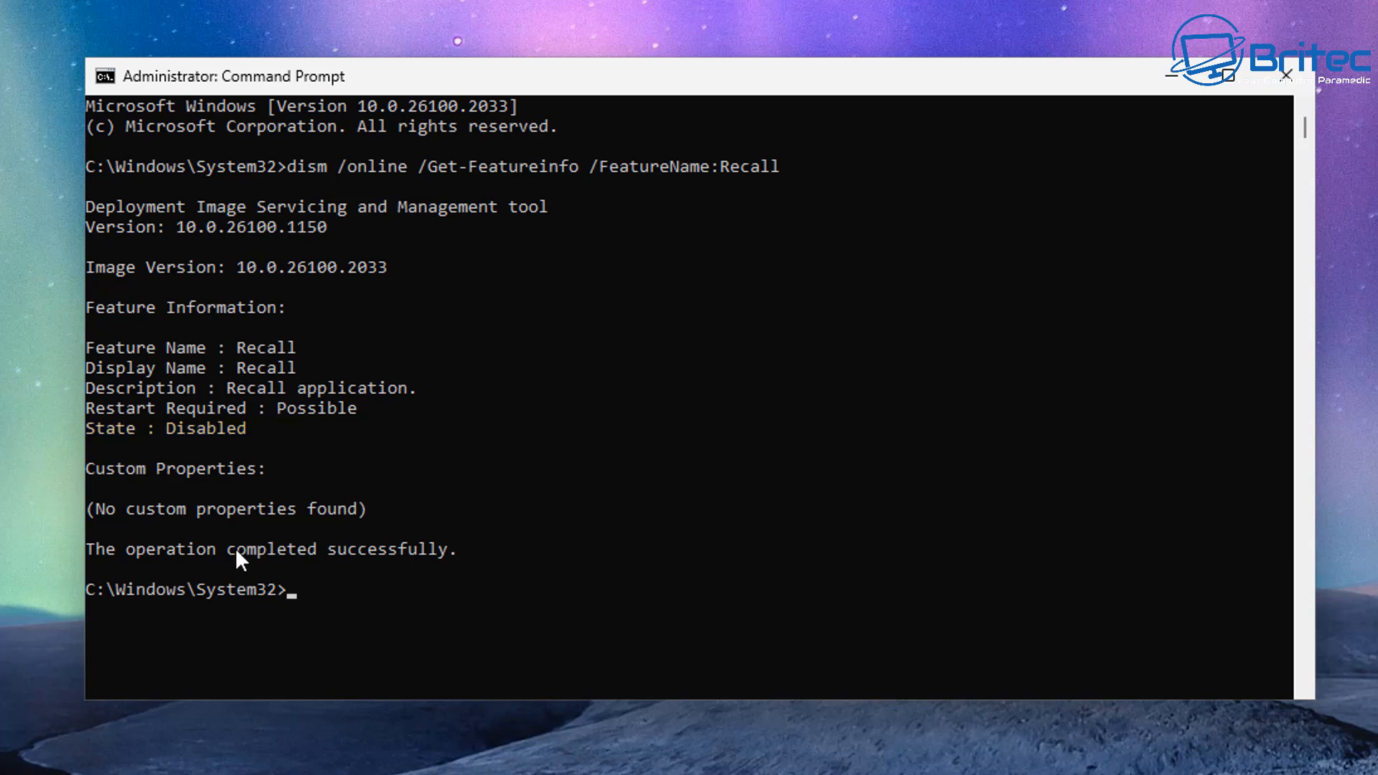
mouse_move(194, 451)
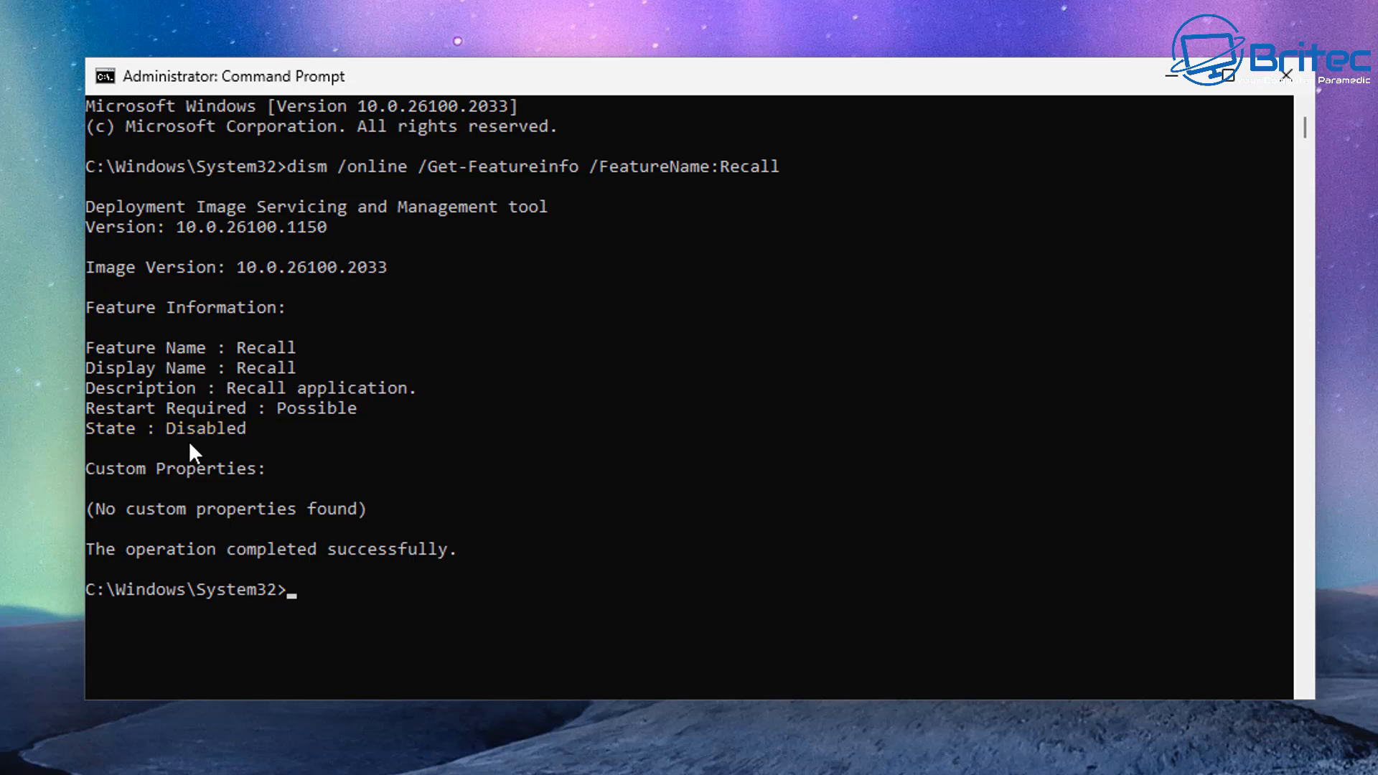
mouse_move(202, 443)
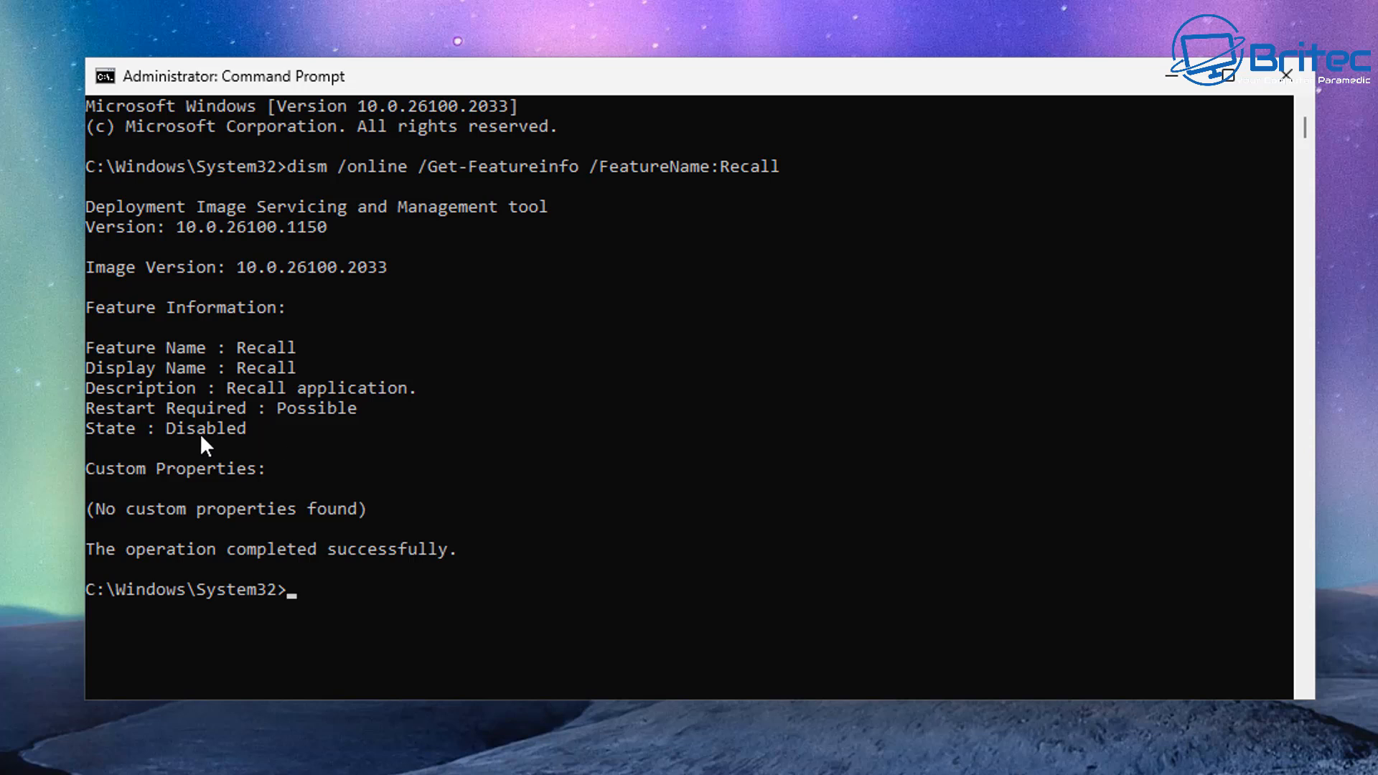
mouse_move(202, 444)
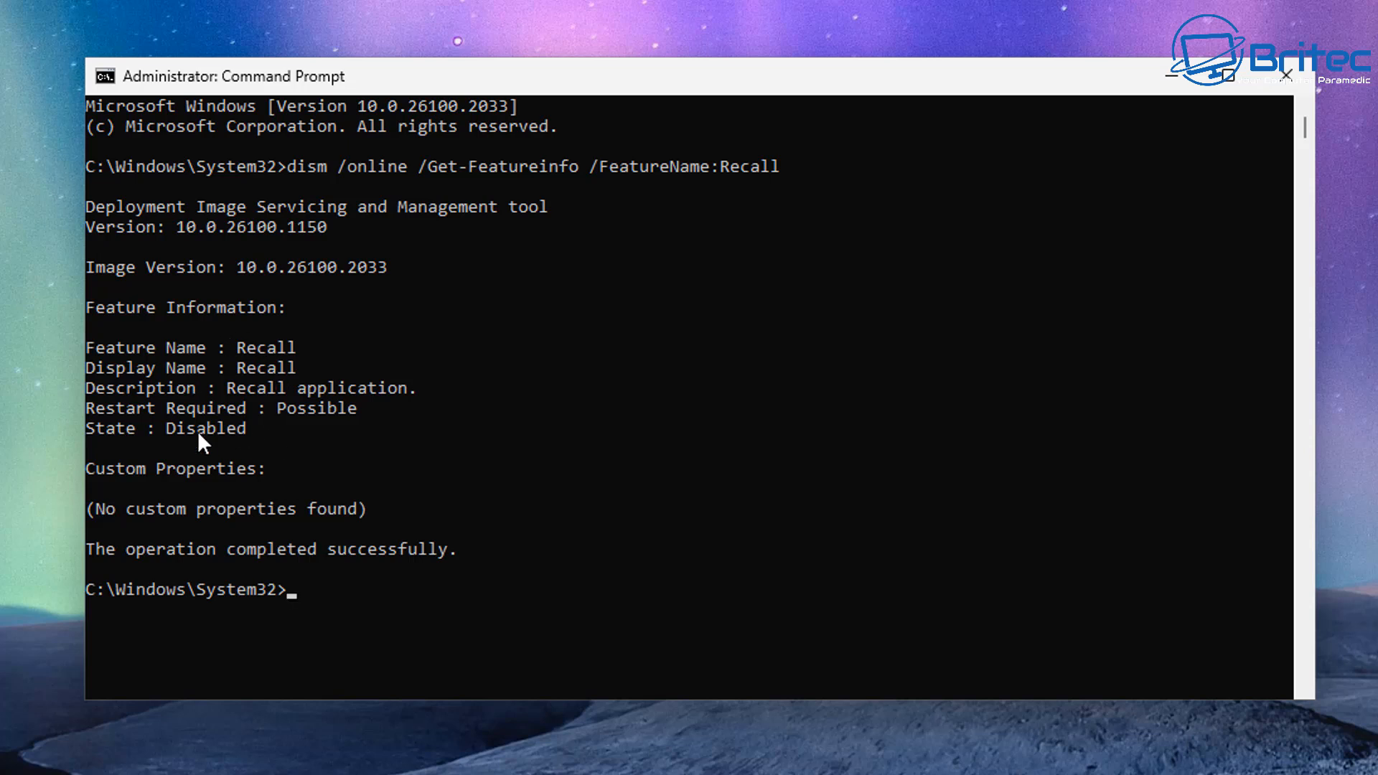
mouse_move(280, 448)
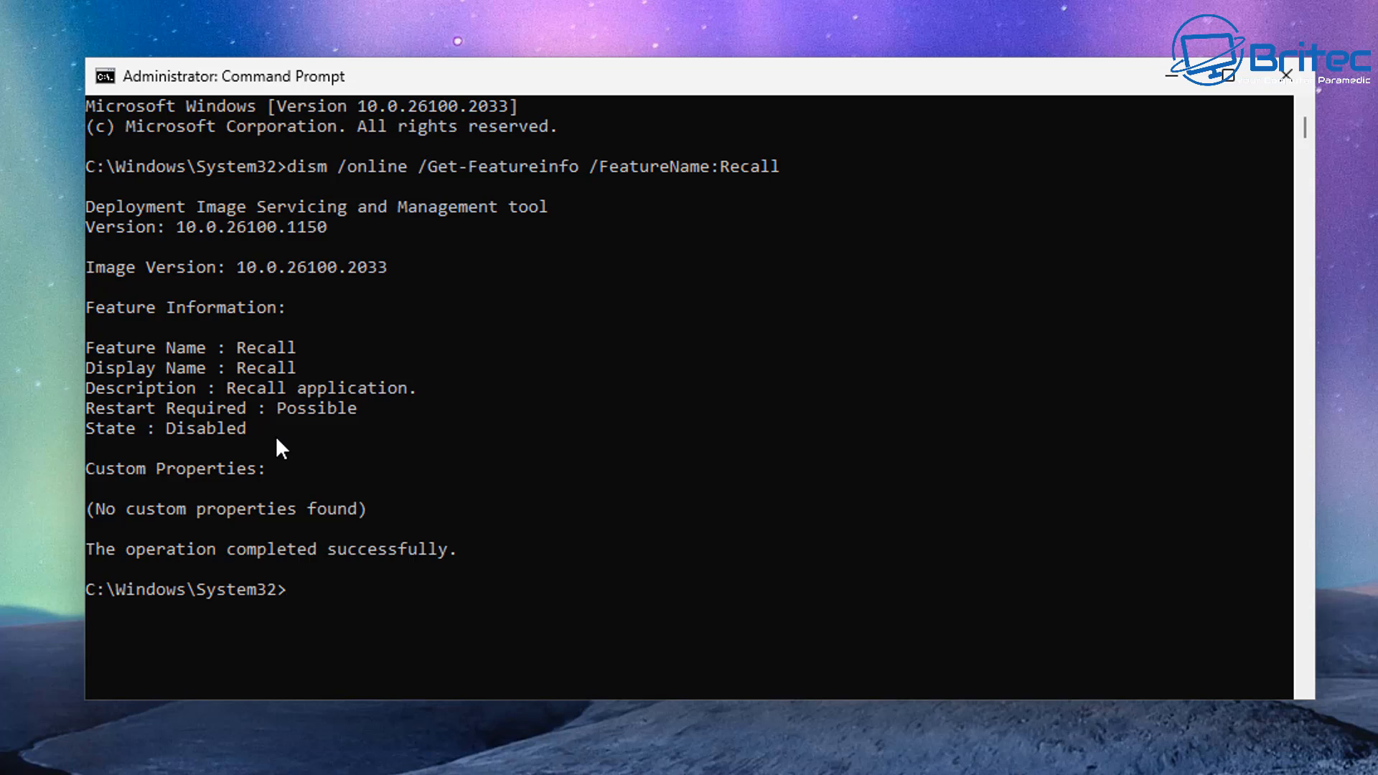
Step: Reach the Privacy & security page in Settings and browse its permission entries
click(514, 758)
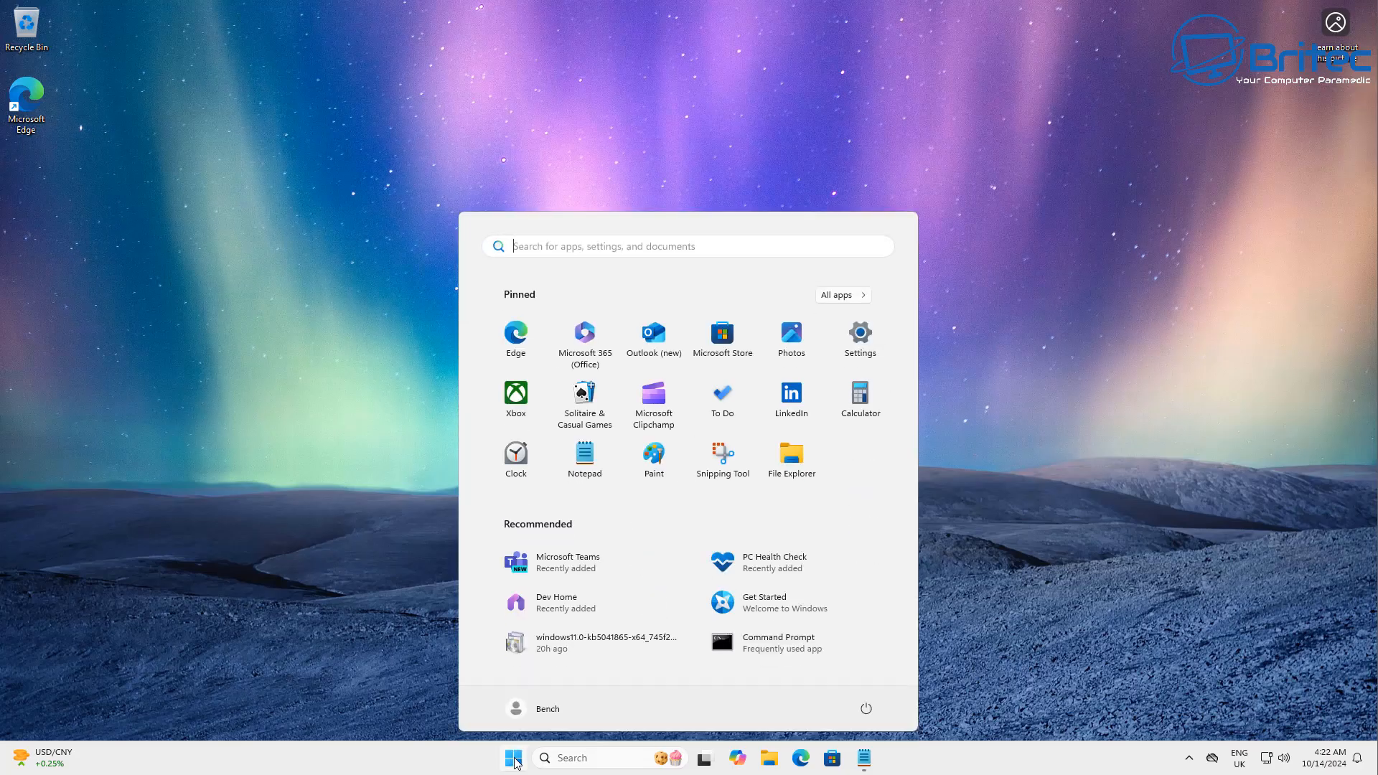
click(858, 340)
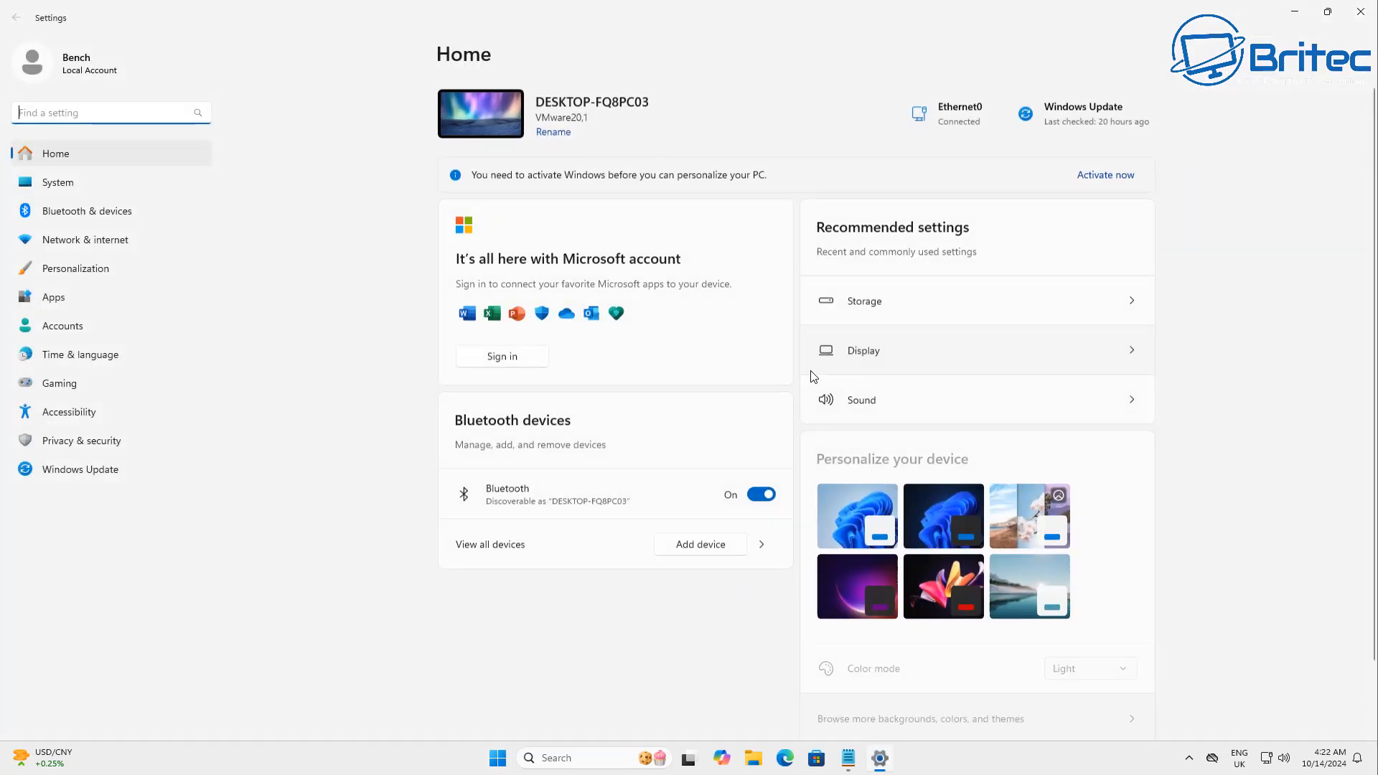
mouse_move(88, 448)
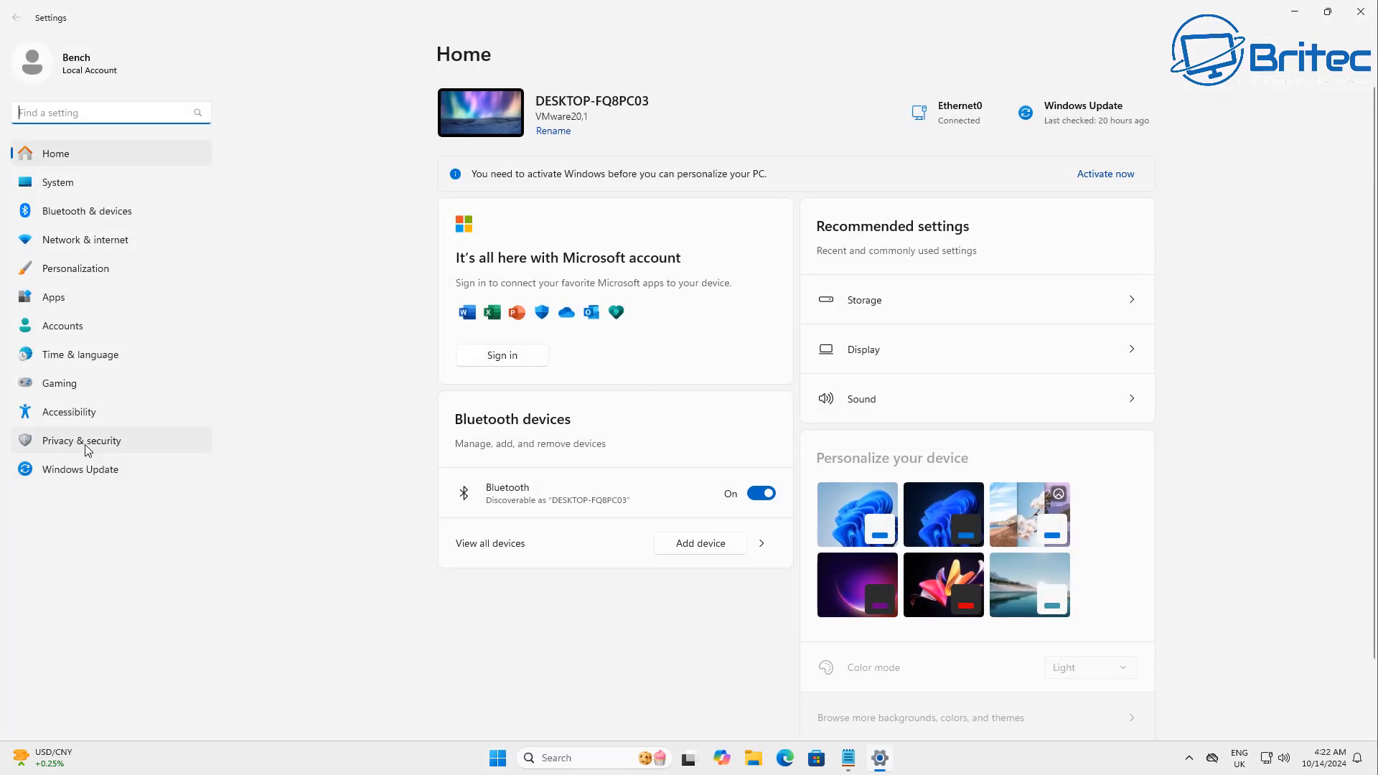
click(80, 440)
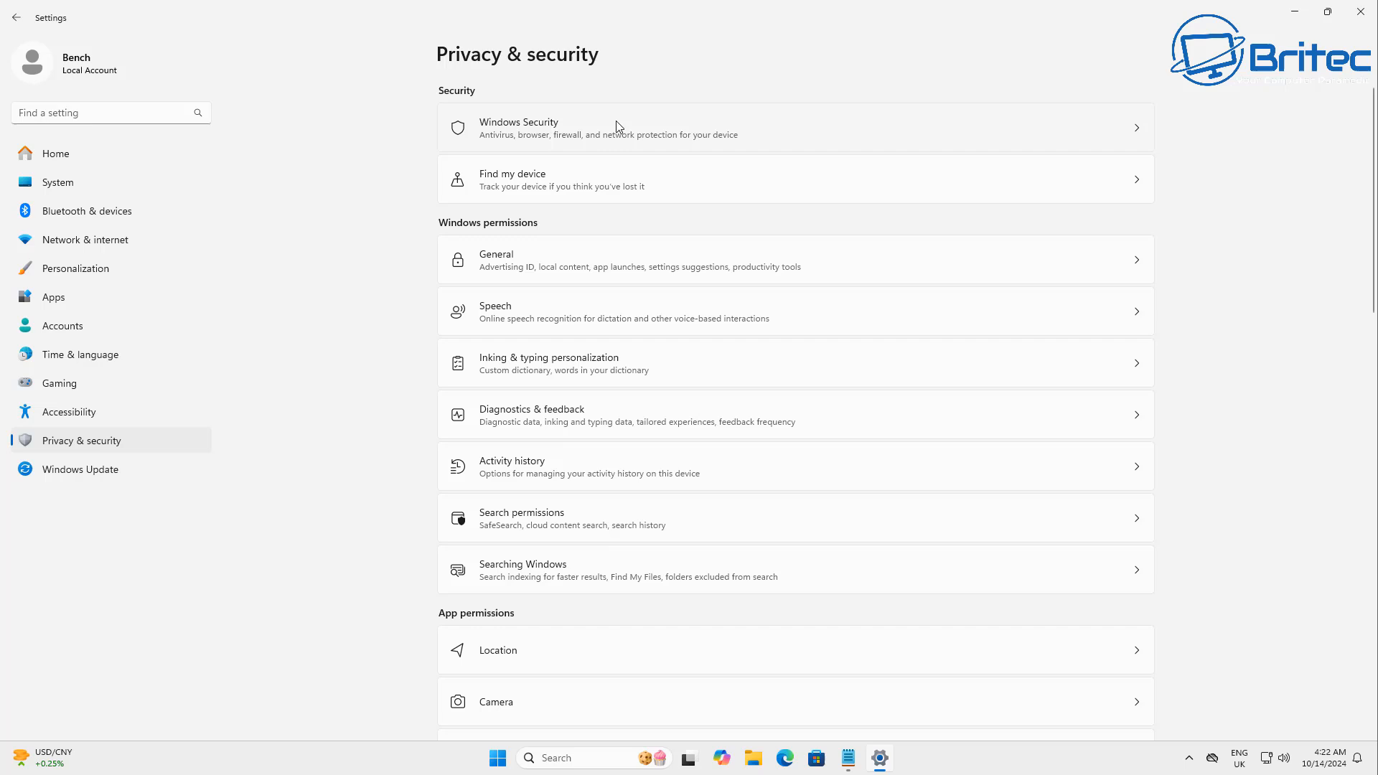
mouse_move(570, 664)
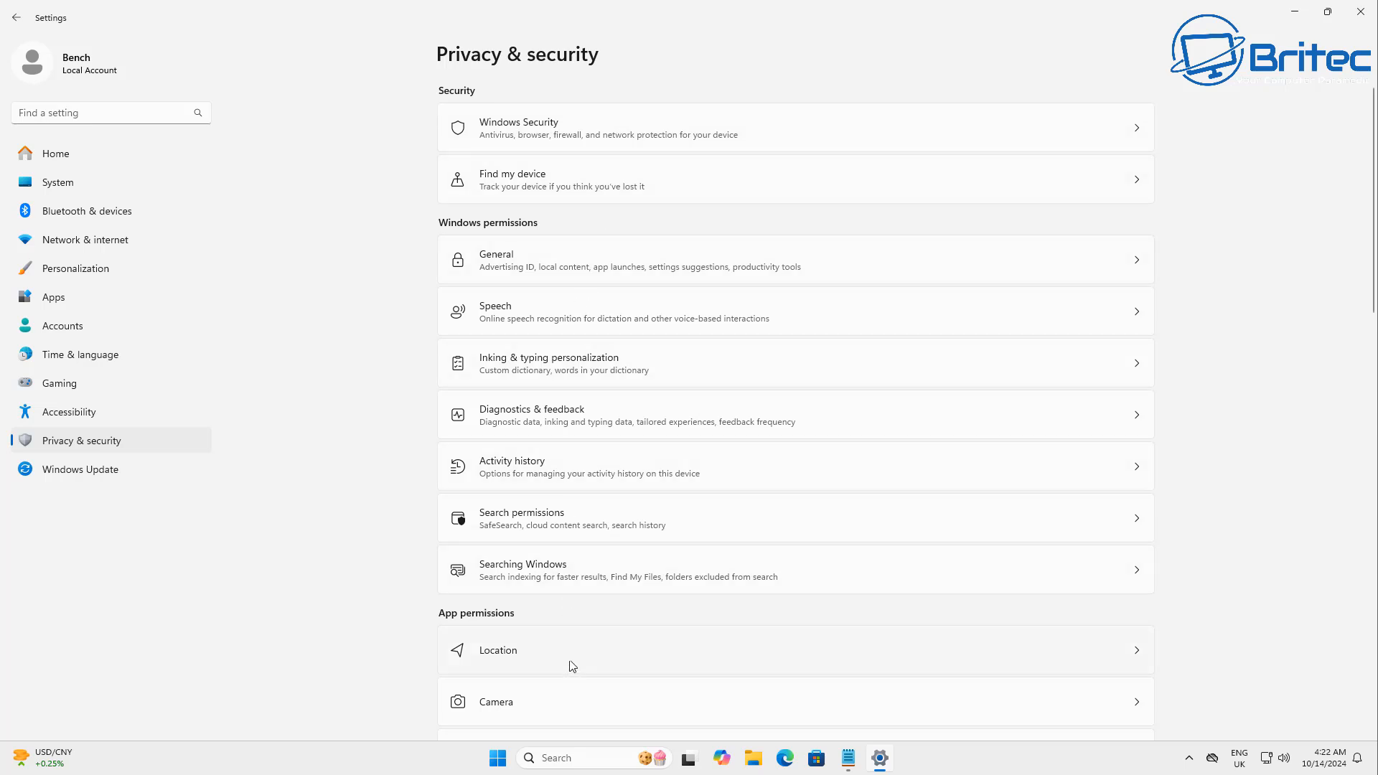
mouse_move(573, 670)
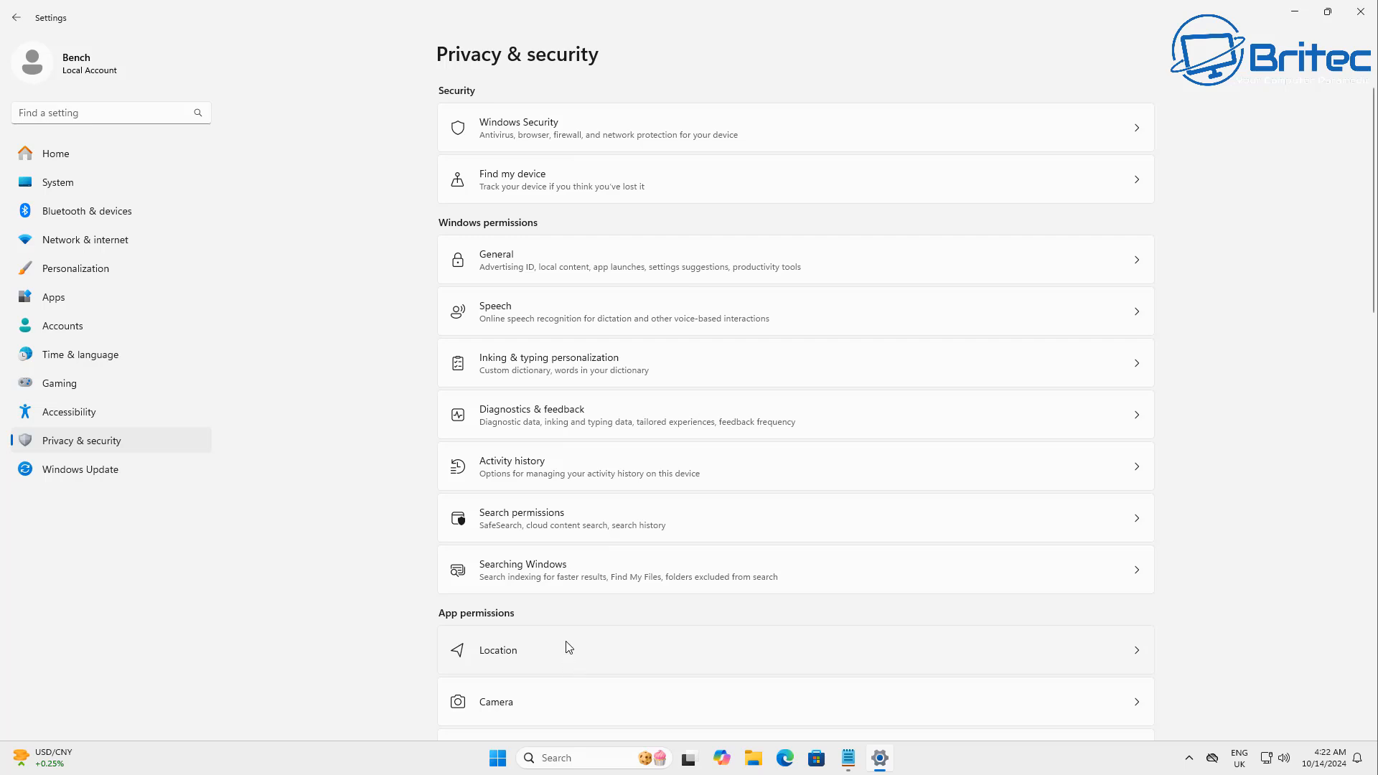
scroll(down, 3)
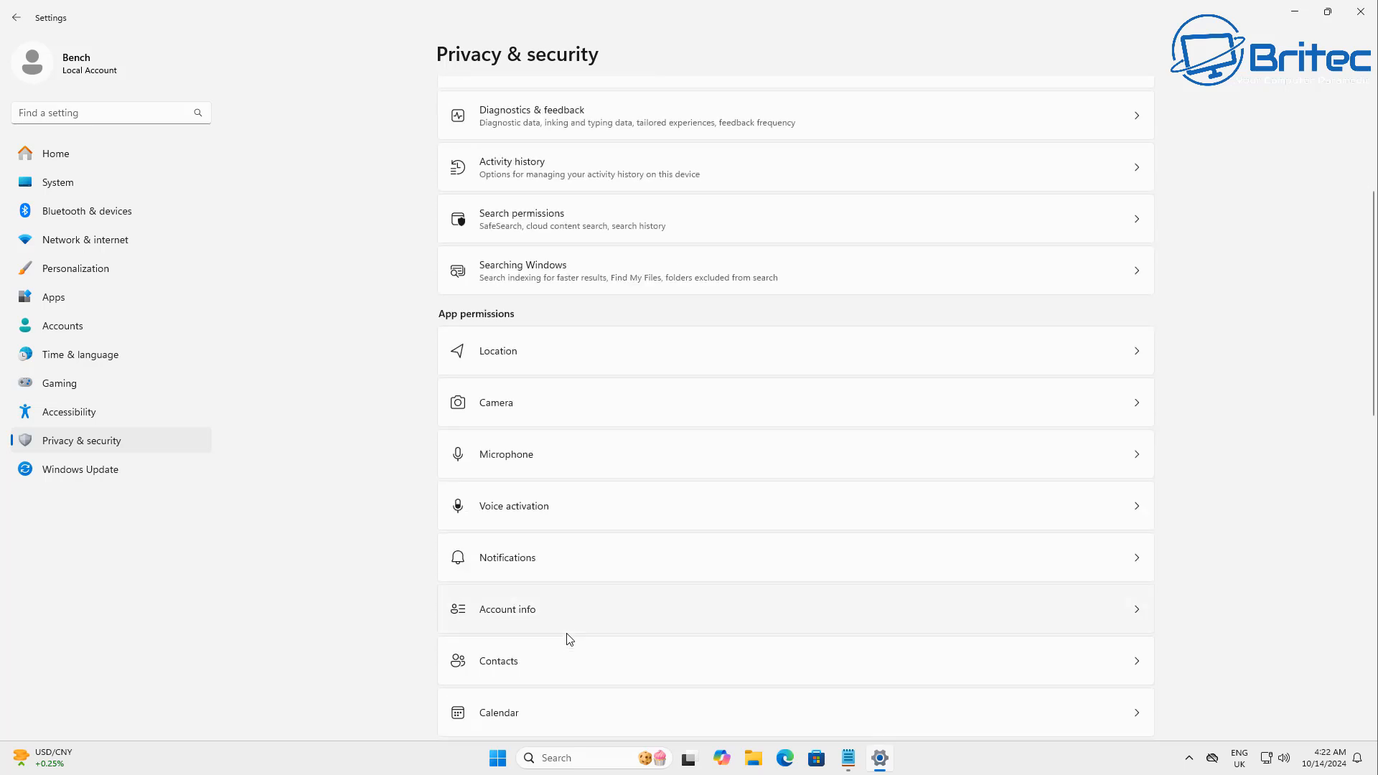
scroll(down, 3)
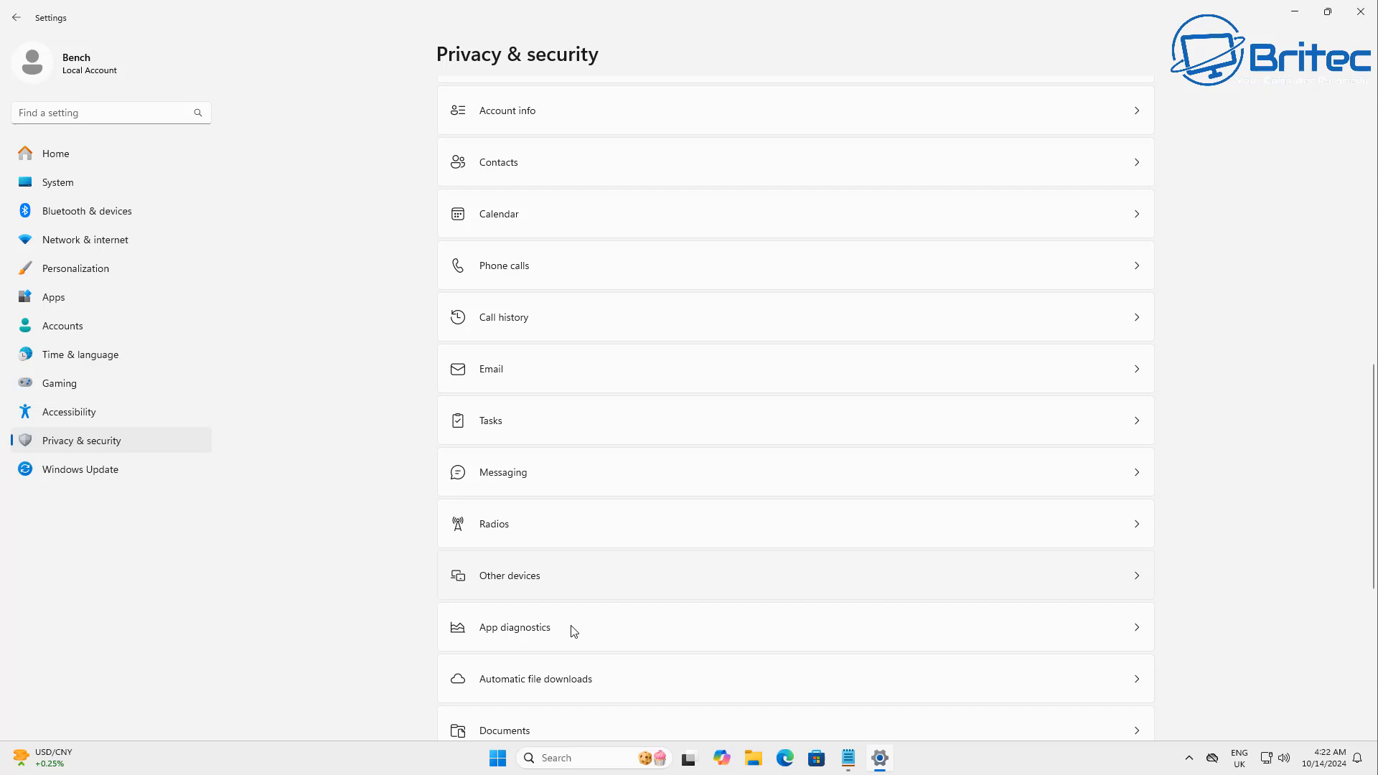
scroll(down, 3)
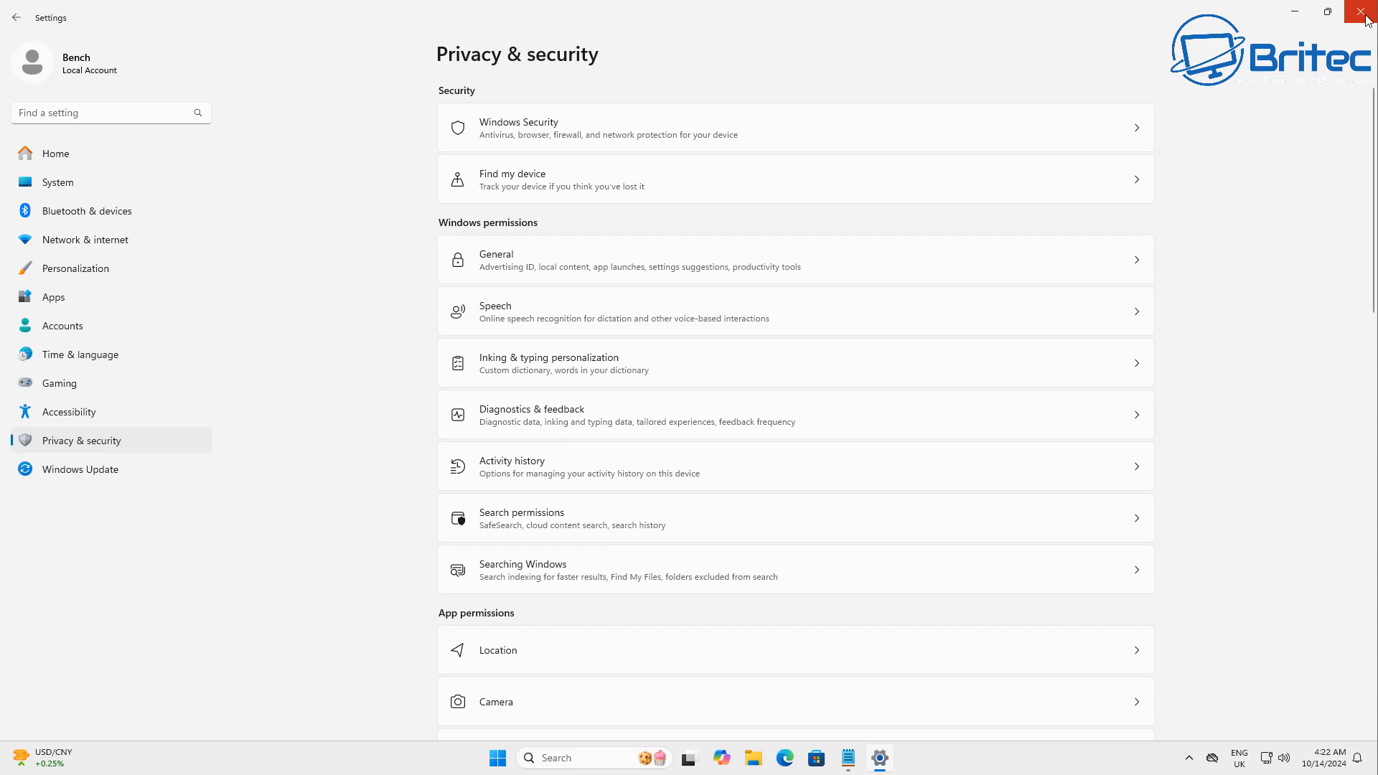
mouse_move(1363, 13)
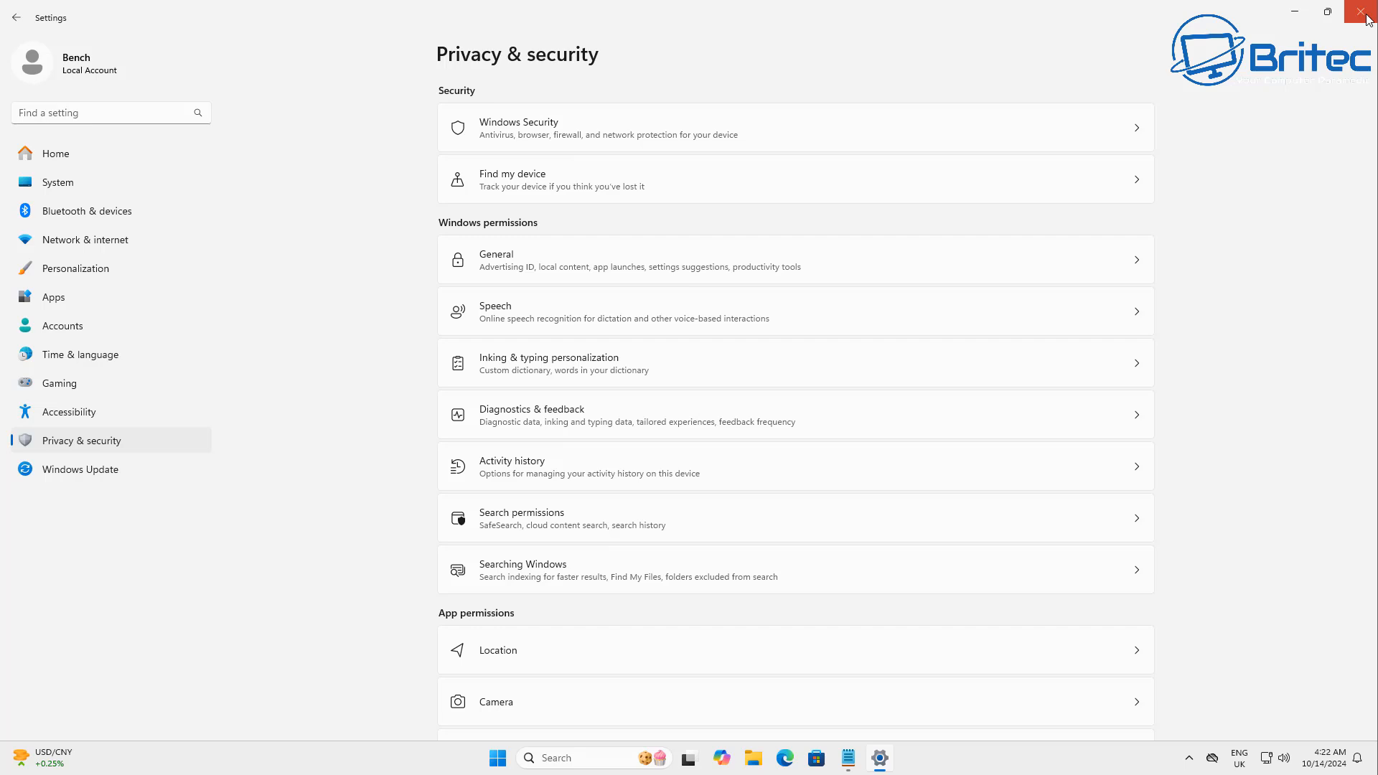
Step: Close Settings and browse the Copilot+ PCs page down to its Power up section
click(1361, 13)
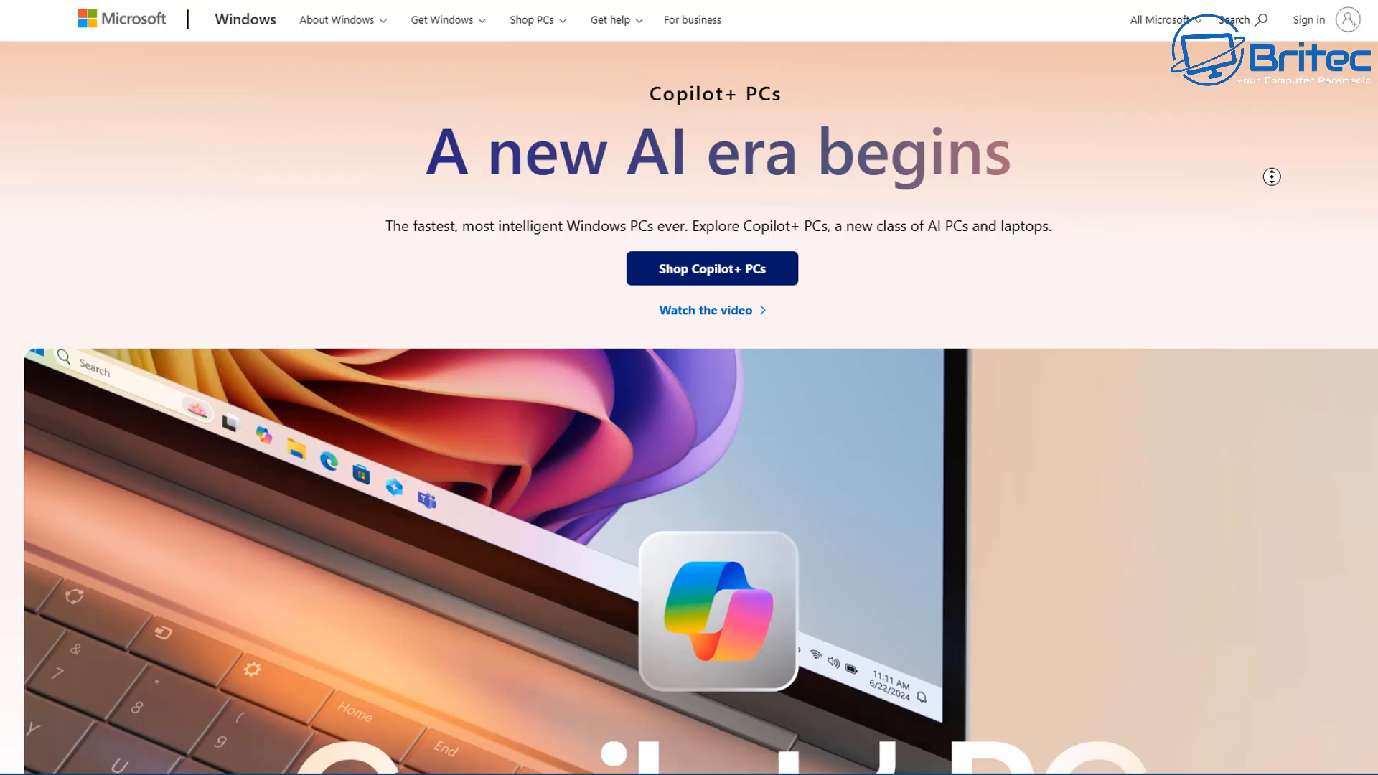
scroll(down, 3)
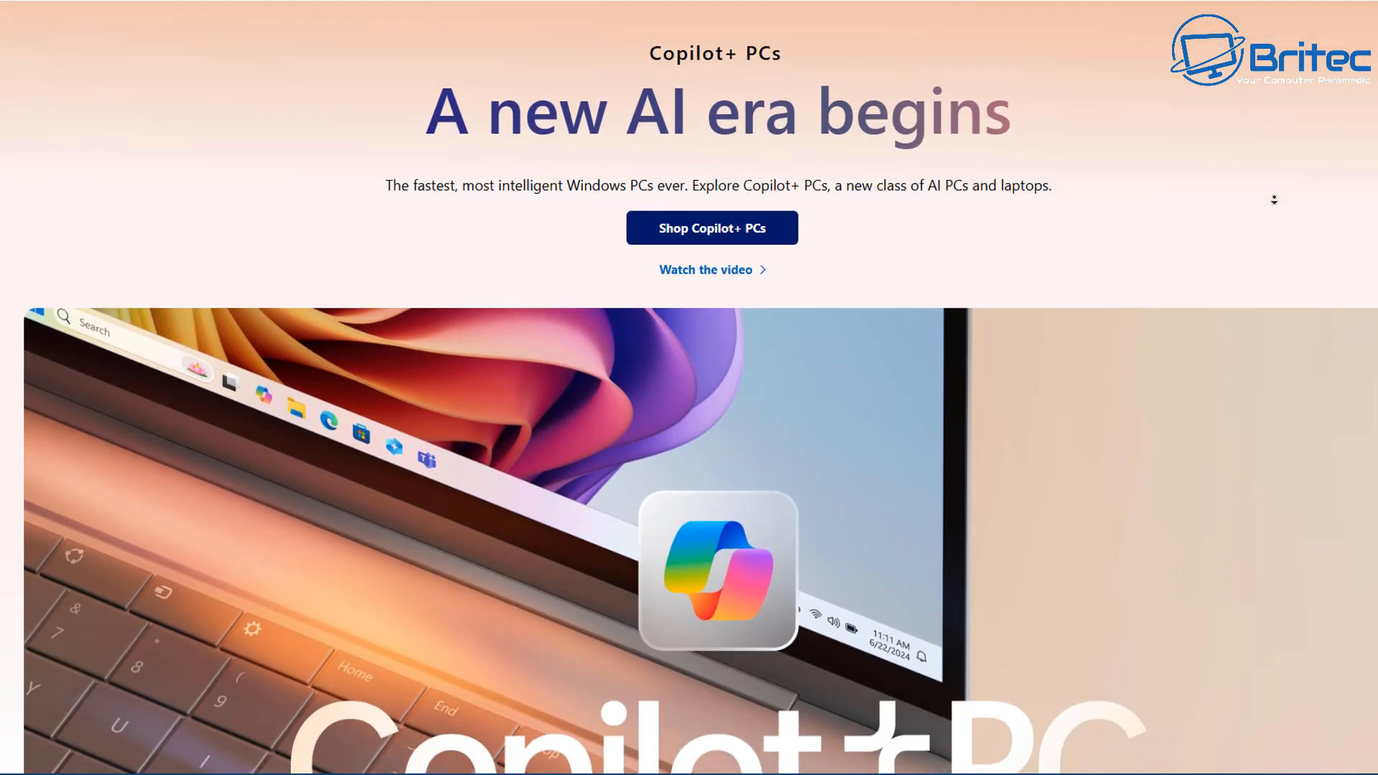
scroll(down, 3)
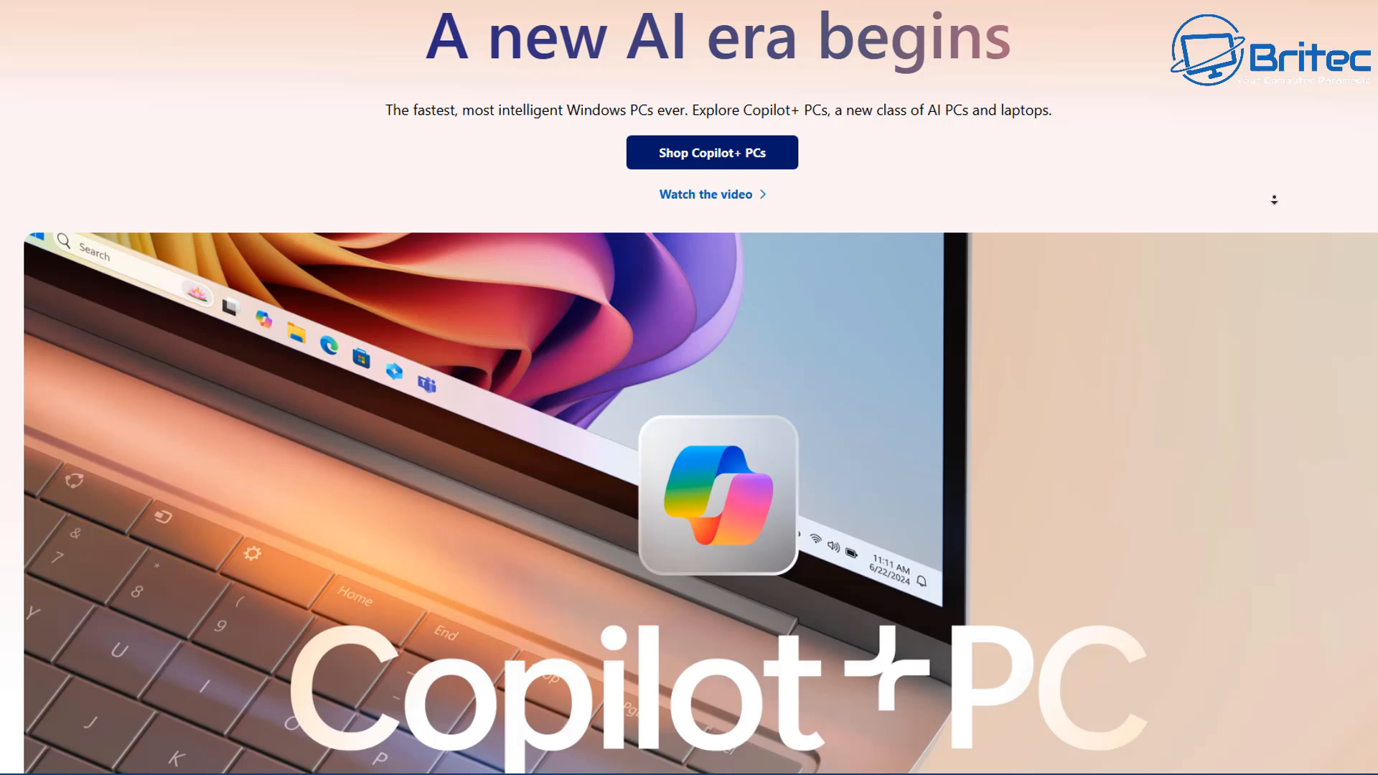
scroll(down, 3)
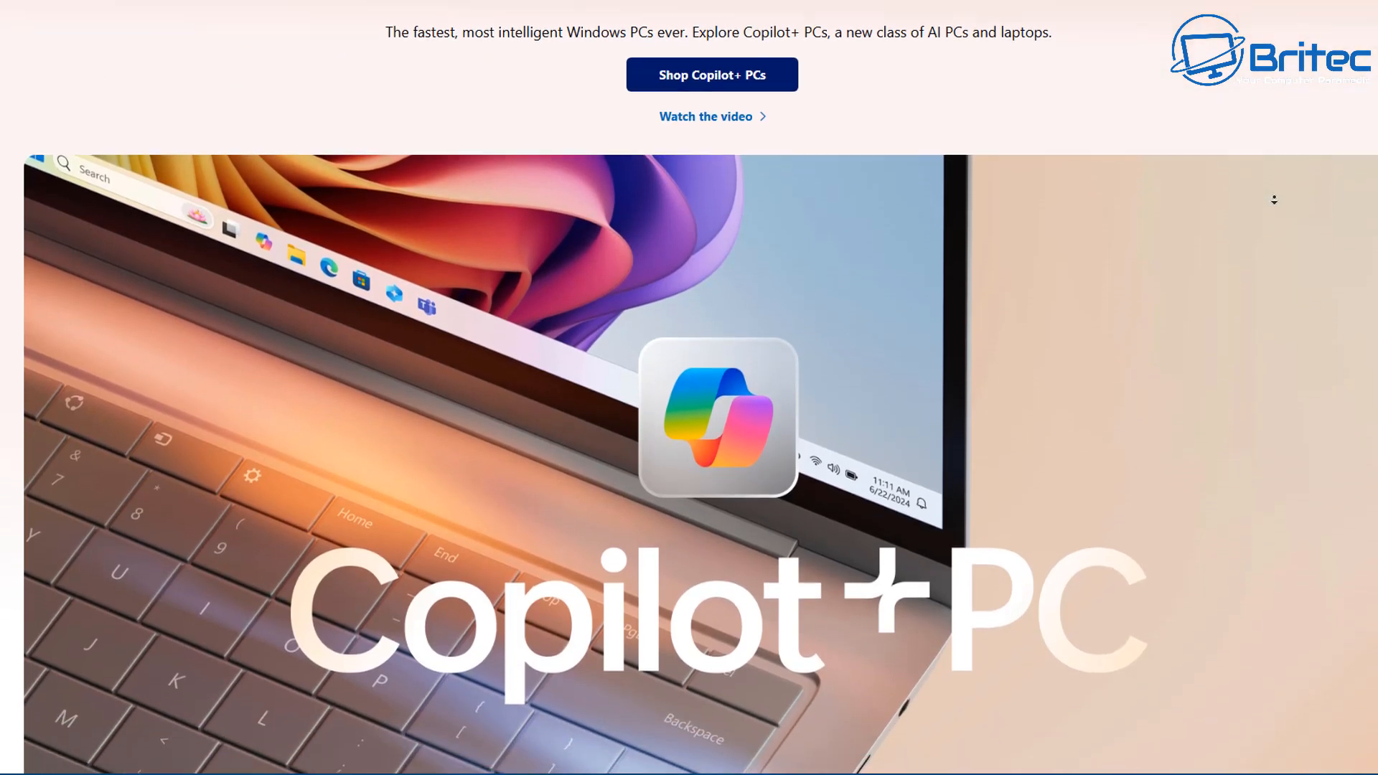
scroll(down, 3)
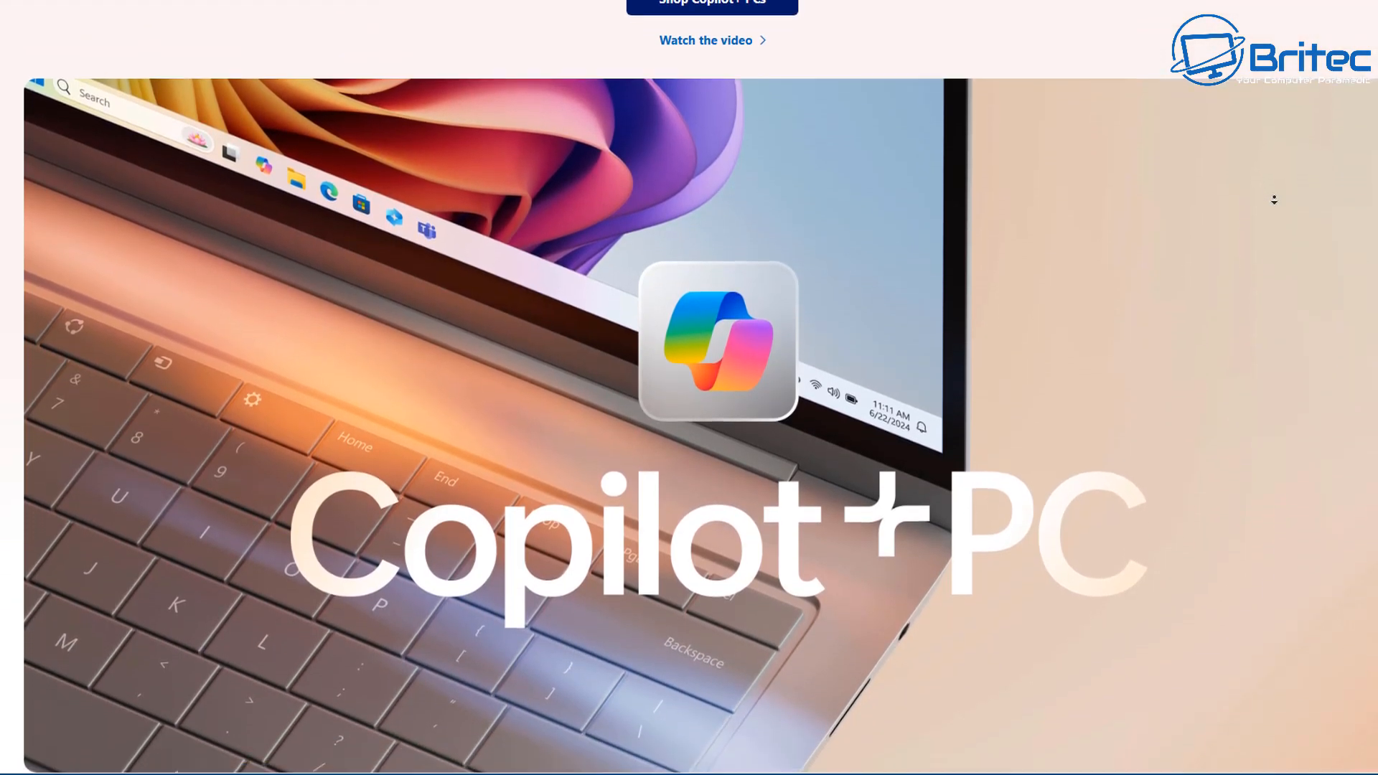
scroll(down, 3)
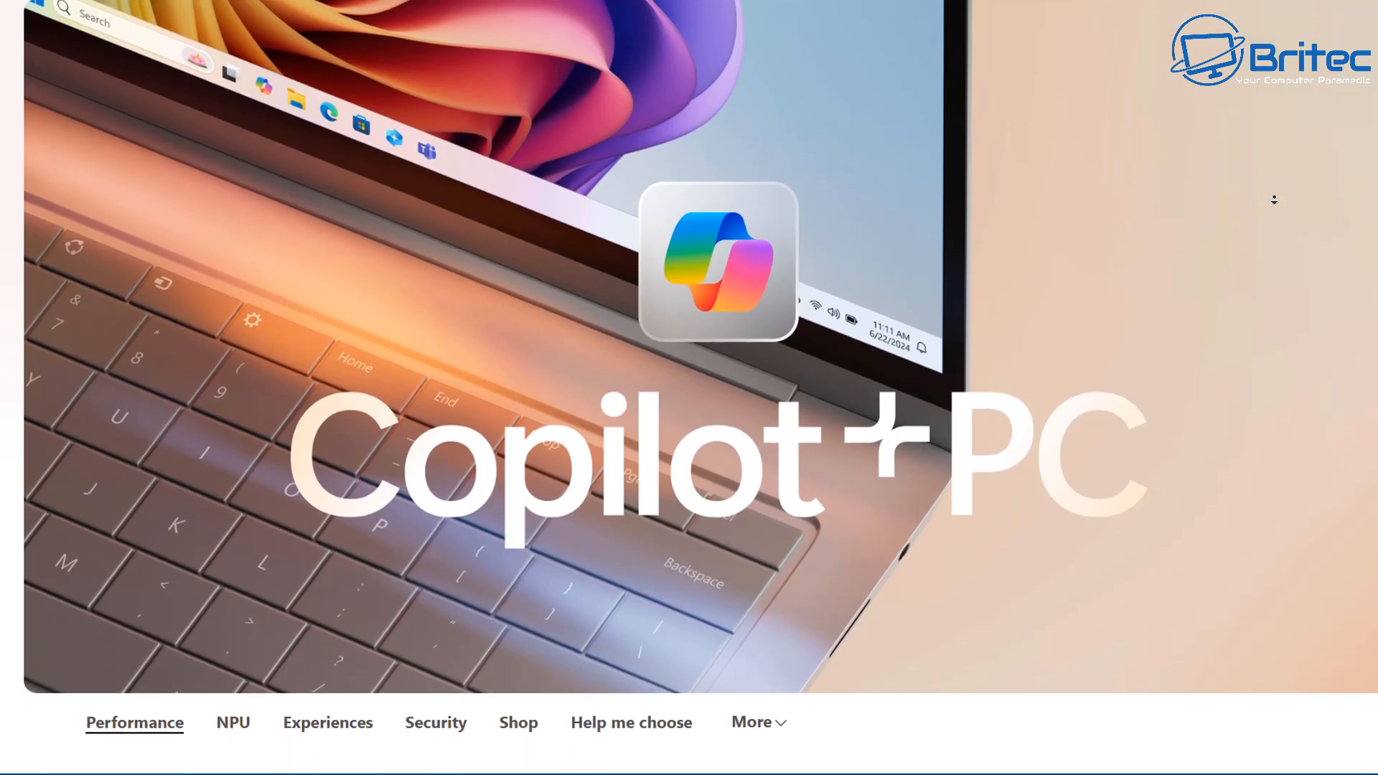
scroll(down, 3)
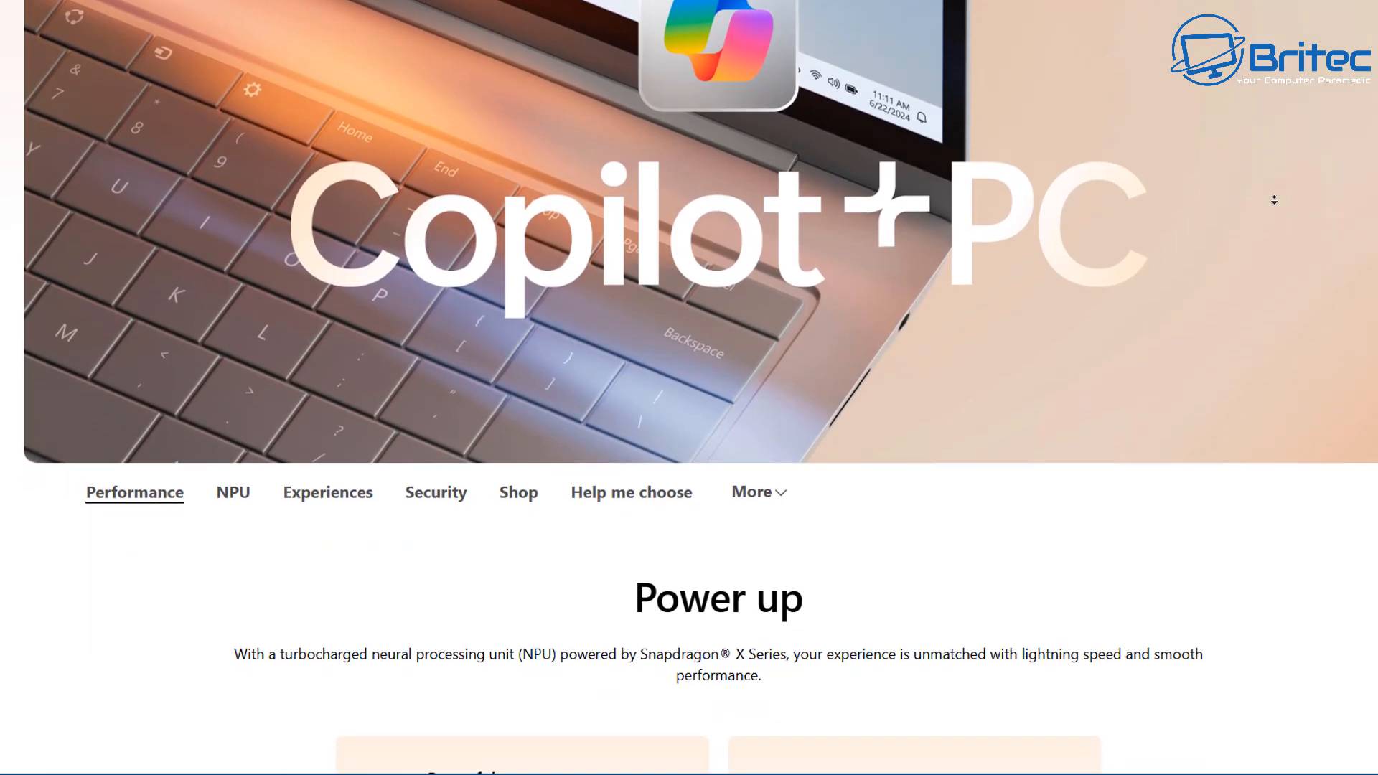
scroll(down, 3)
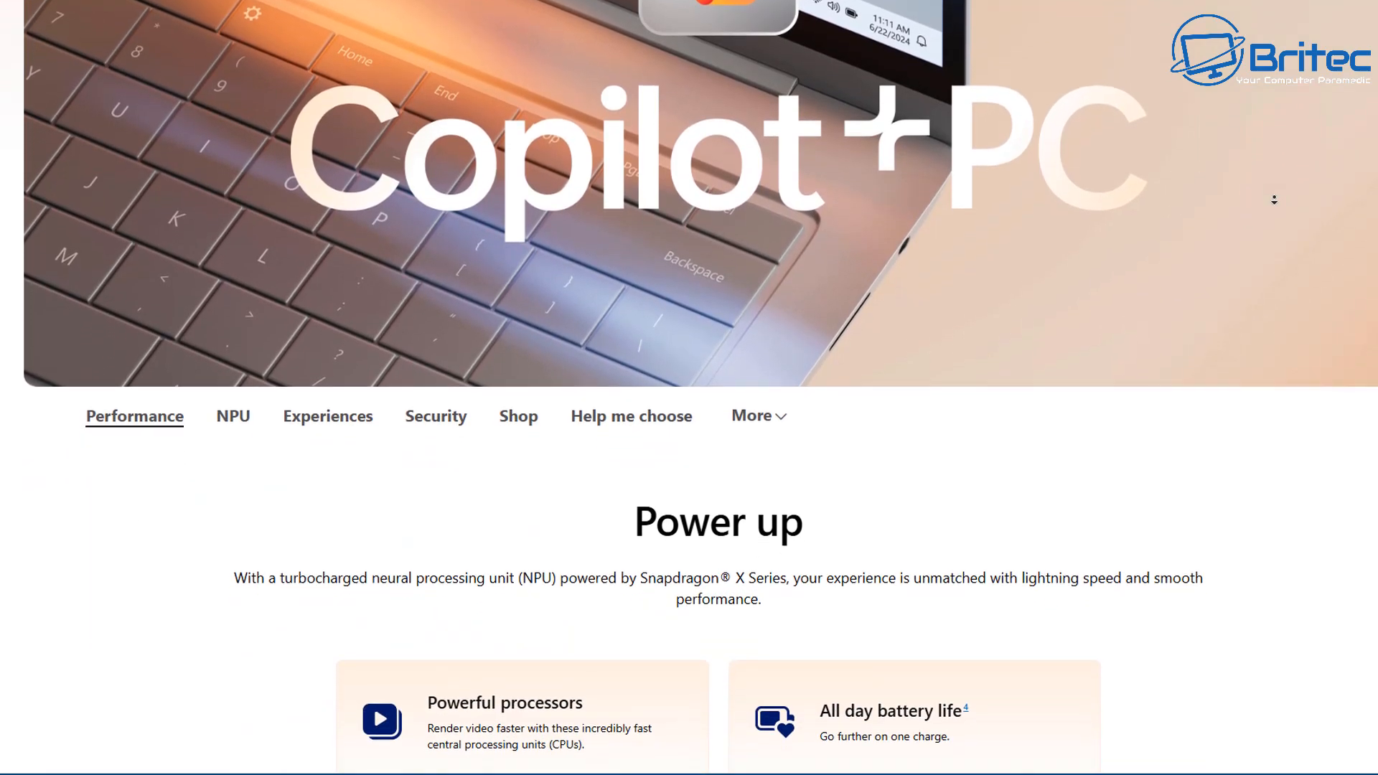
scroll(down, 3)
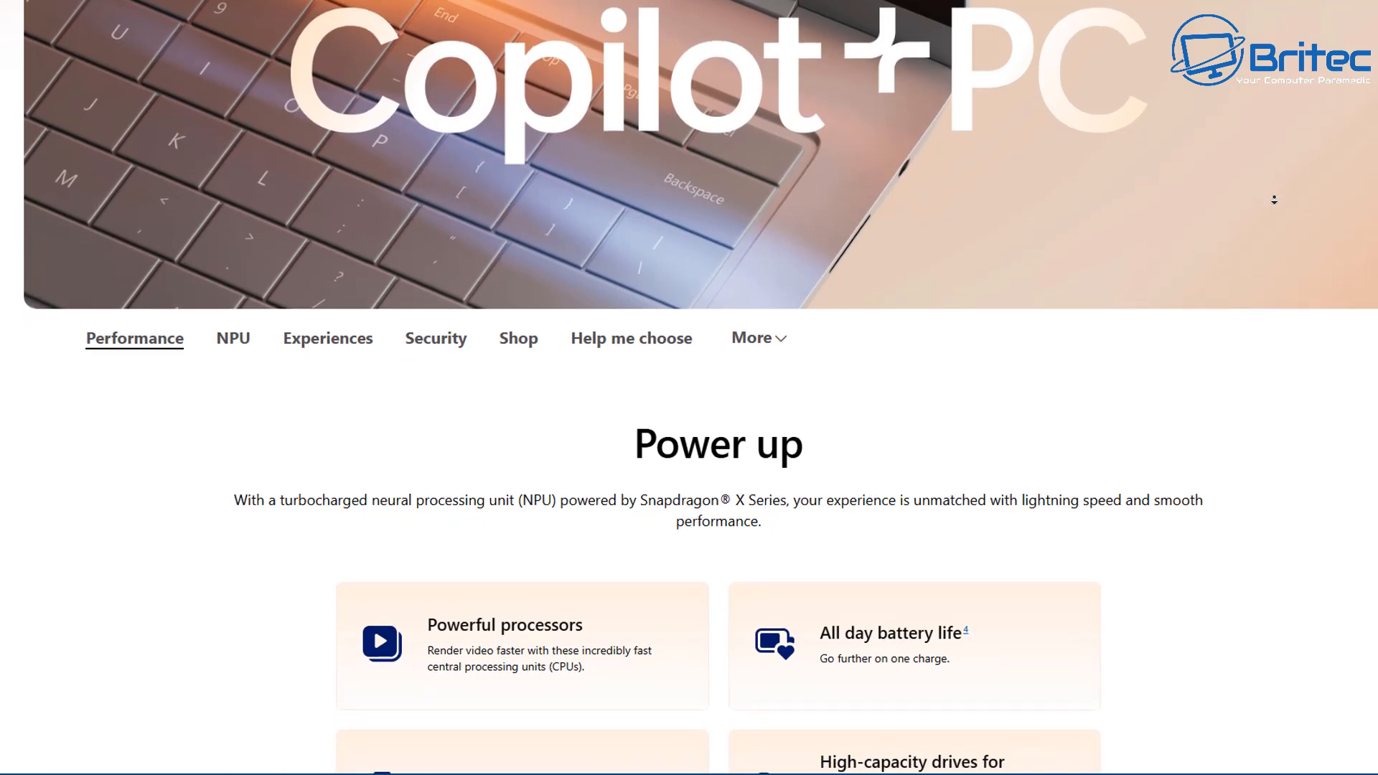
scroll(down, 3)
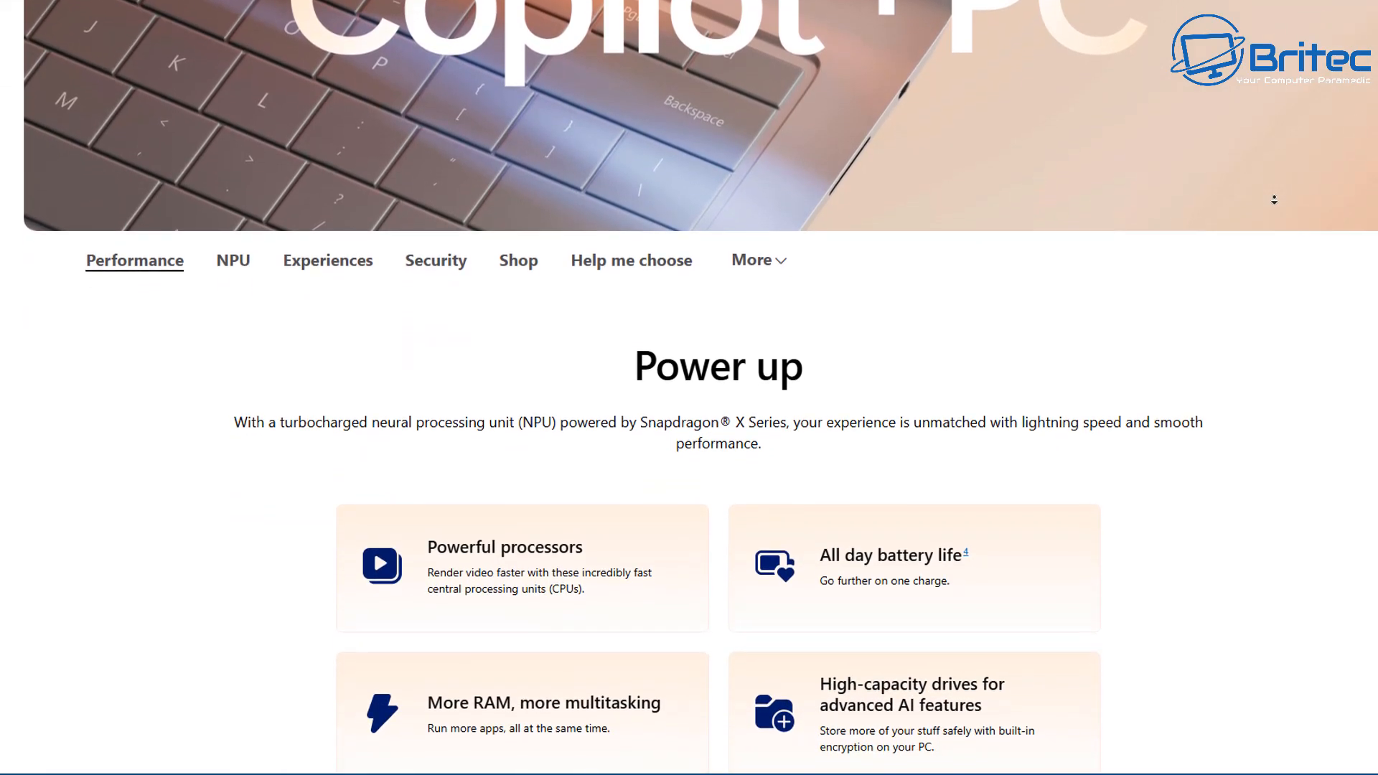
scroll(down, 3)
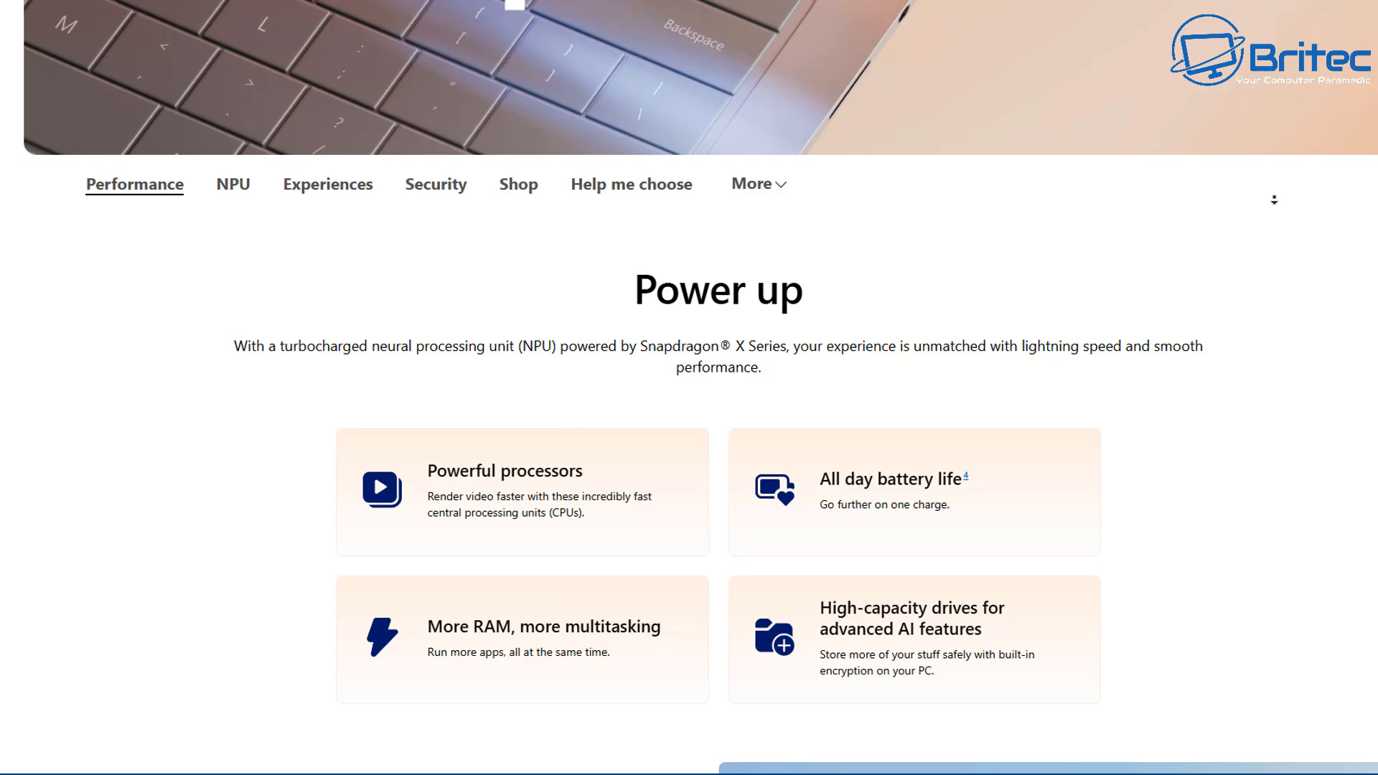
scroll(down, 3)
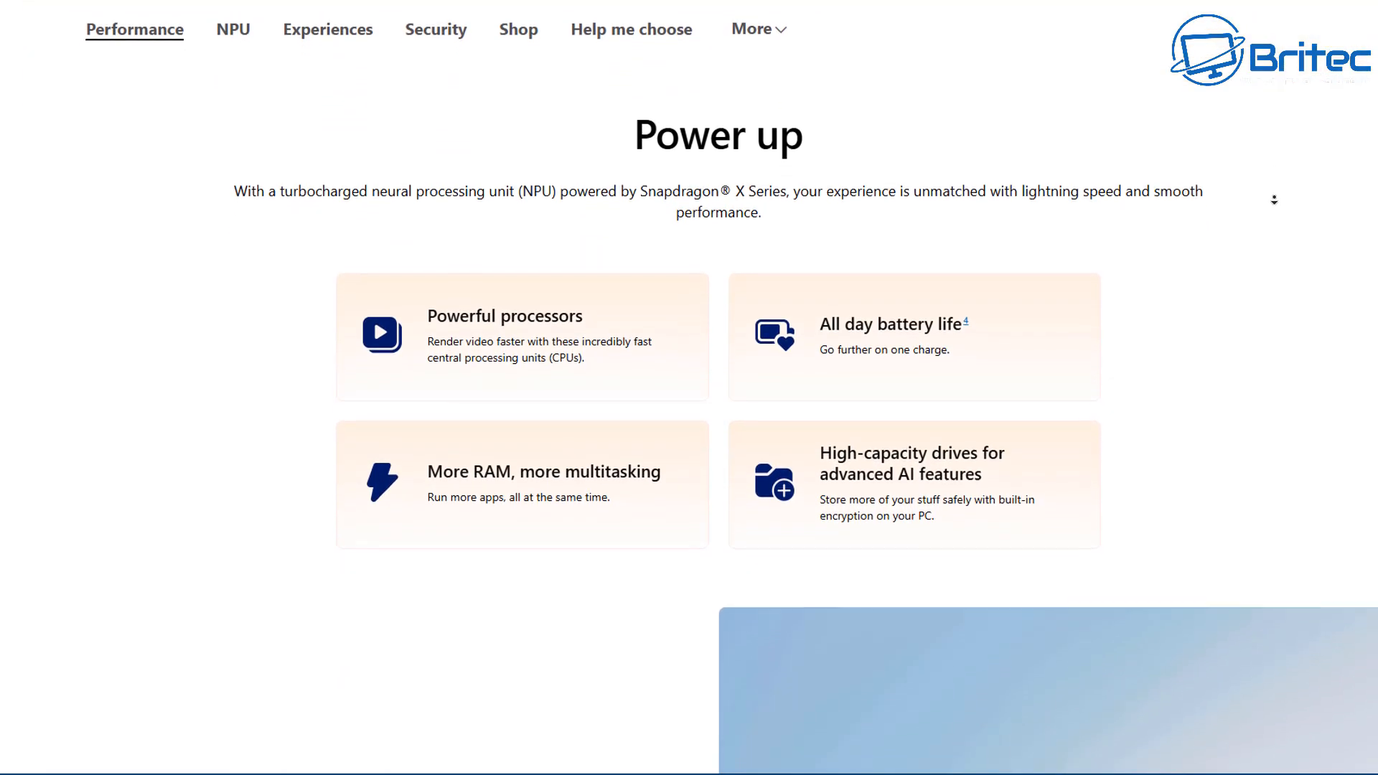
mouse_move(232, 27)
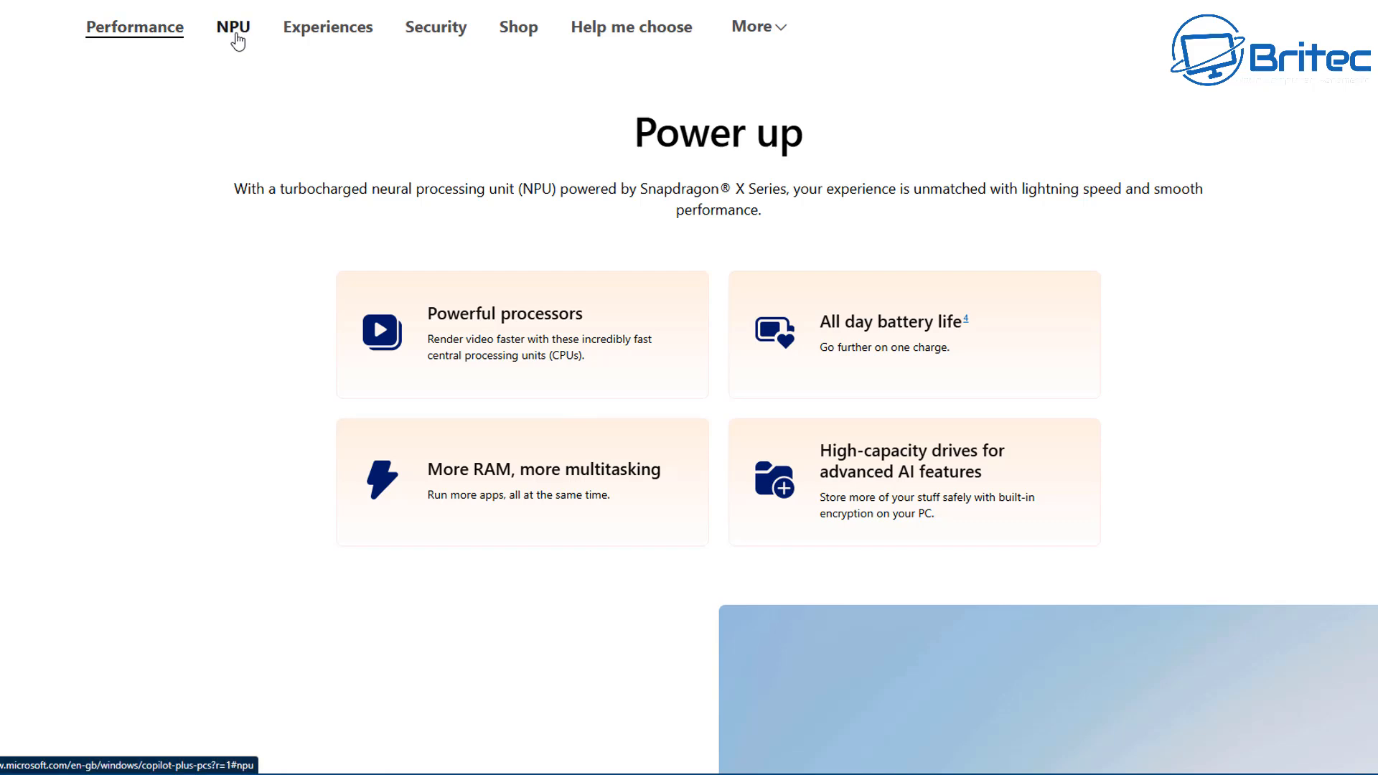
Step: Jump to the NPU section and continue down to the Frequently asked questions list
click(233, 25)
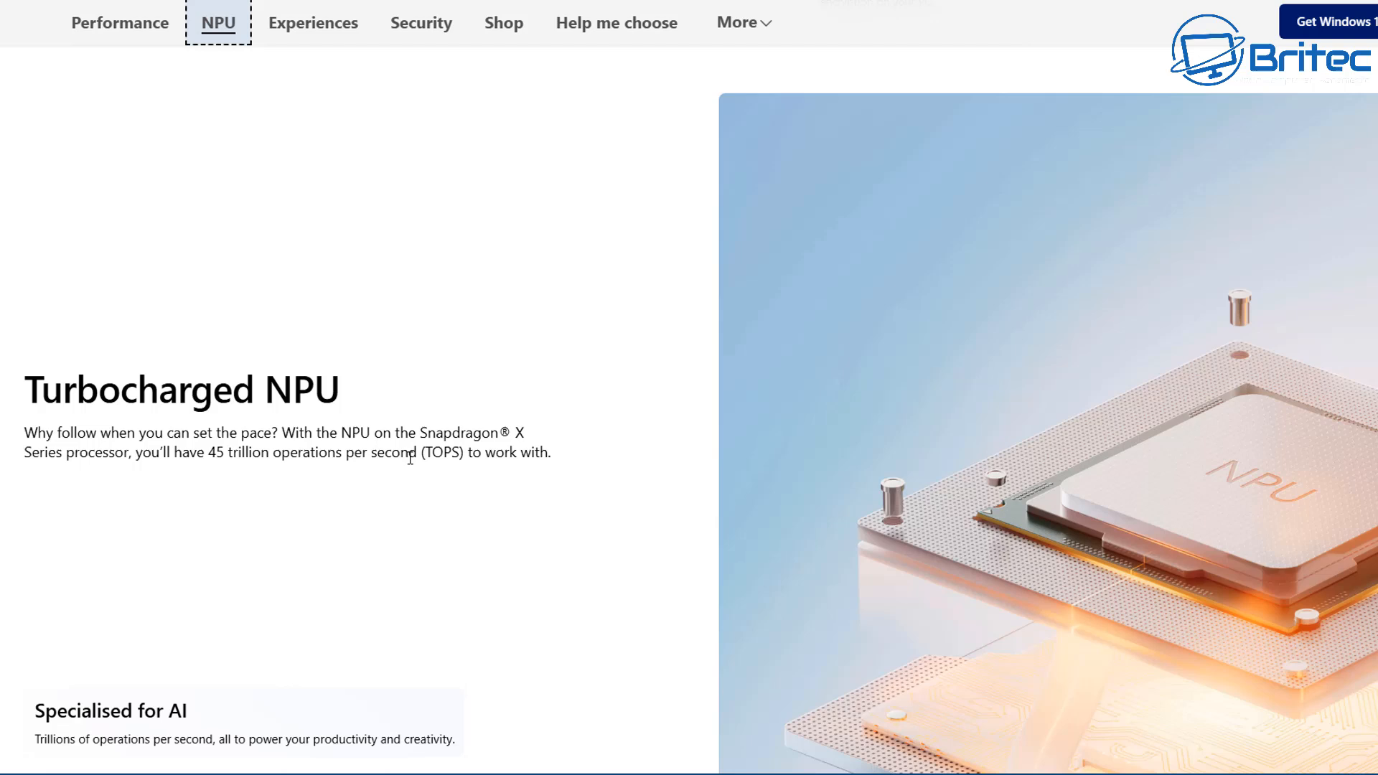
scroll(down, 3)
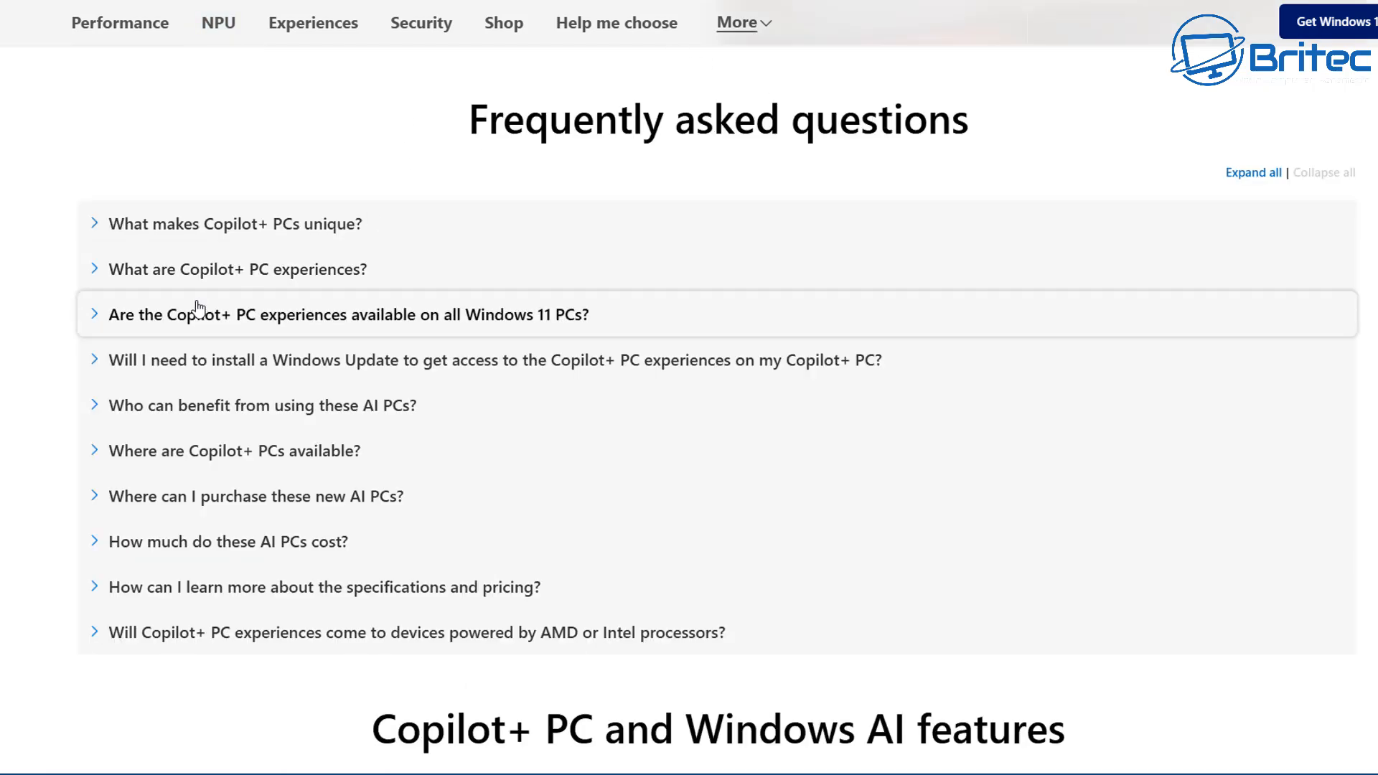
Step: Expand the FAQ answers on what makes Copilot+ PCs unique and Windows 11 availability, highlighting the NPU requirement
click(236, 224)
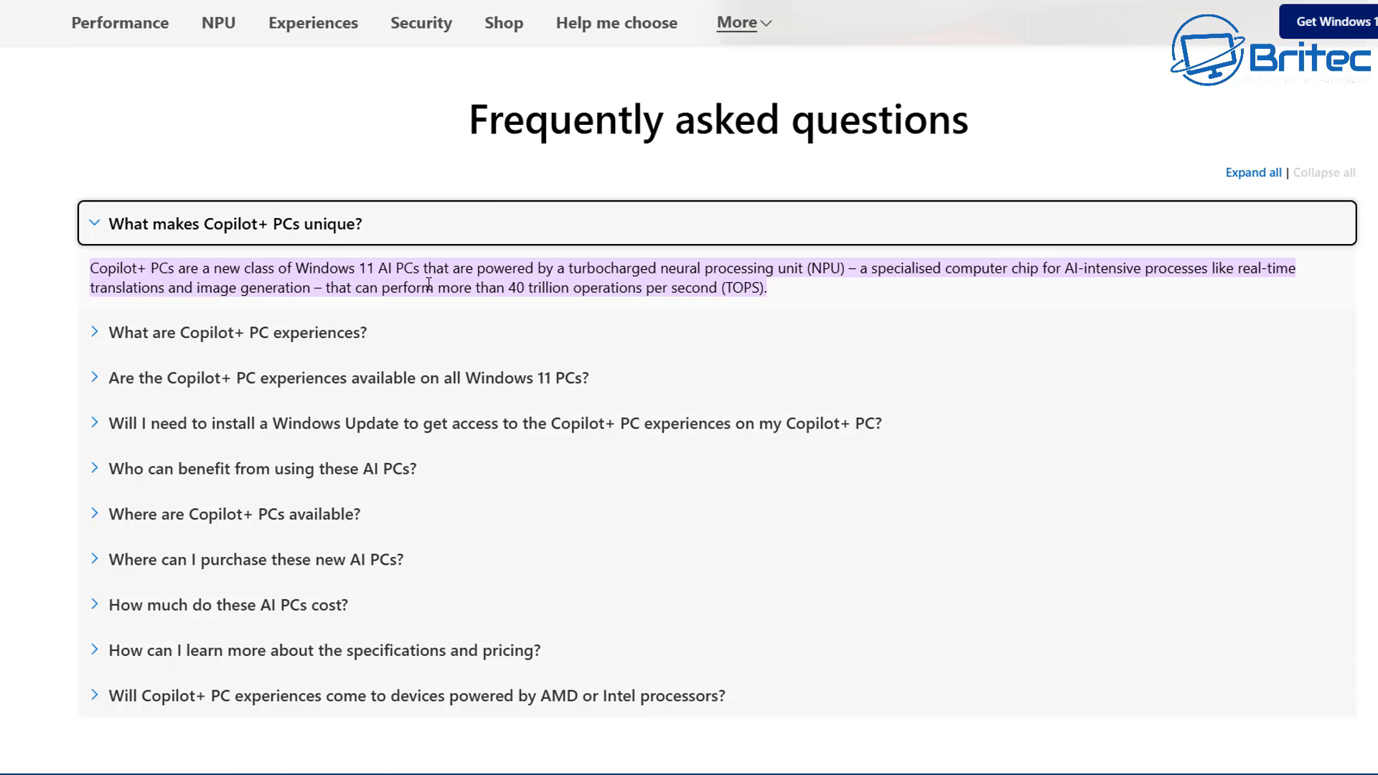
mouse_move(717, 277)
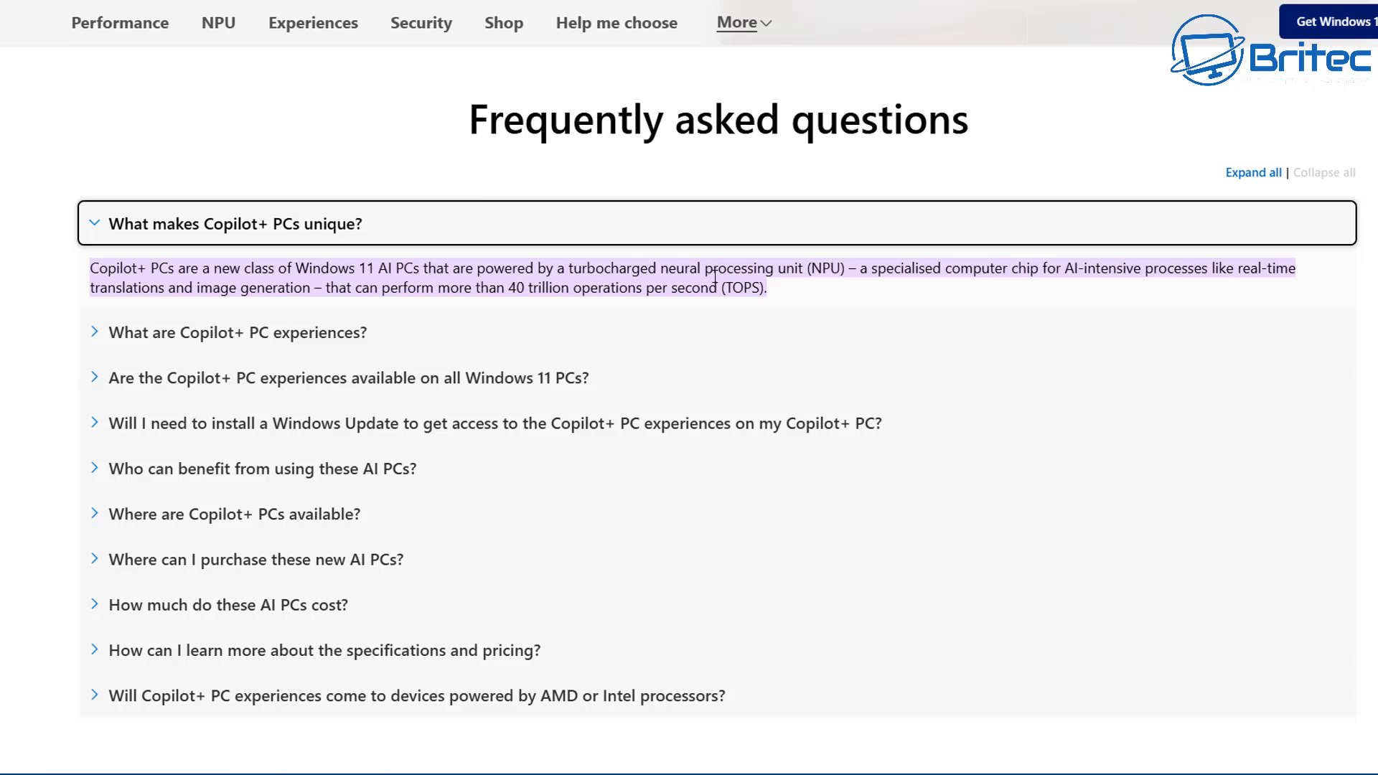
mouse_move(1053, 285)
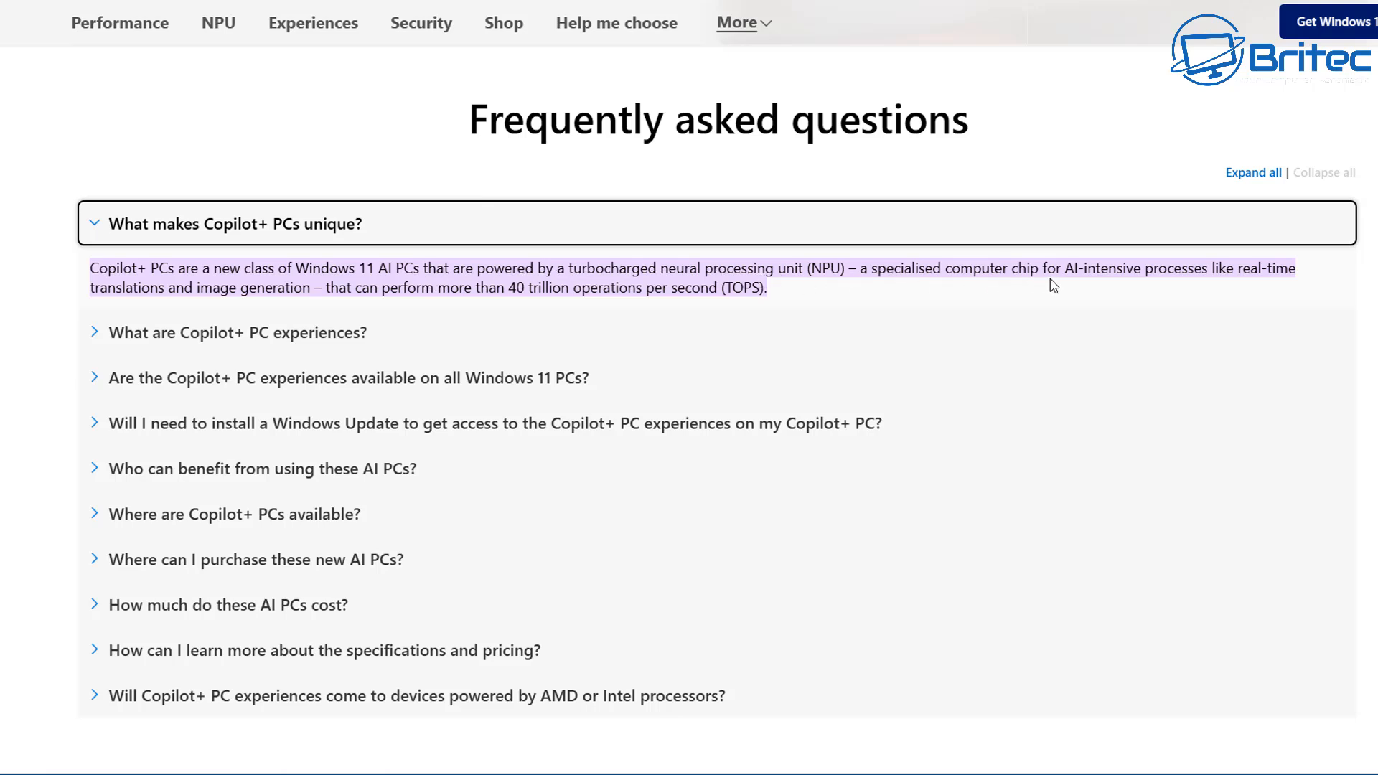
mouse_move(1286, 284)
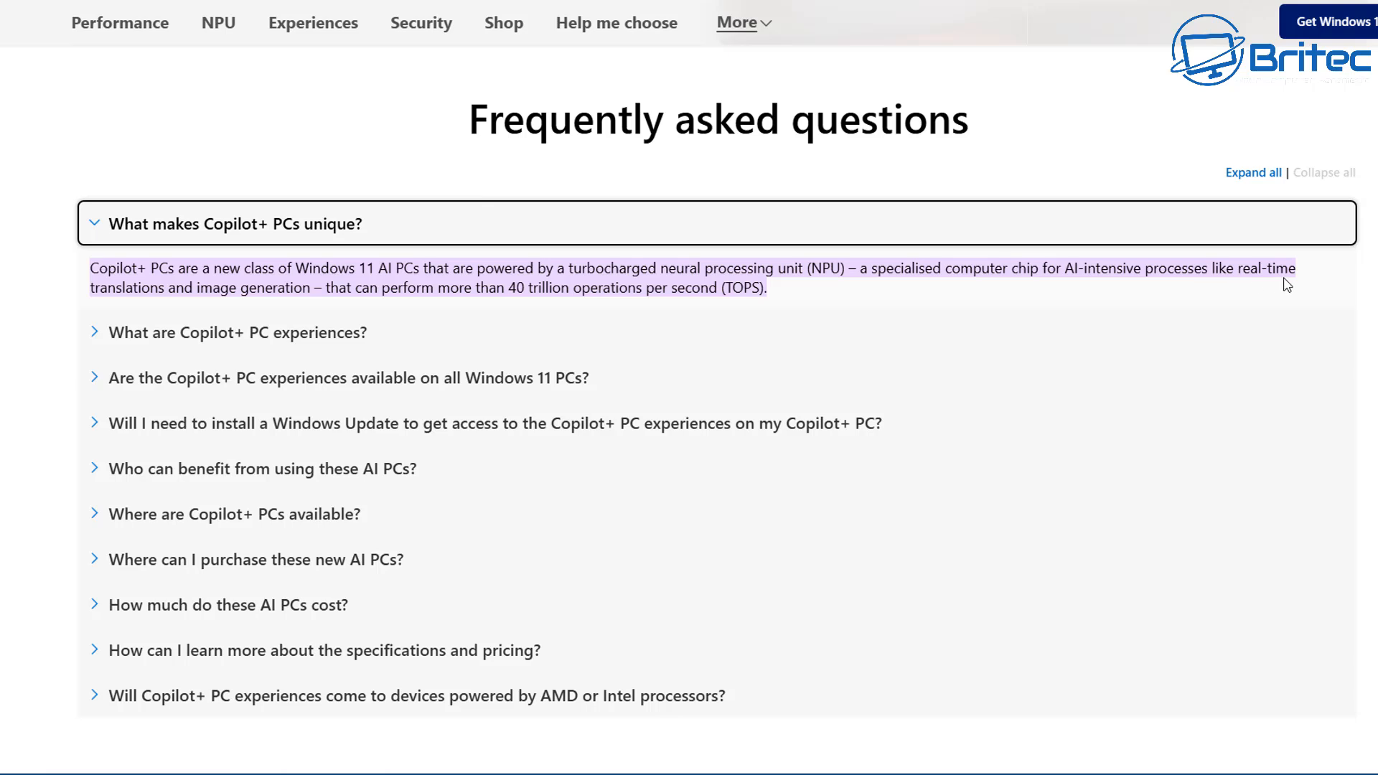
mouse_move(751, 295)
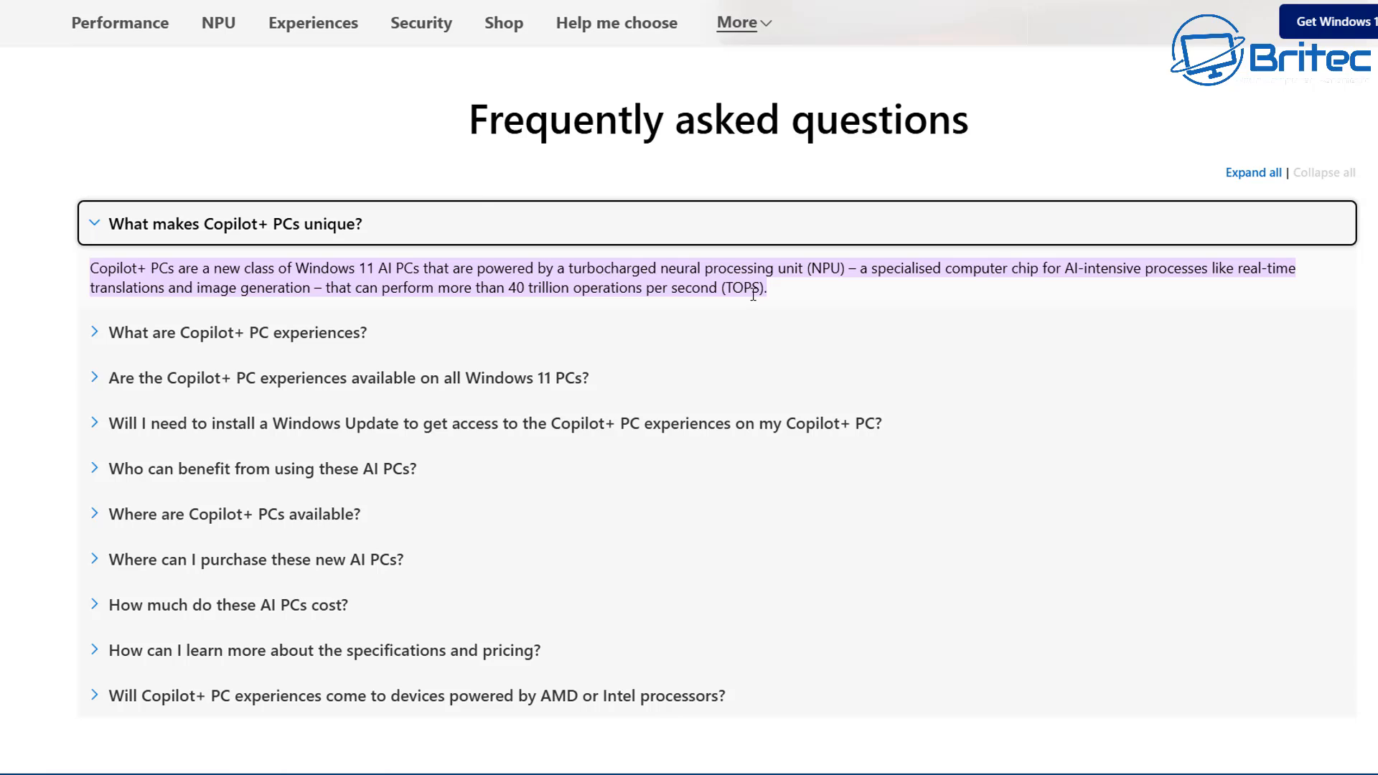
mouse_move(728, 398)
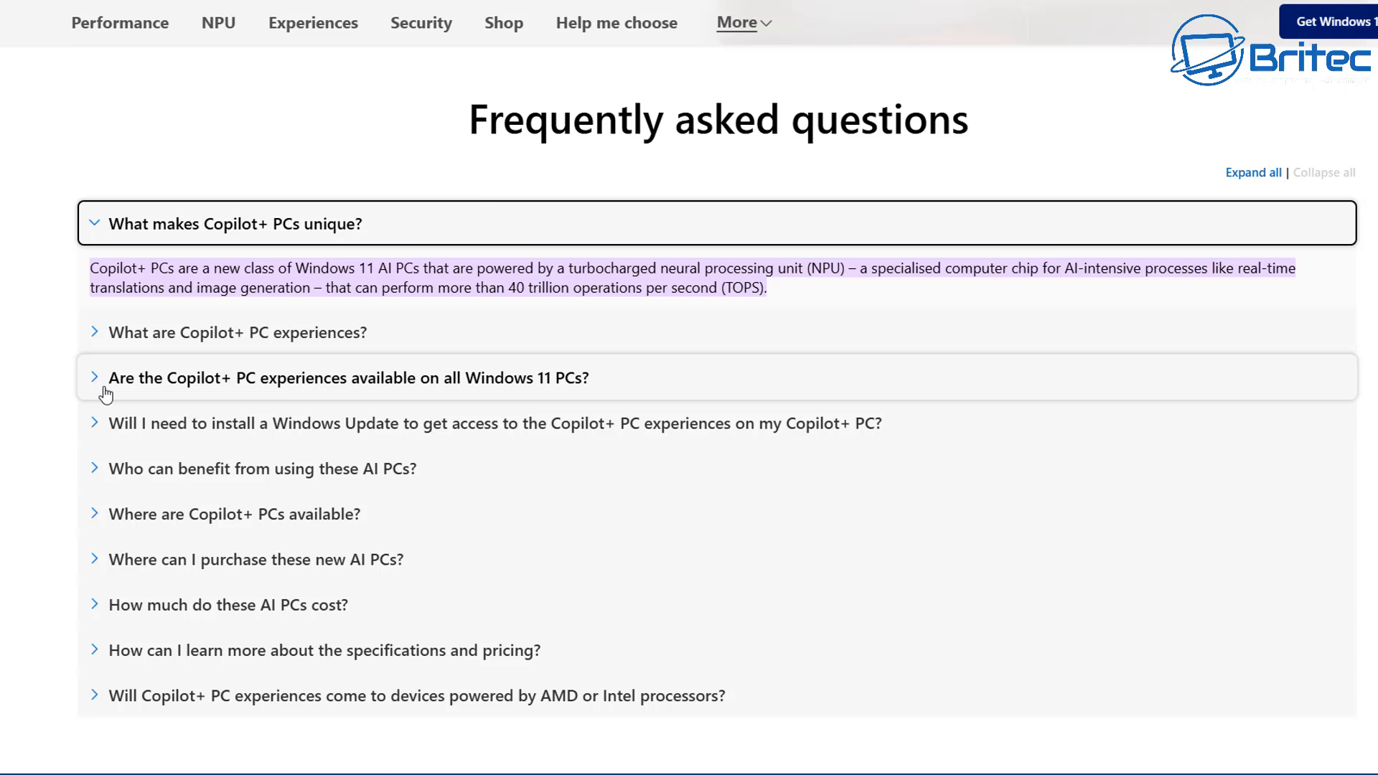
mouse_move(406, 394)
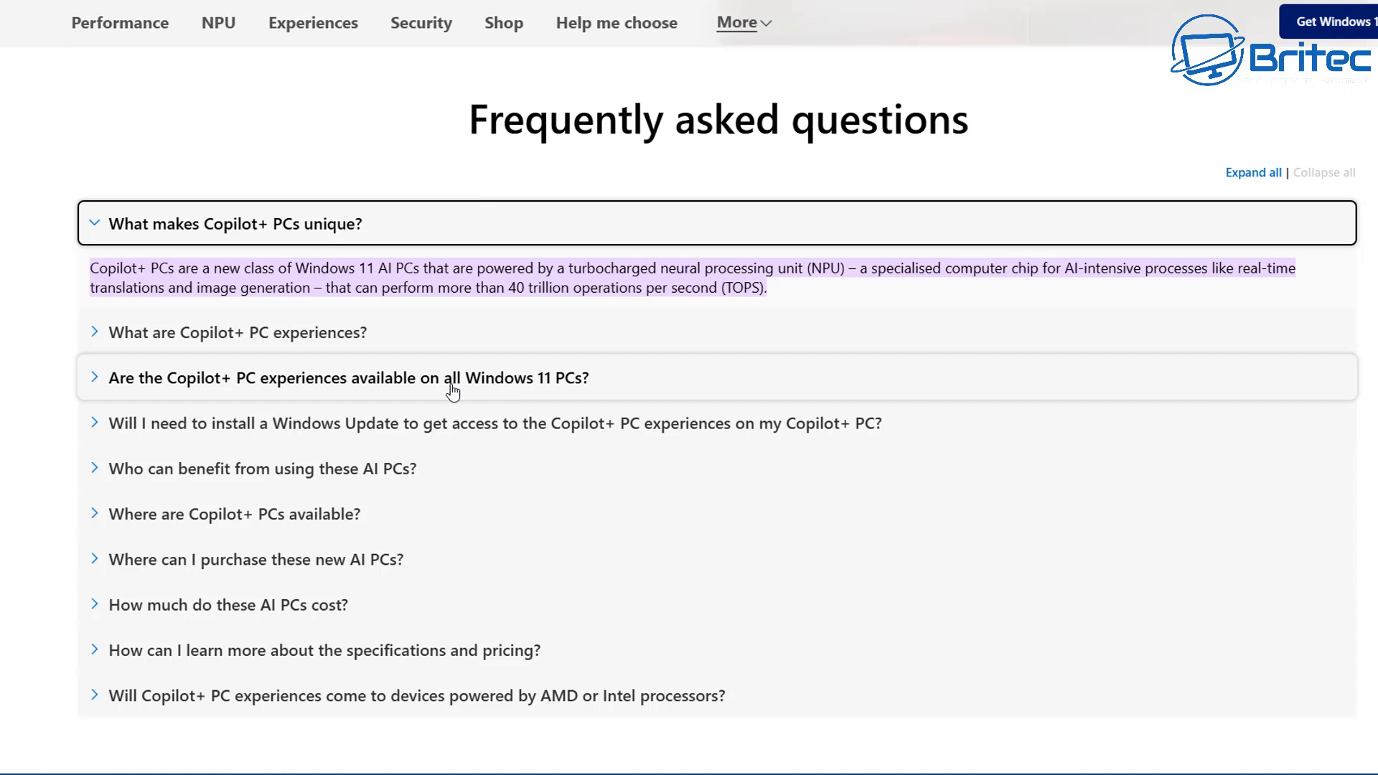
click(348, 378)
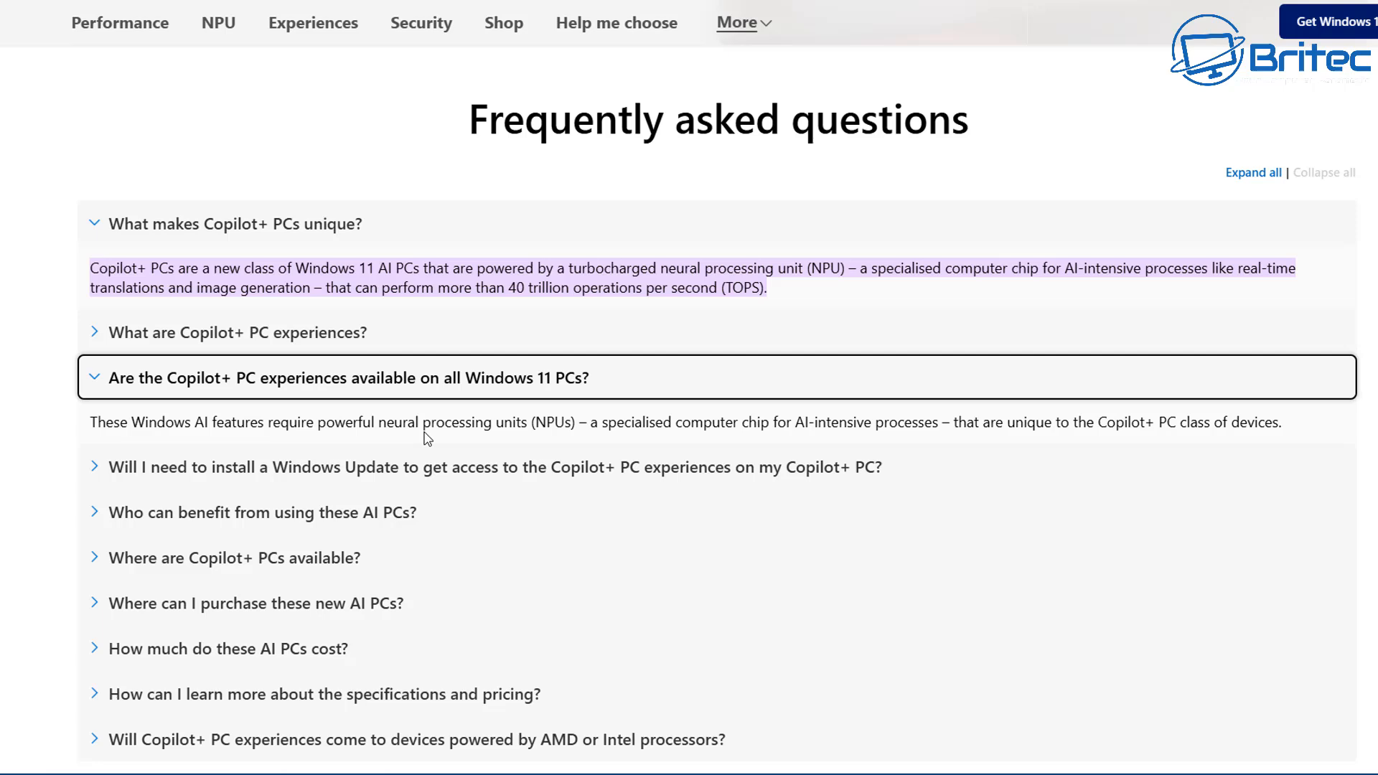
mouse_move(676, 439)
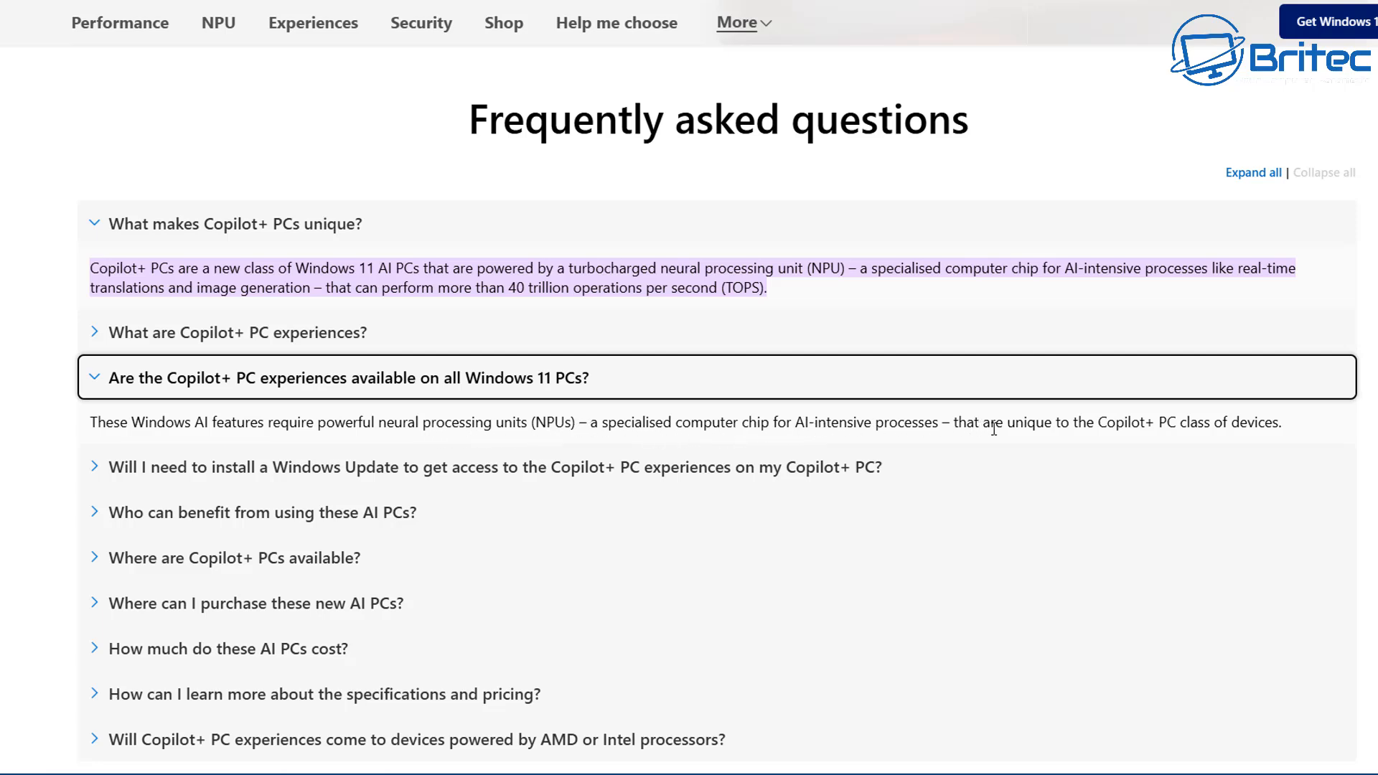
mouse_move(1243, 426)
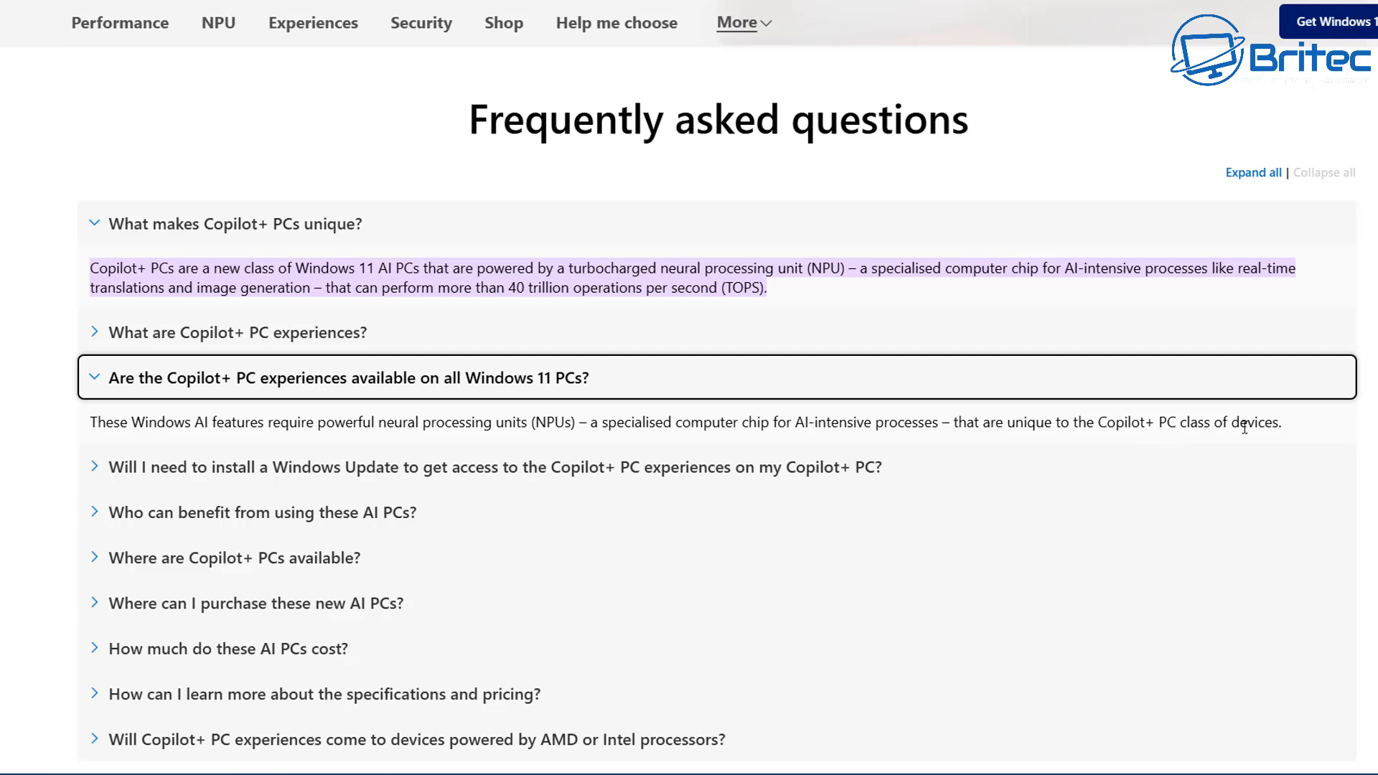
drag(89, 422, 1282, 422)
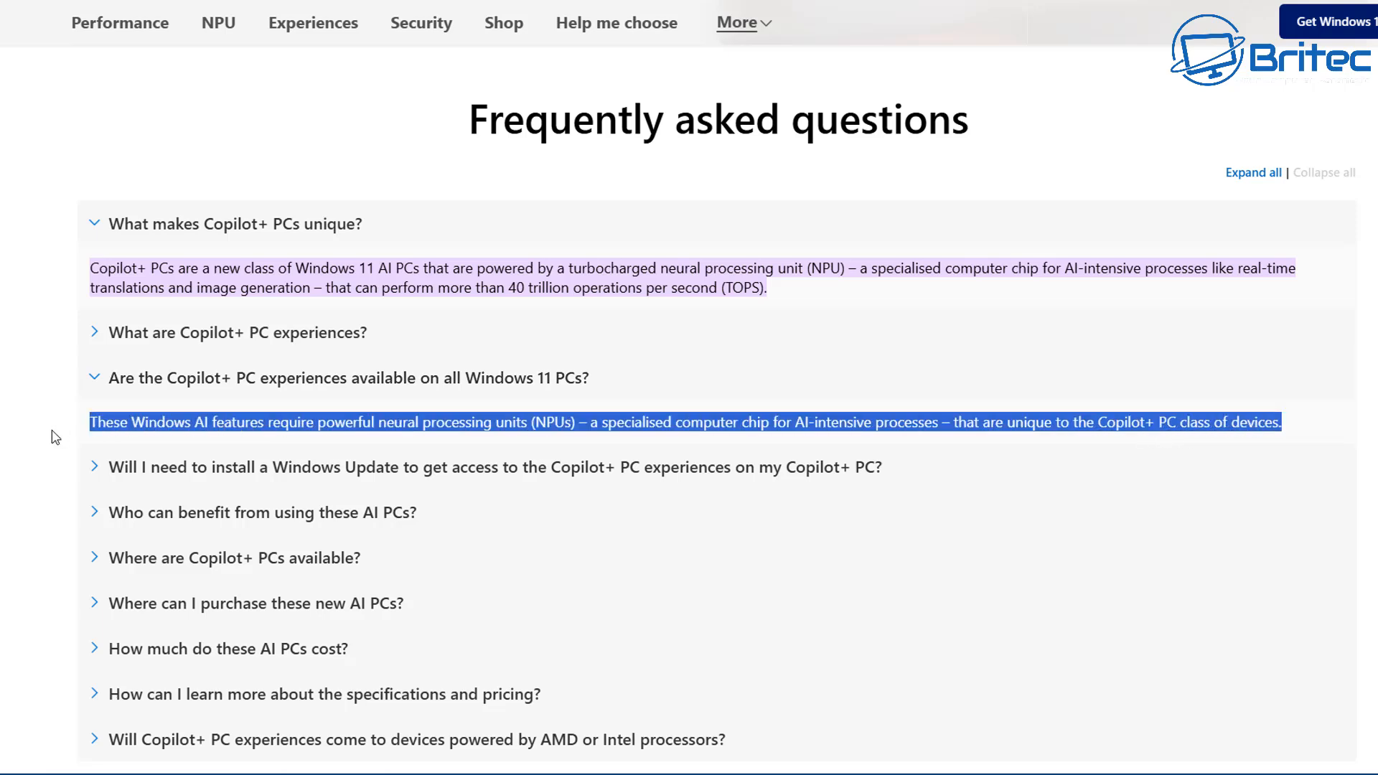
mouse_move(7, 503)
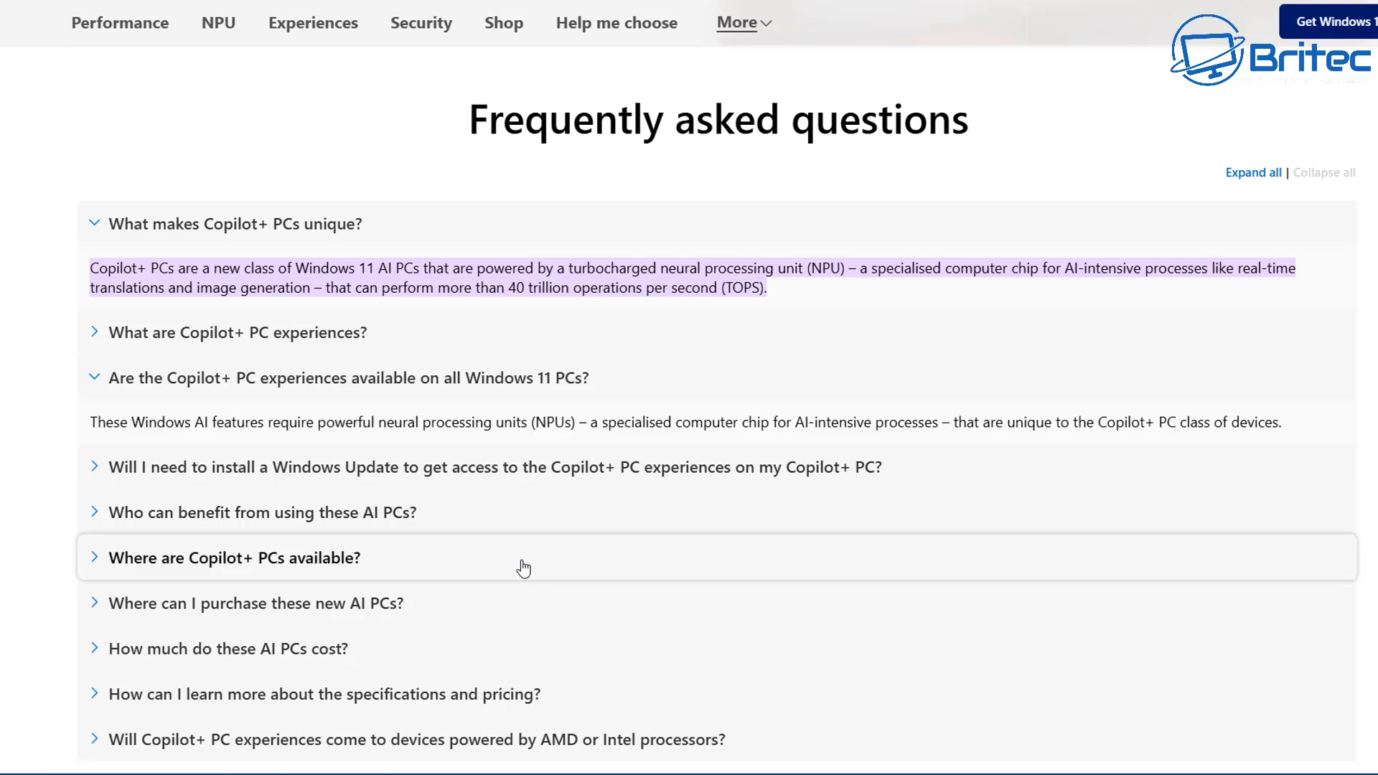
mouse_move(542, 567)
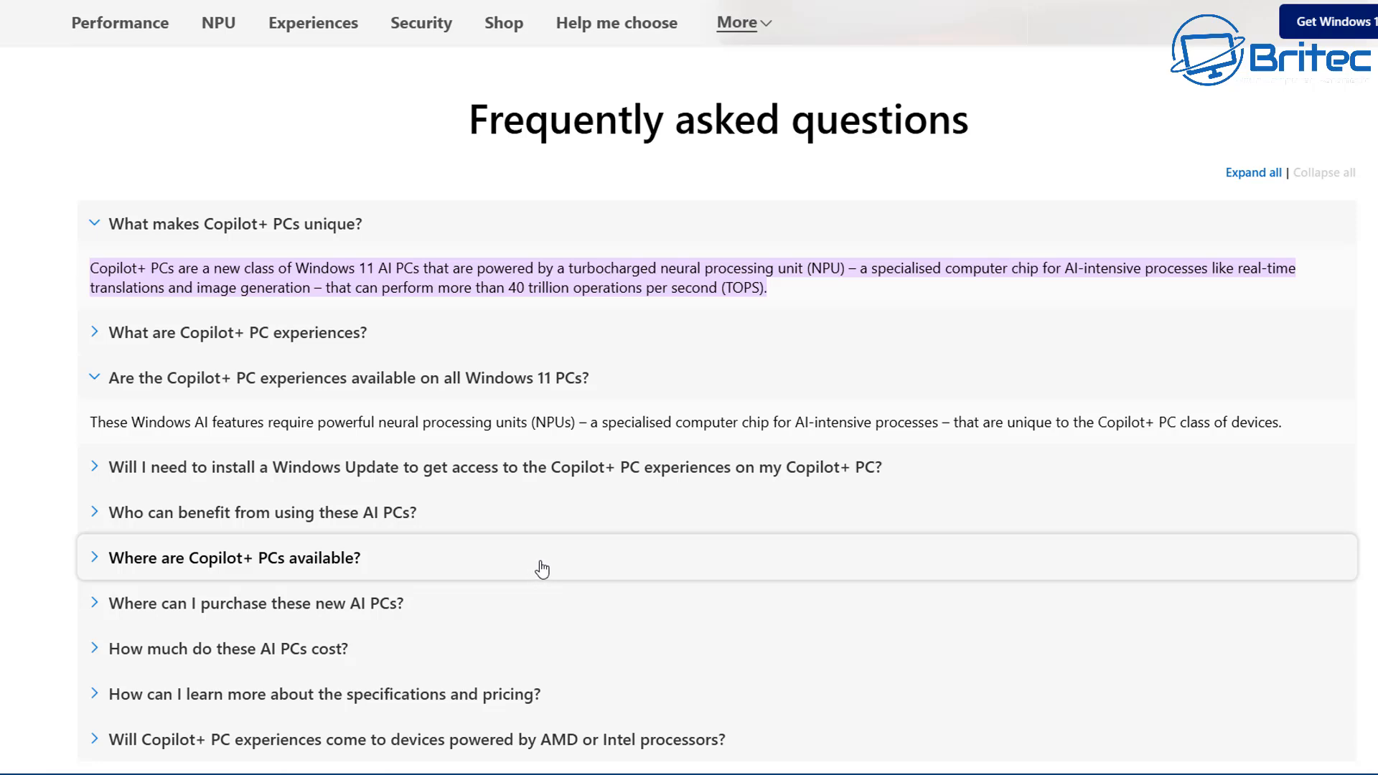
Step: Expand the FAQ answers on where Copilot+ PCs are available and AMD/Intel support
click(234, 557)
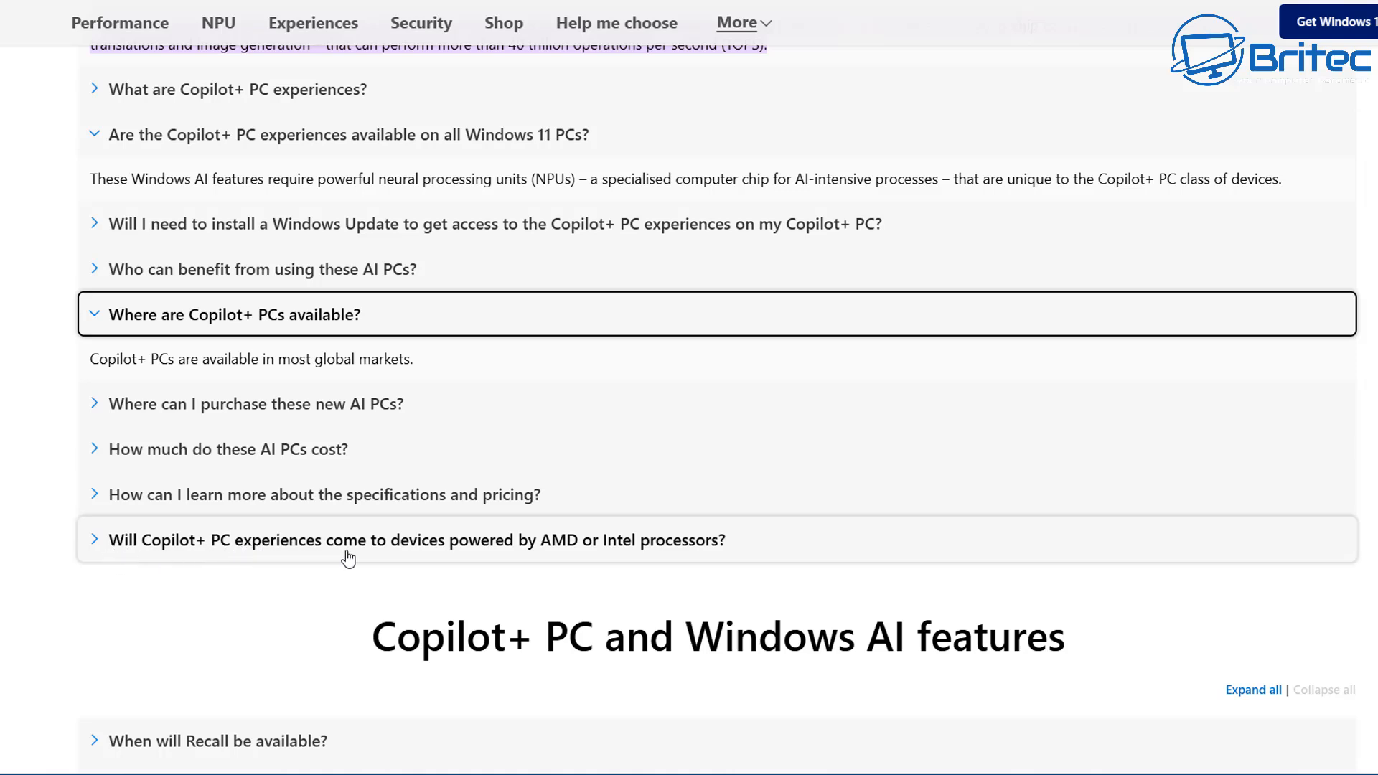
mouse_move(623, 555)
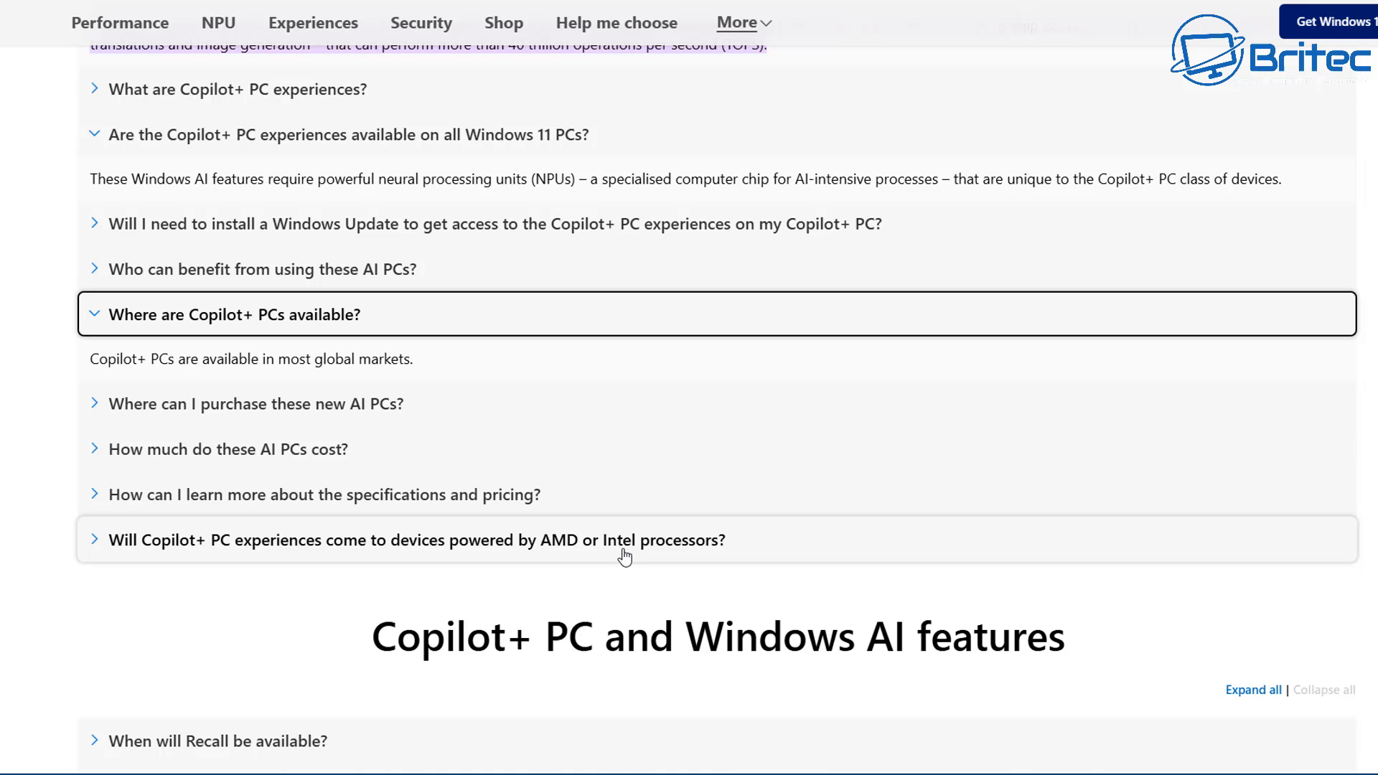
click(416, 540)
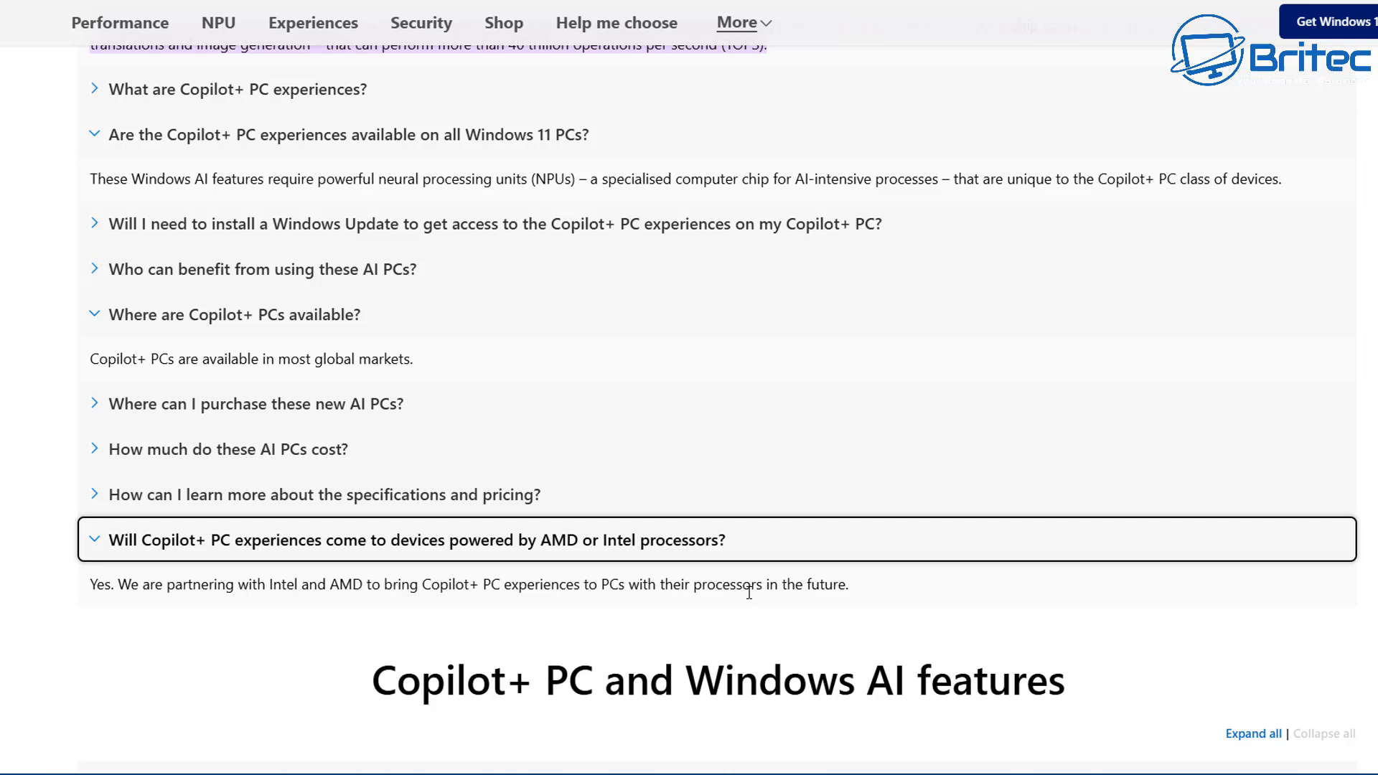
drag(540, 585, 847, 585)
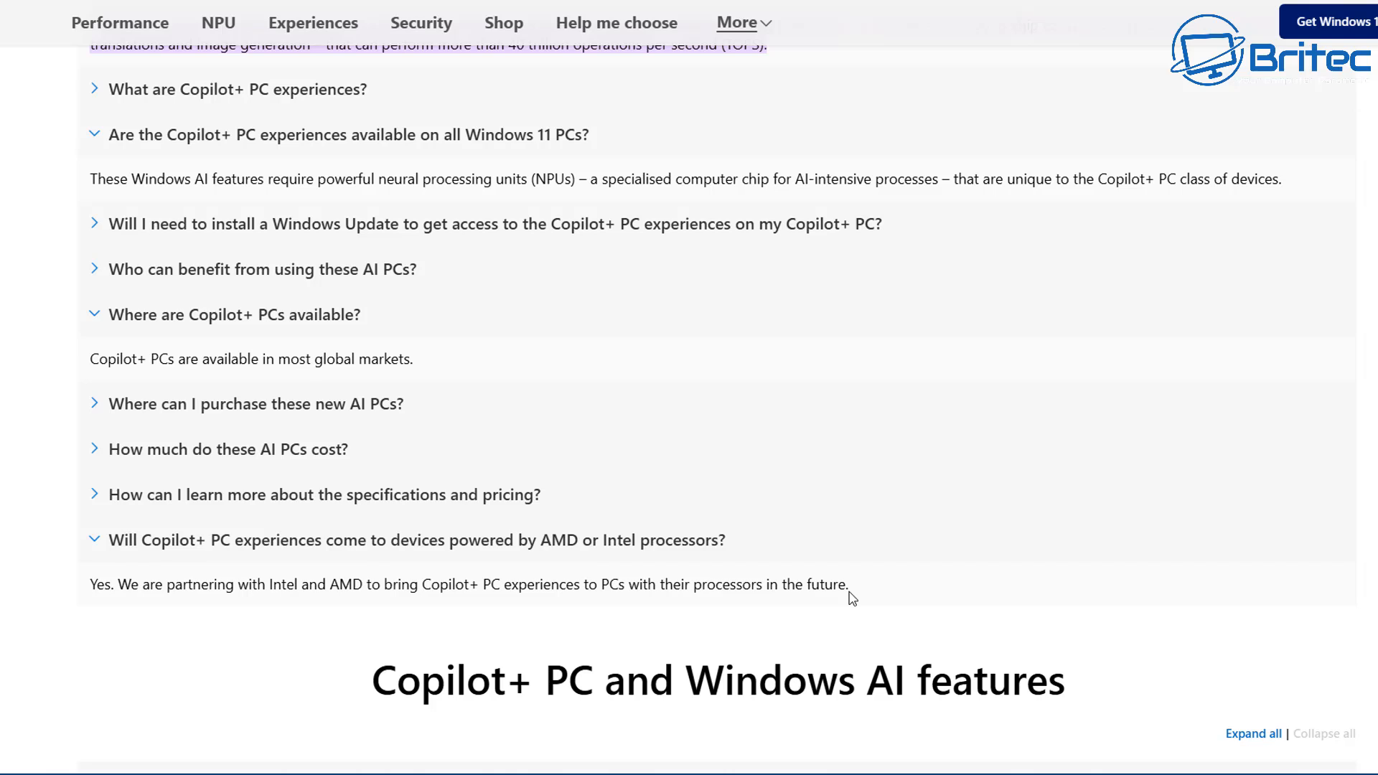
mouse_move(874, 595)
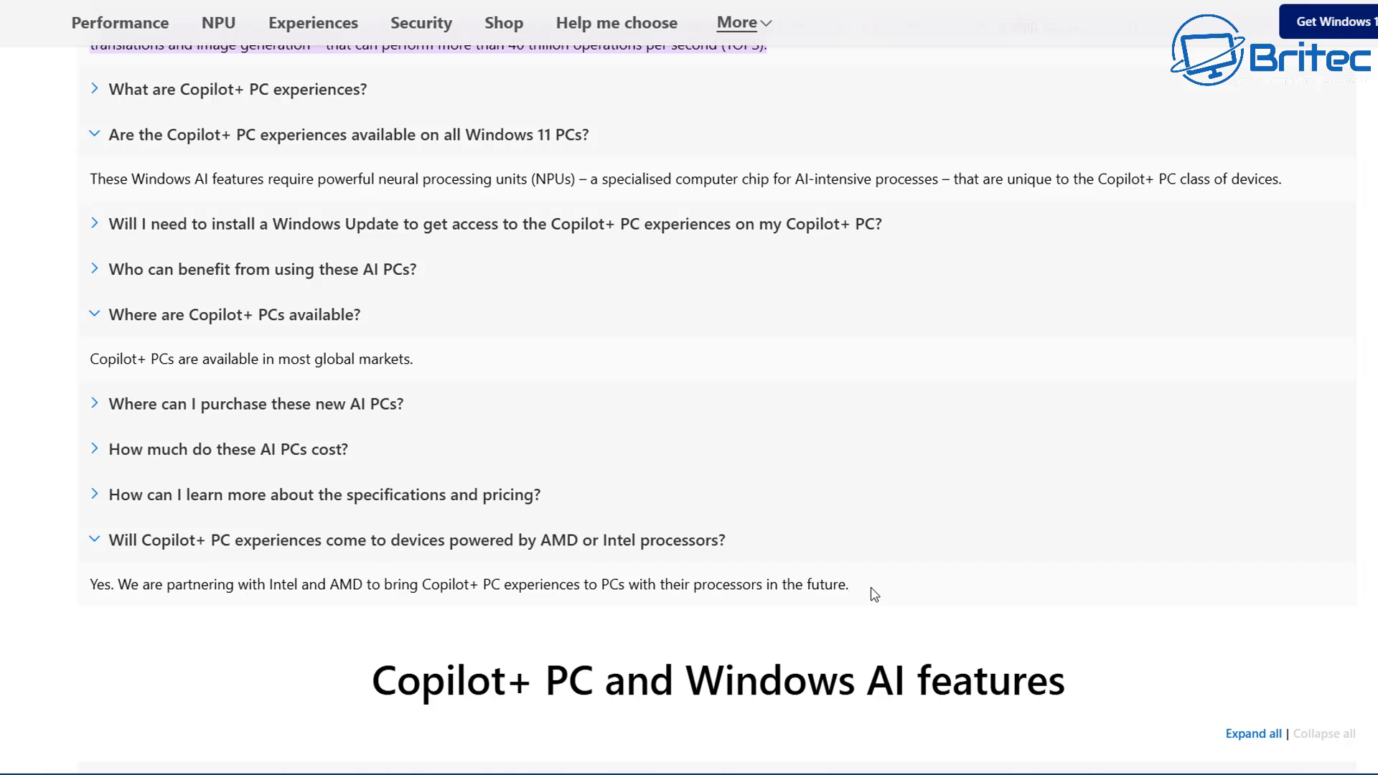
mouse_move(777, 661)
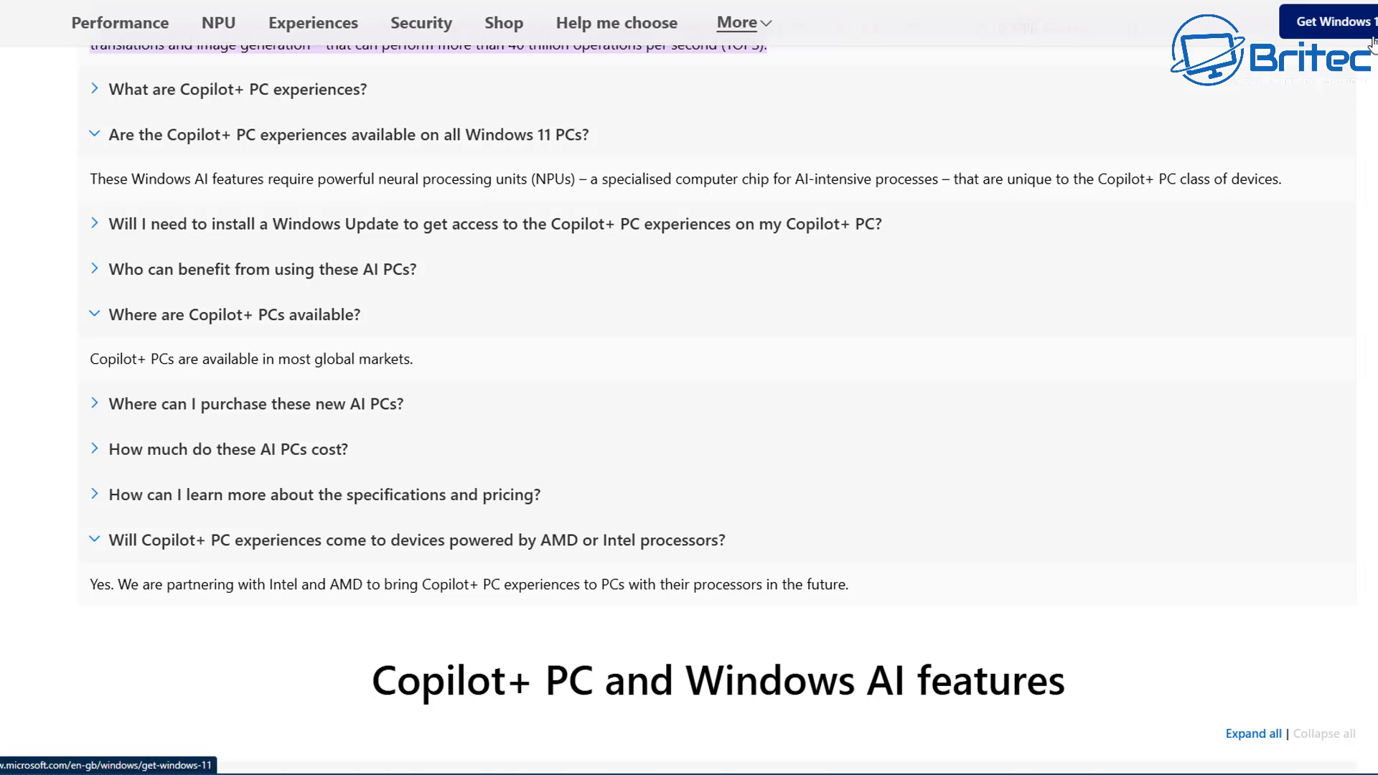
Step: Expand the answers on when Recall will be available and how Recall works, highlighting 'Copilot+ PC'
scroll(down, 3)
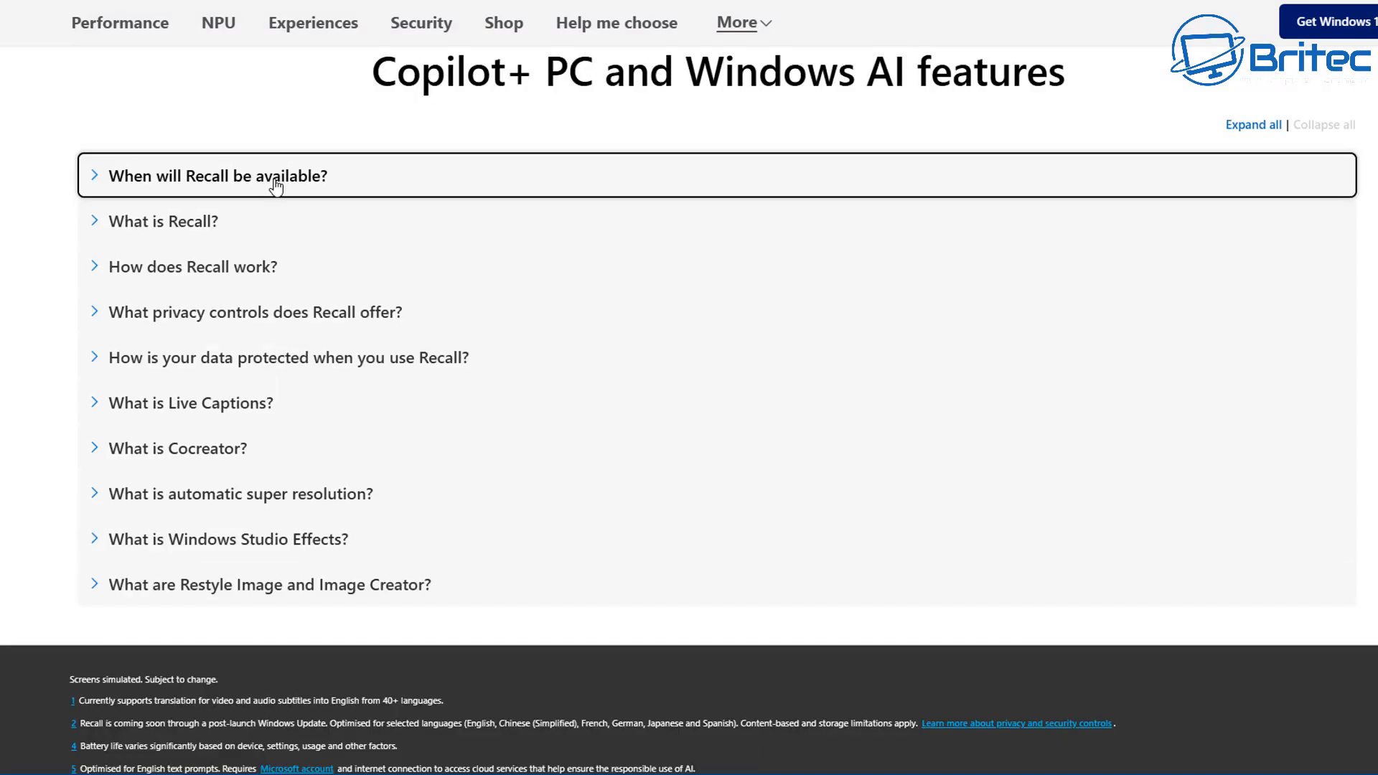
click(218, 176)
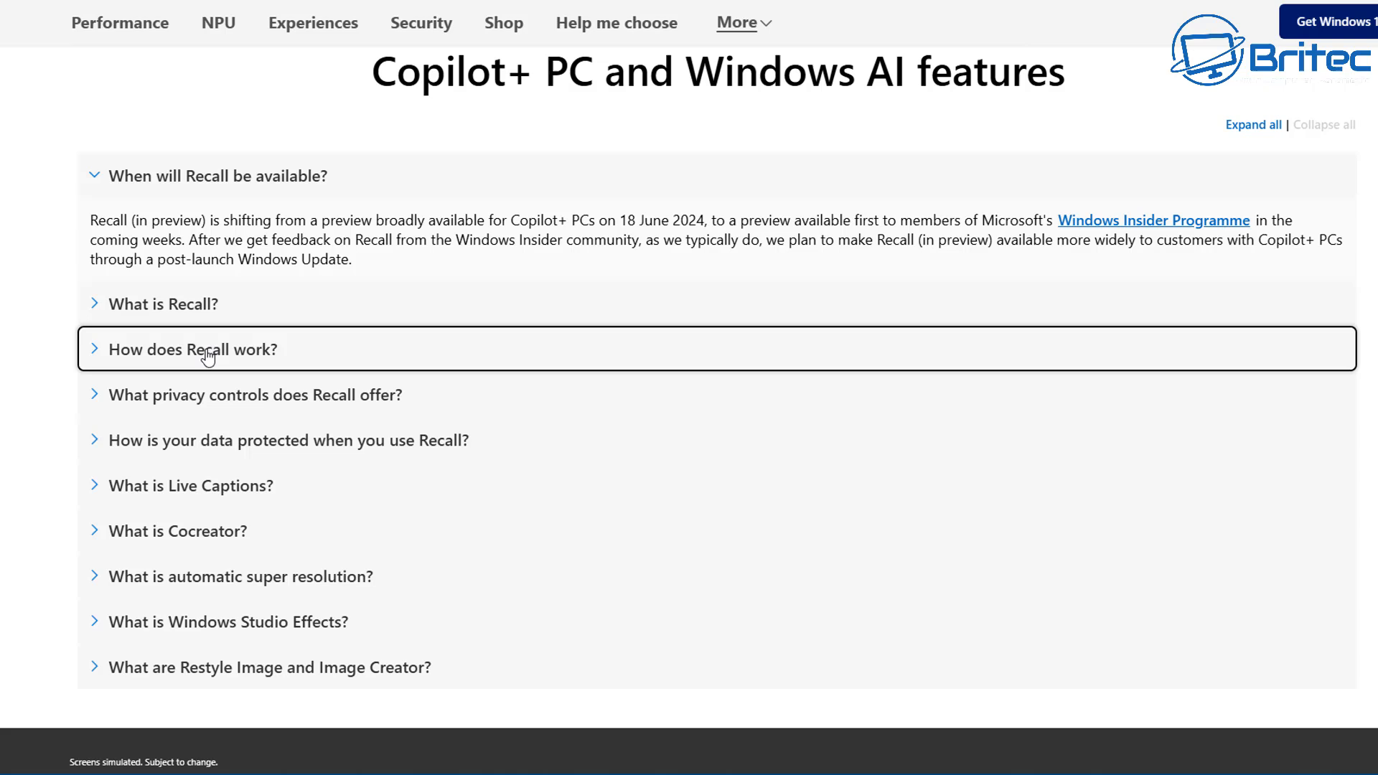
click(192, 349)
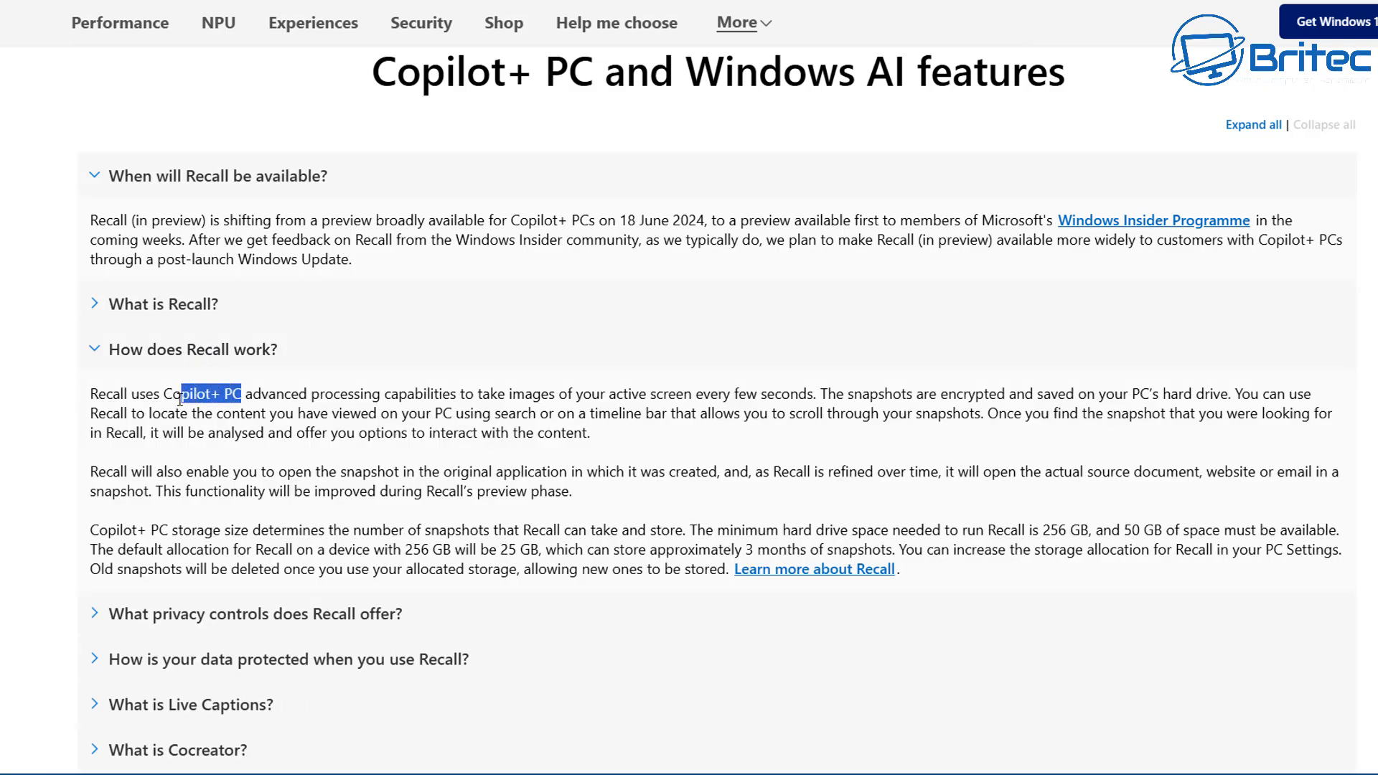
drag(244, 394, 162, 393)
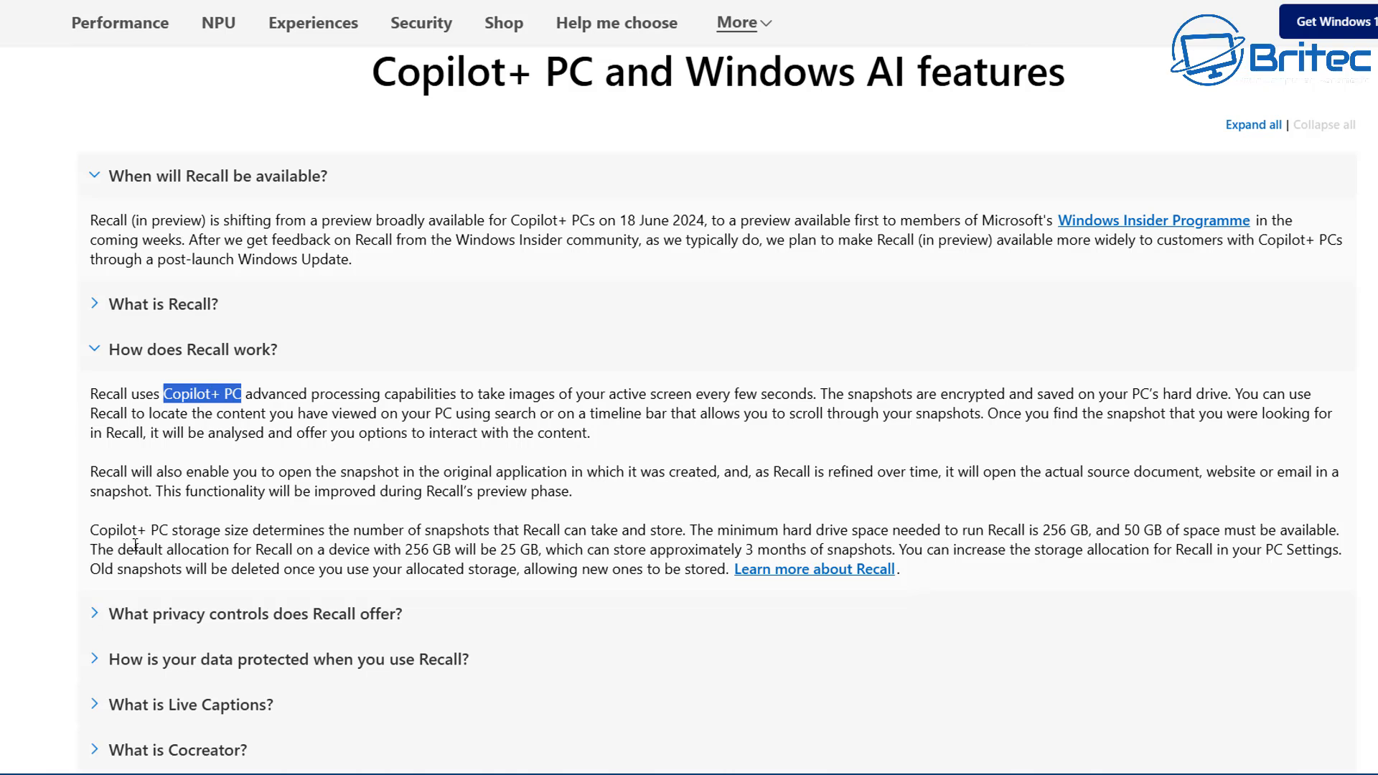
mouse_move(1216, 537)
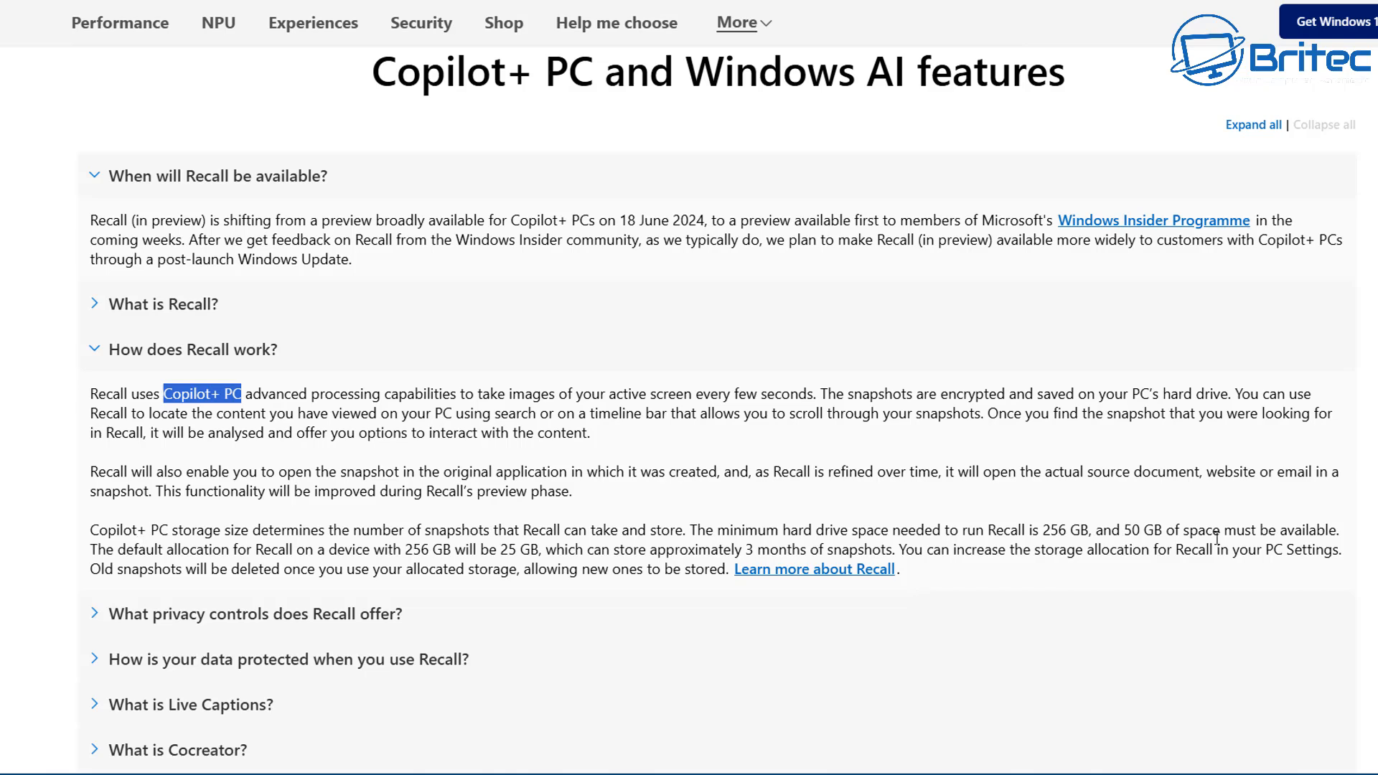
mouse_move(1270, 536)
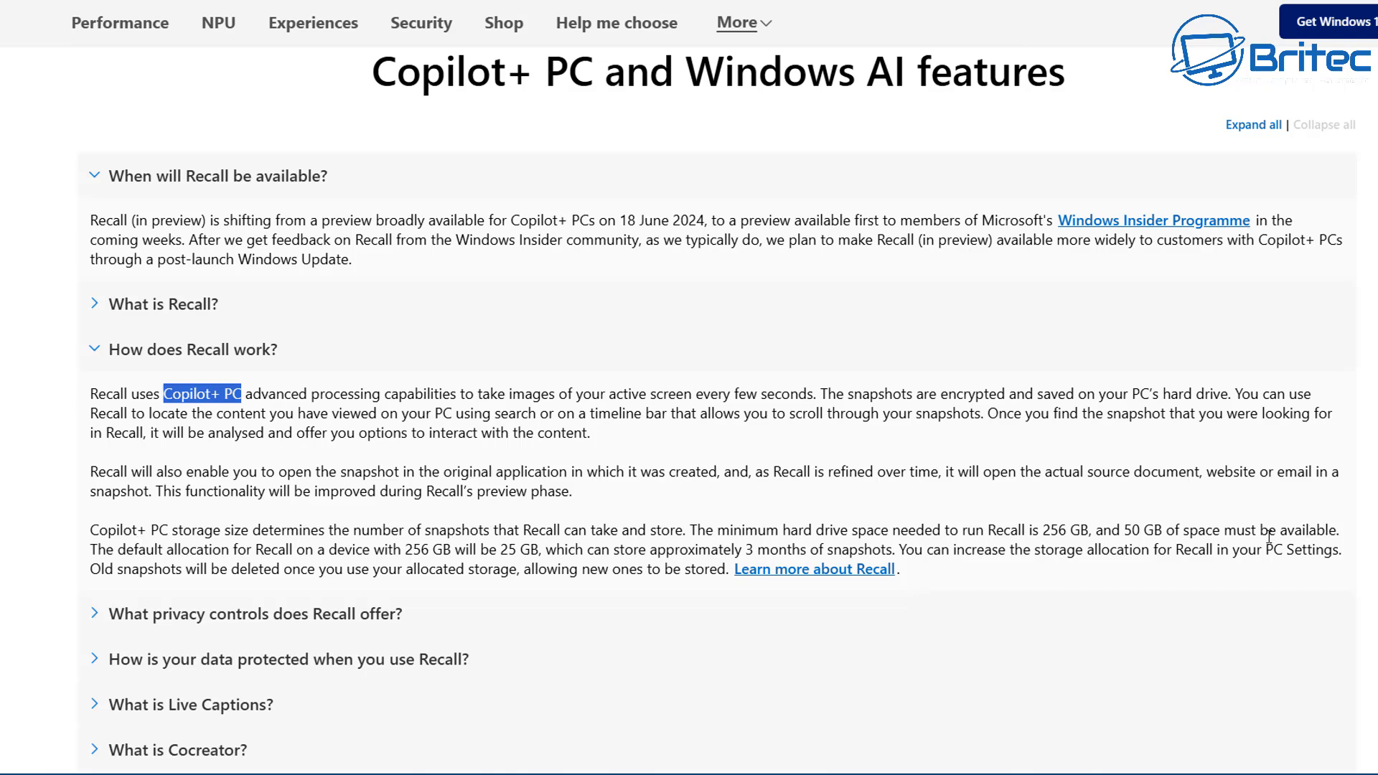
Step: Jump to the Shop Copilot+ PCs section of the page
scroll(down, 3)
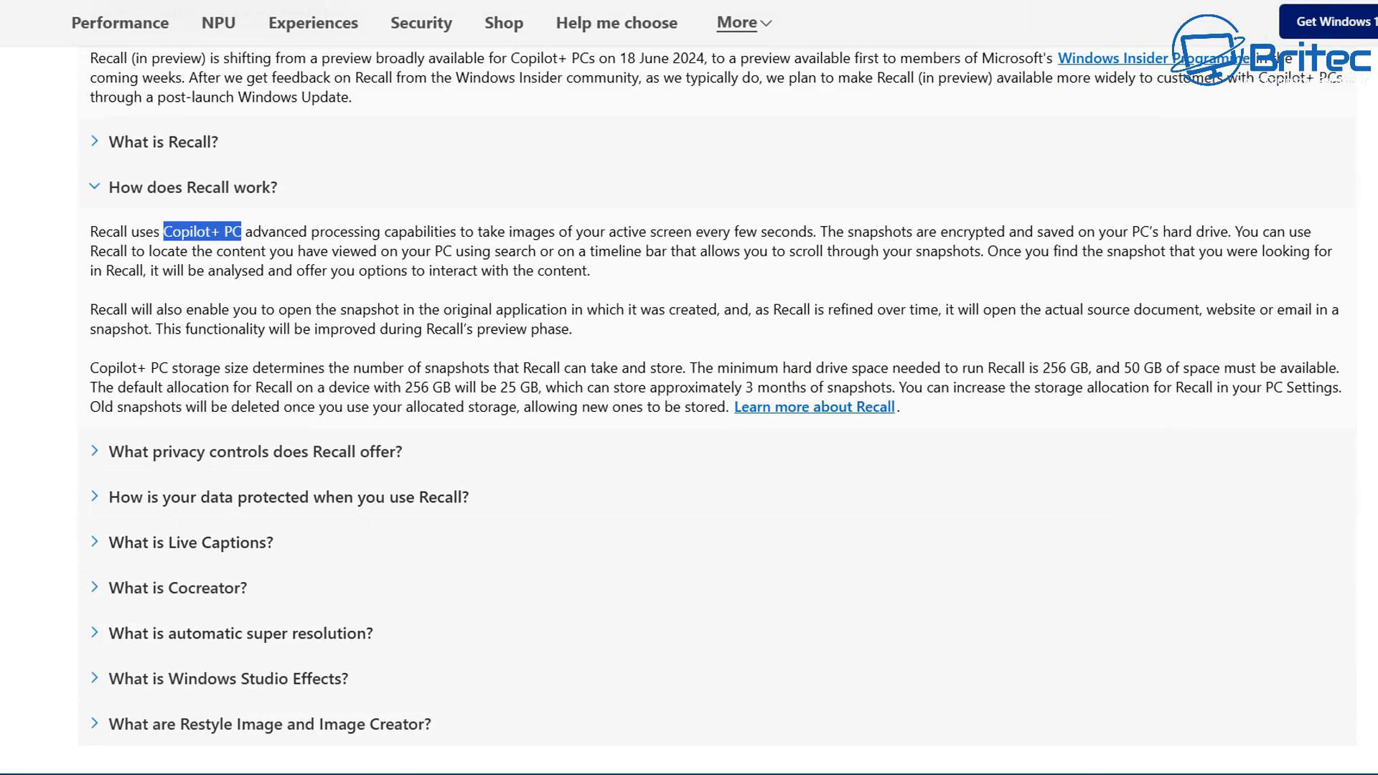
click(504, 21)
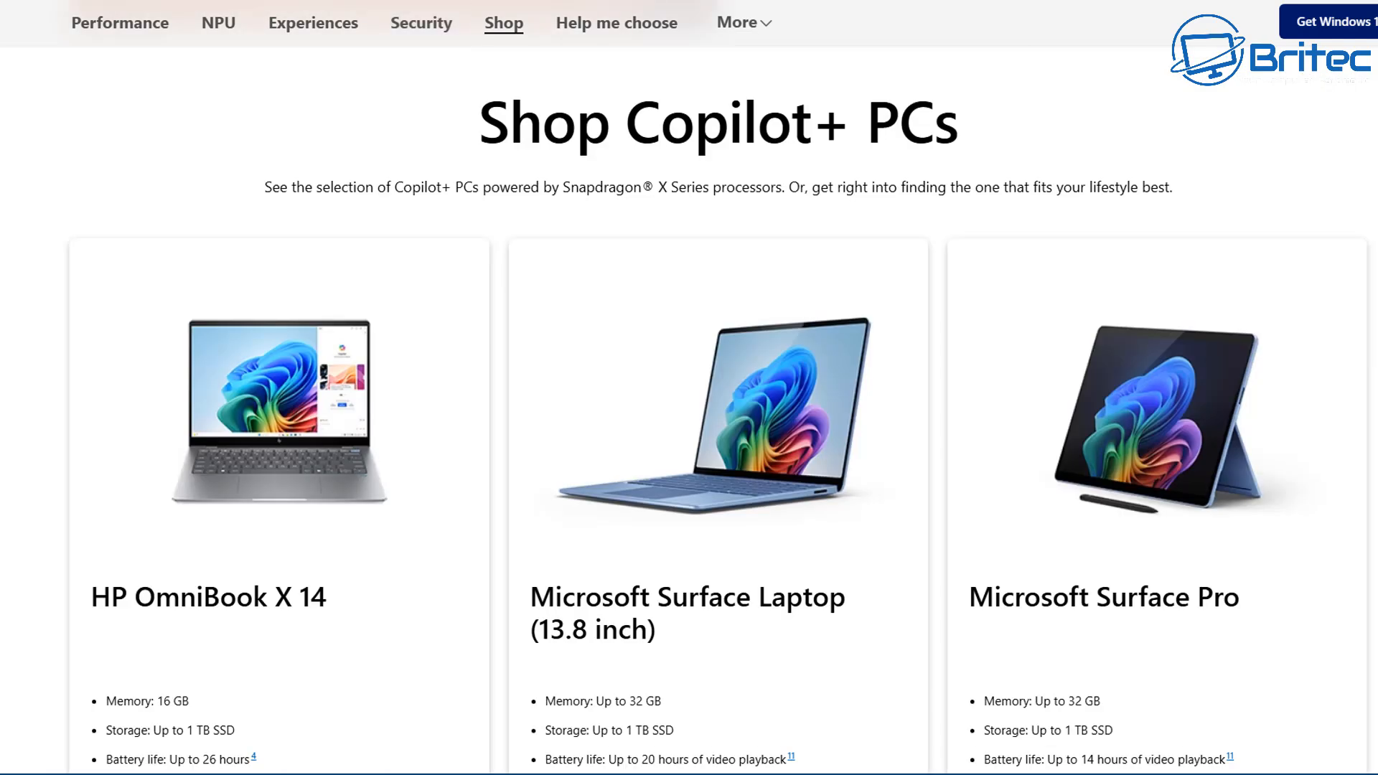
scroll(down, 3)
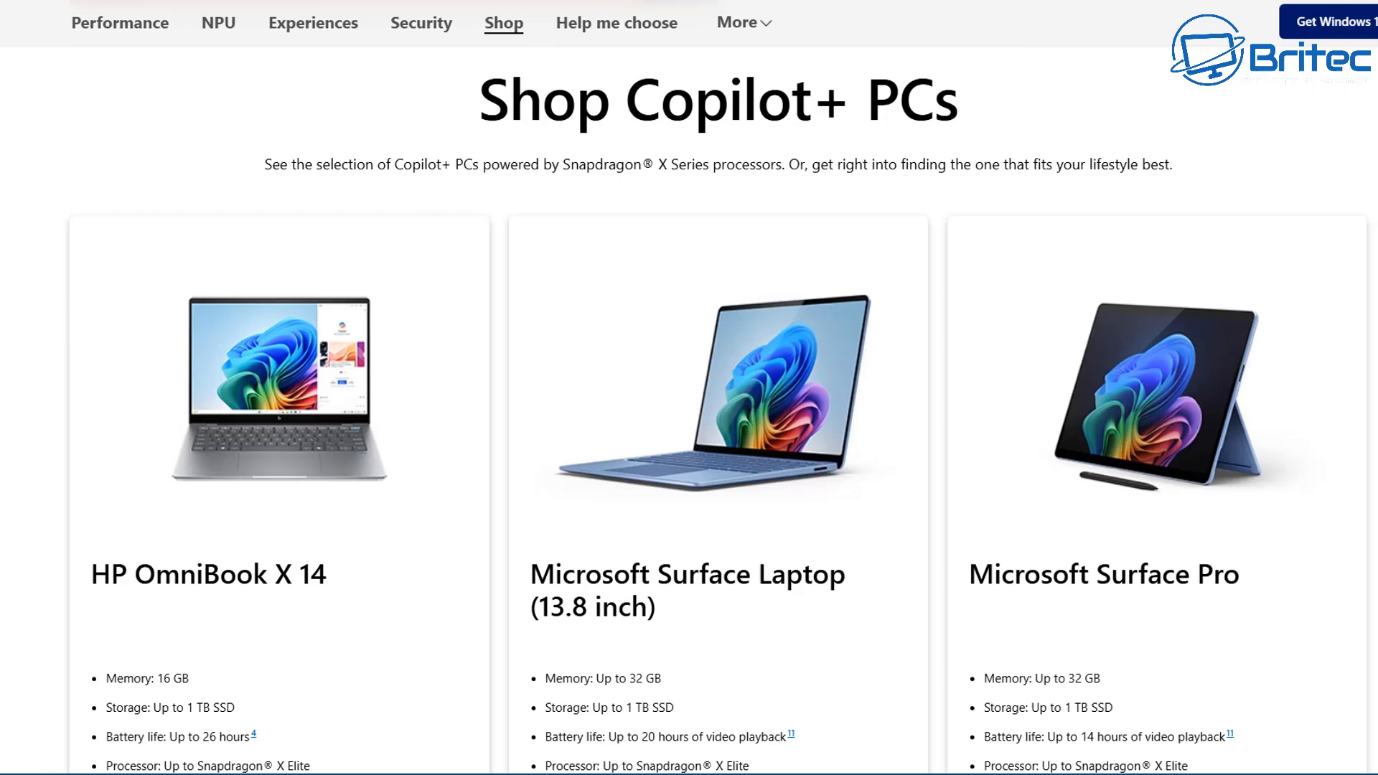
scroll(down, 3)
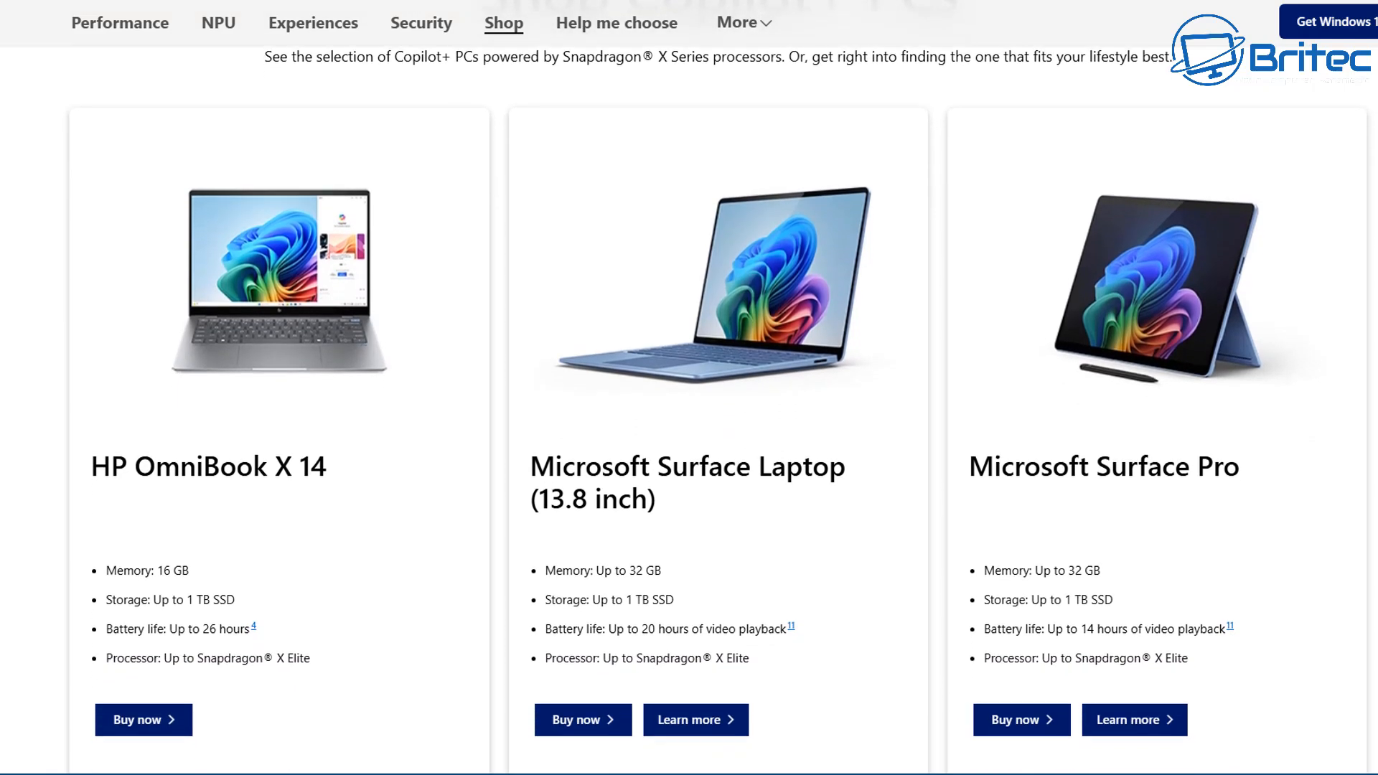
scroll(down, 3)
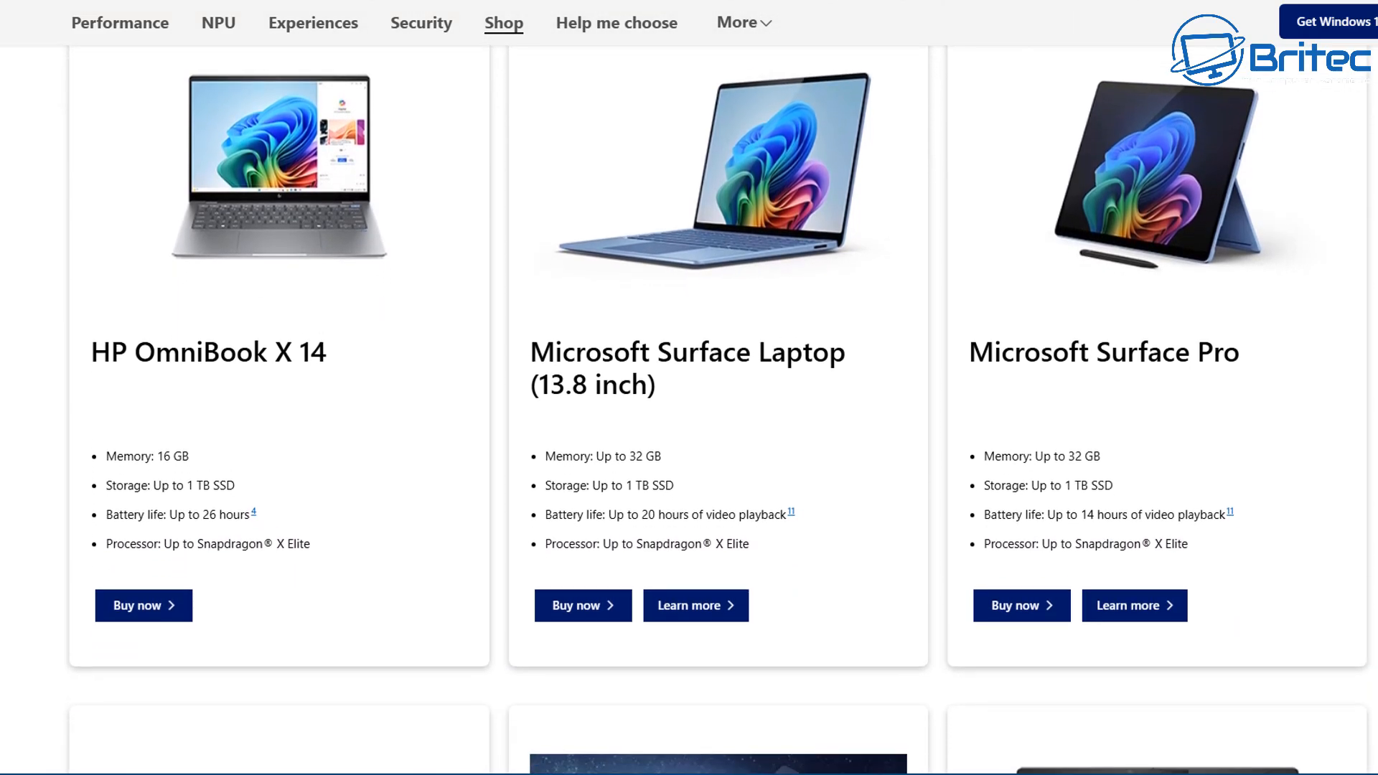
scroll(down, 3)
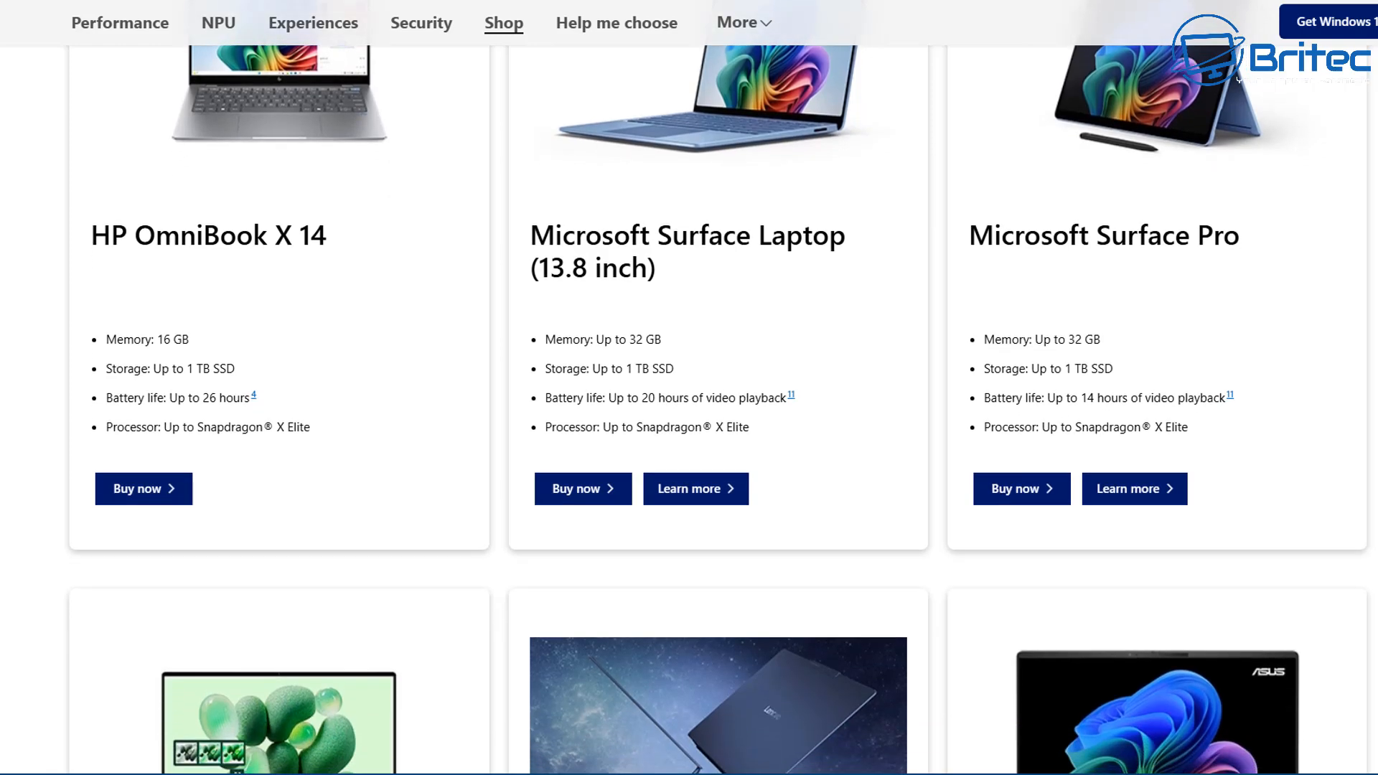
scroll(down, 3)
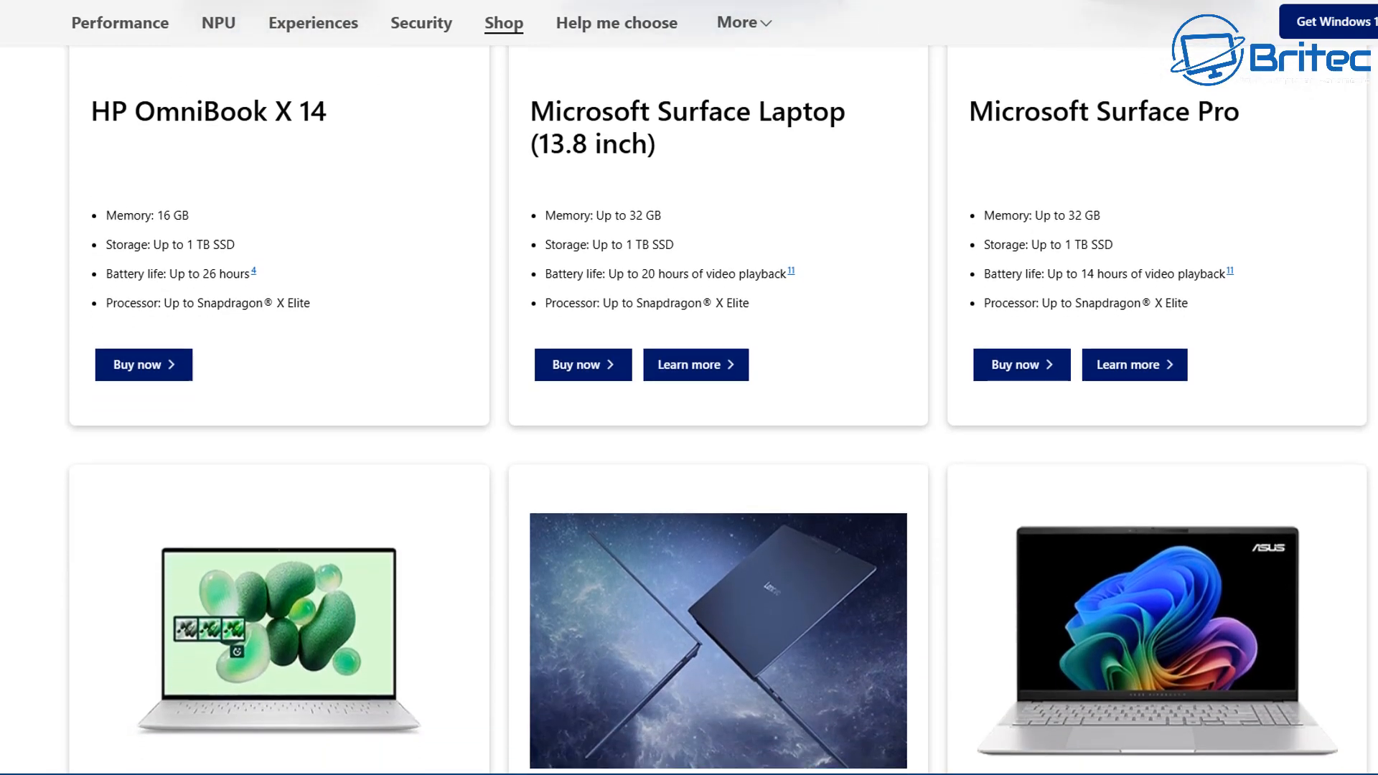
scroll(down, 3)
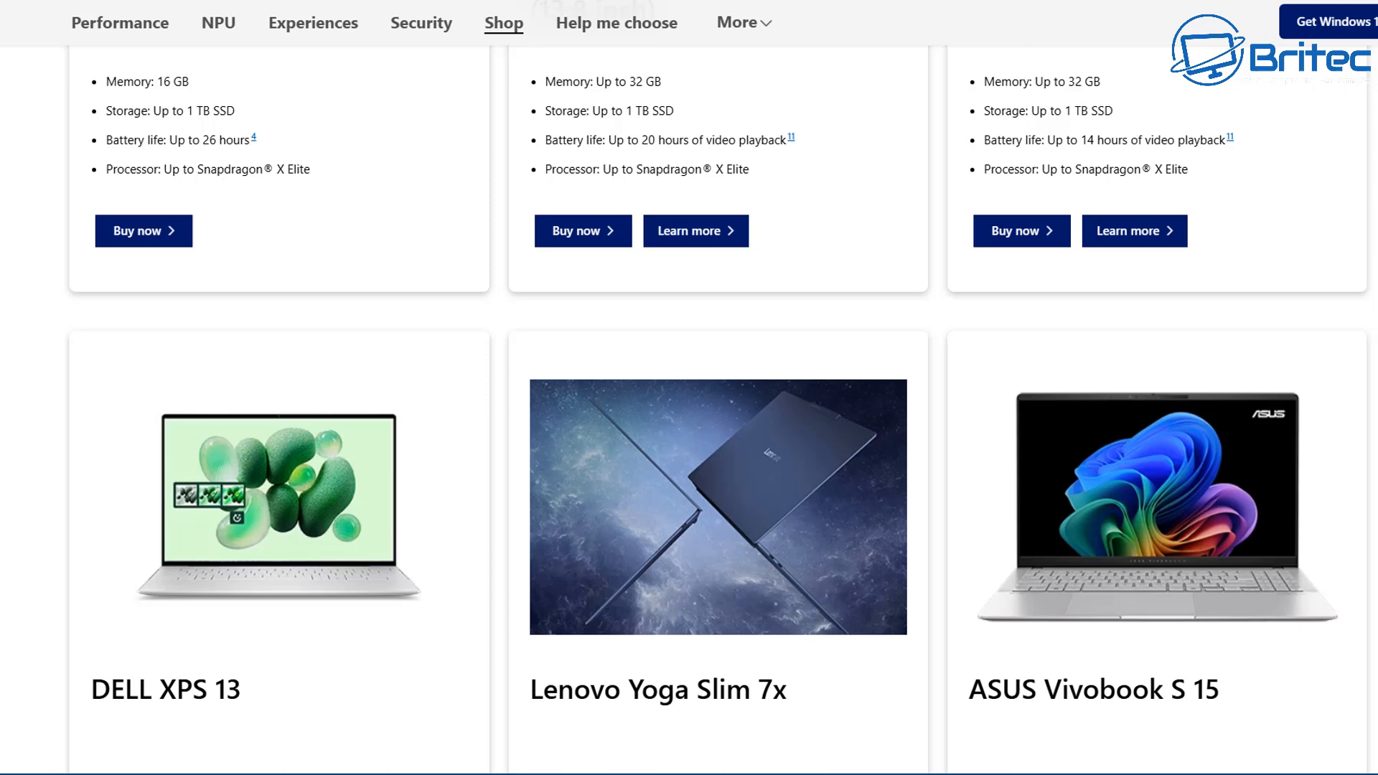
scroll(down, 3)
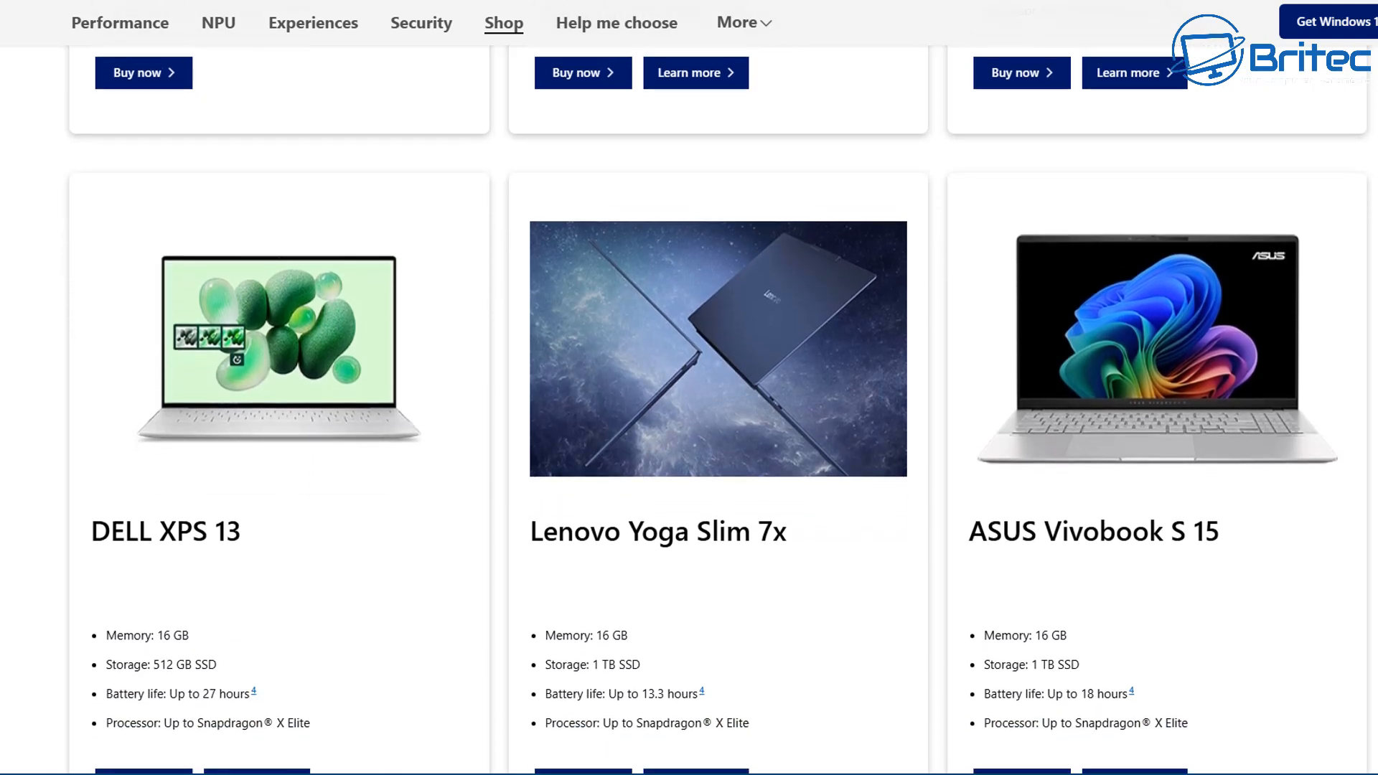
scroll(down, 3)
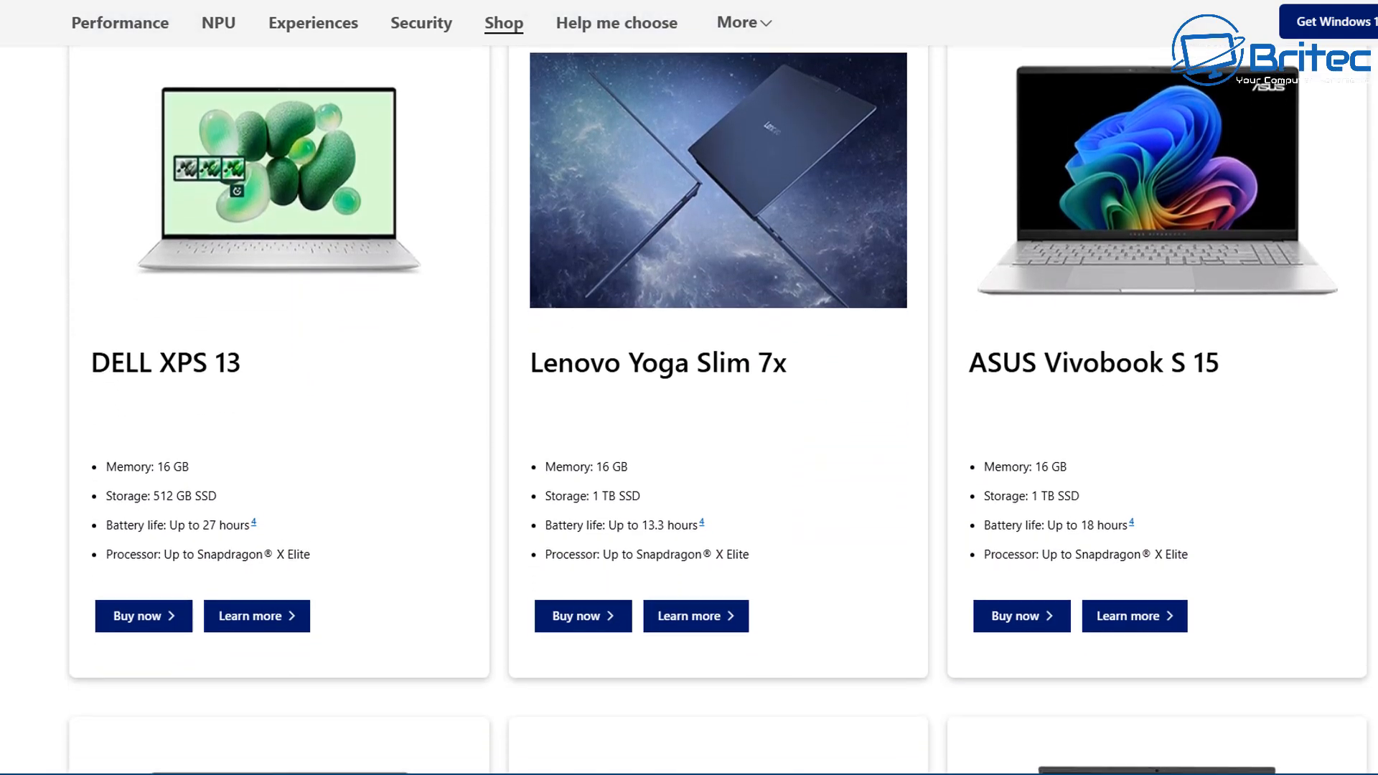
scroll(down, 3)
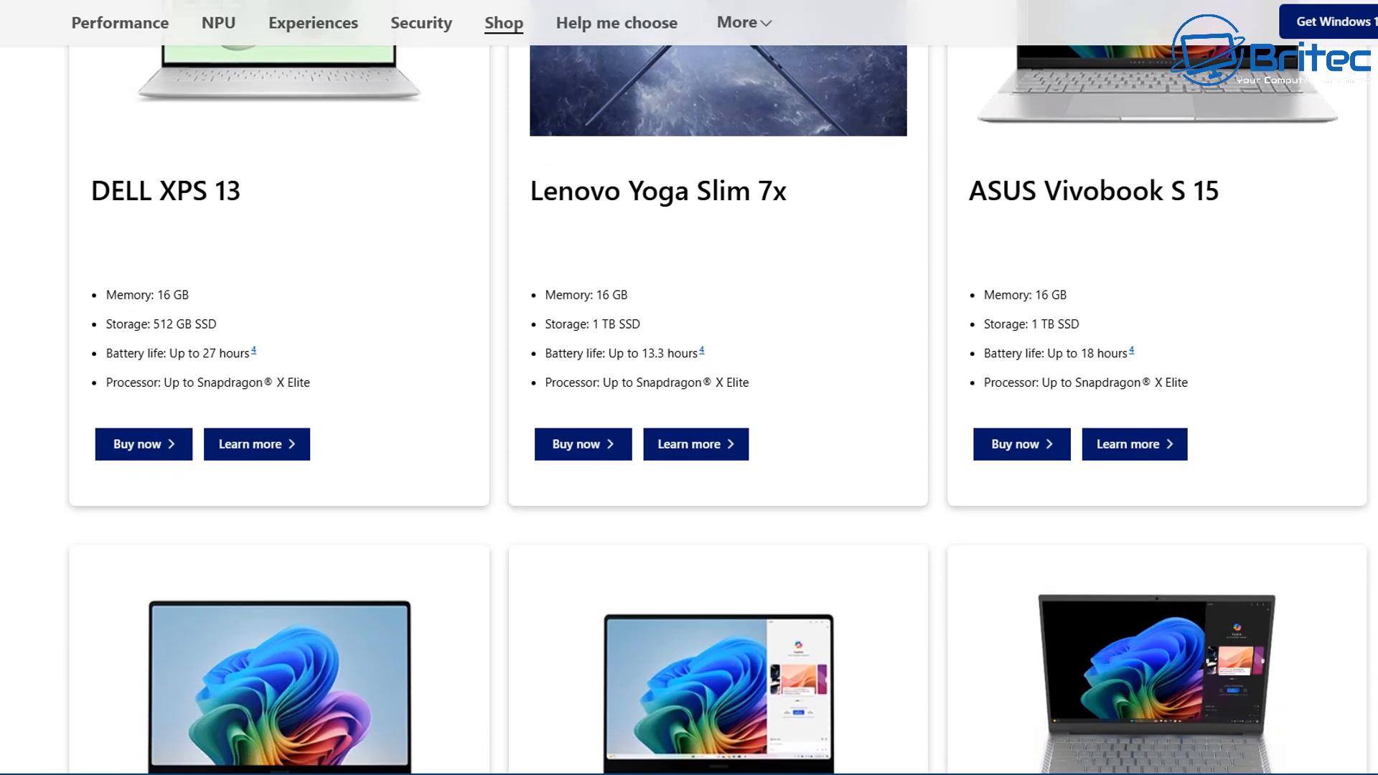
scroll(down, 3)
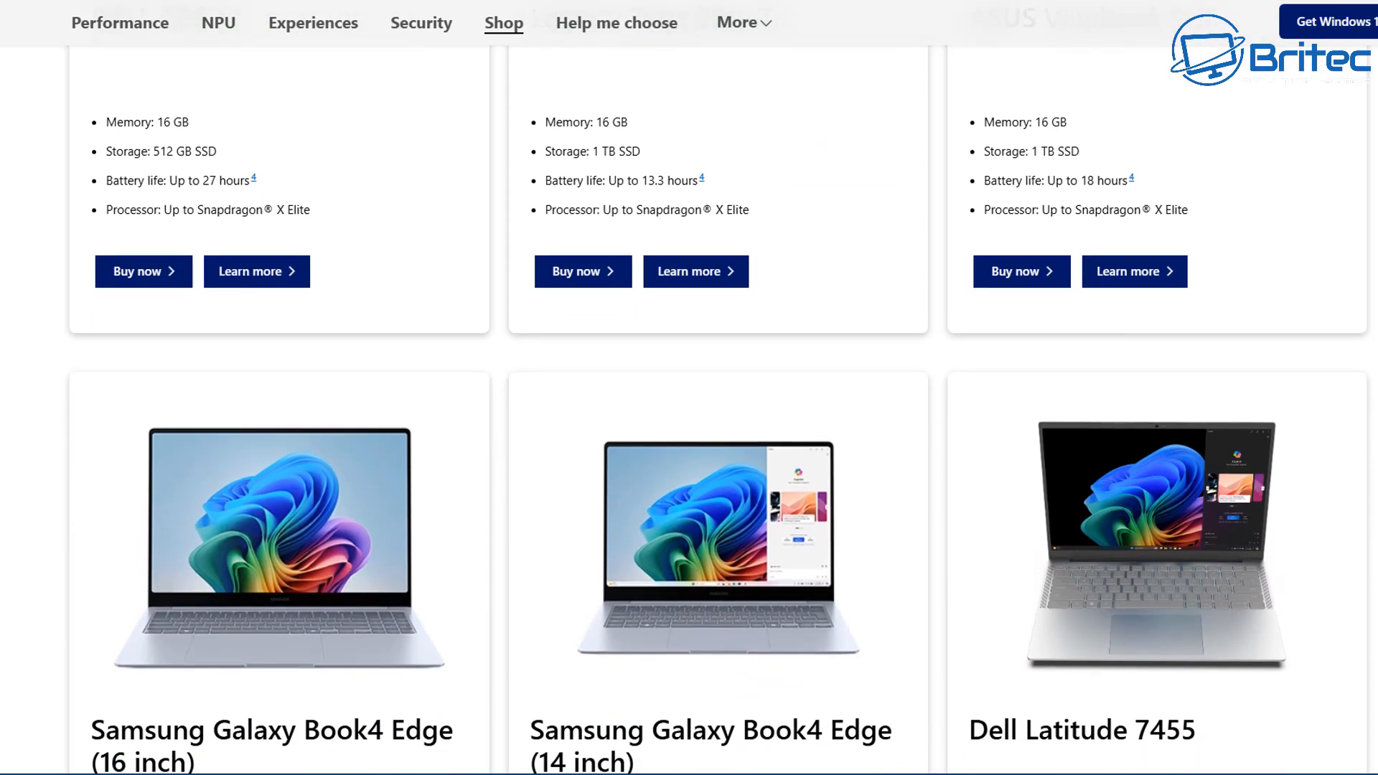
scroll(down, 3)
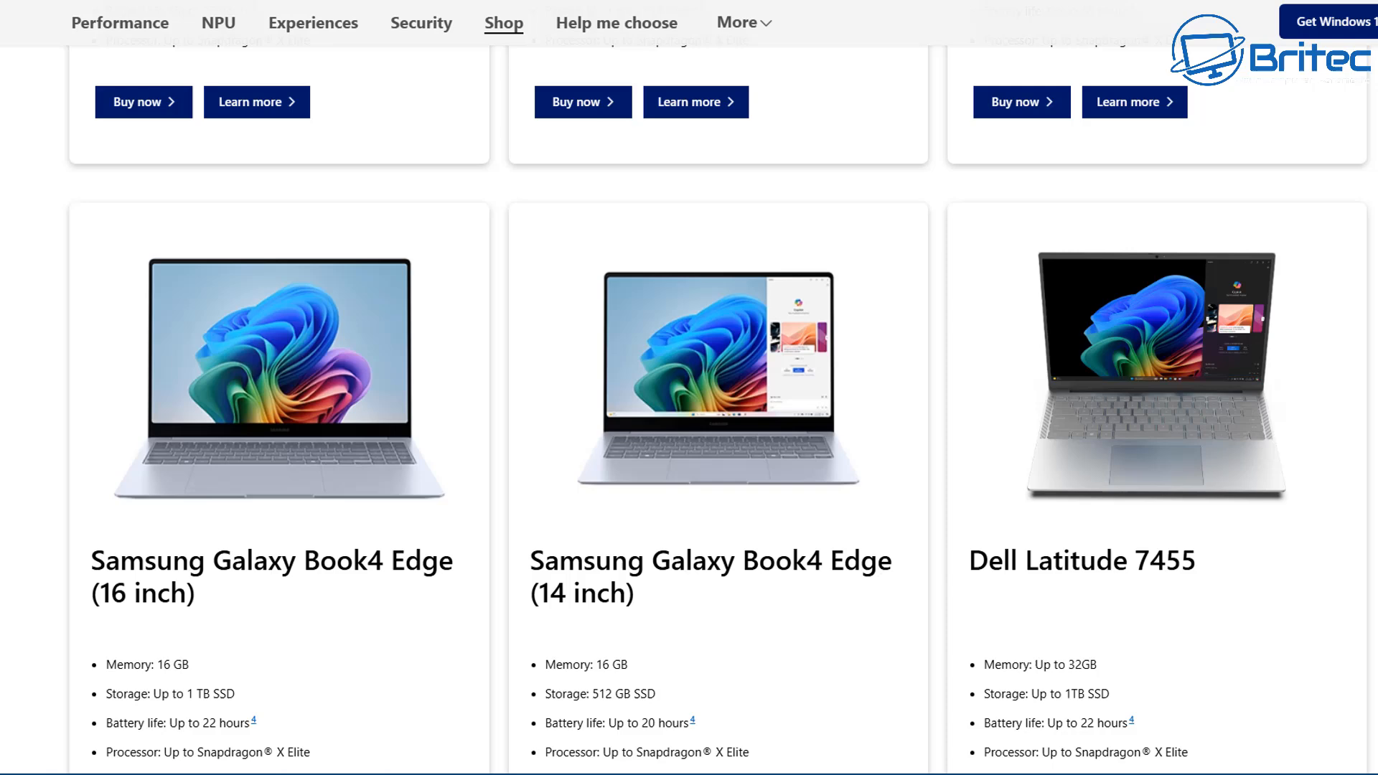
scroll(down, 3)
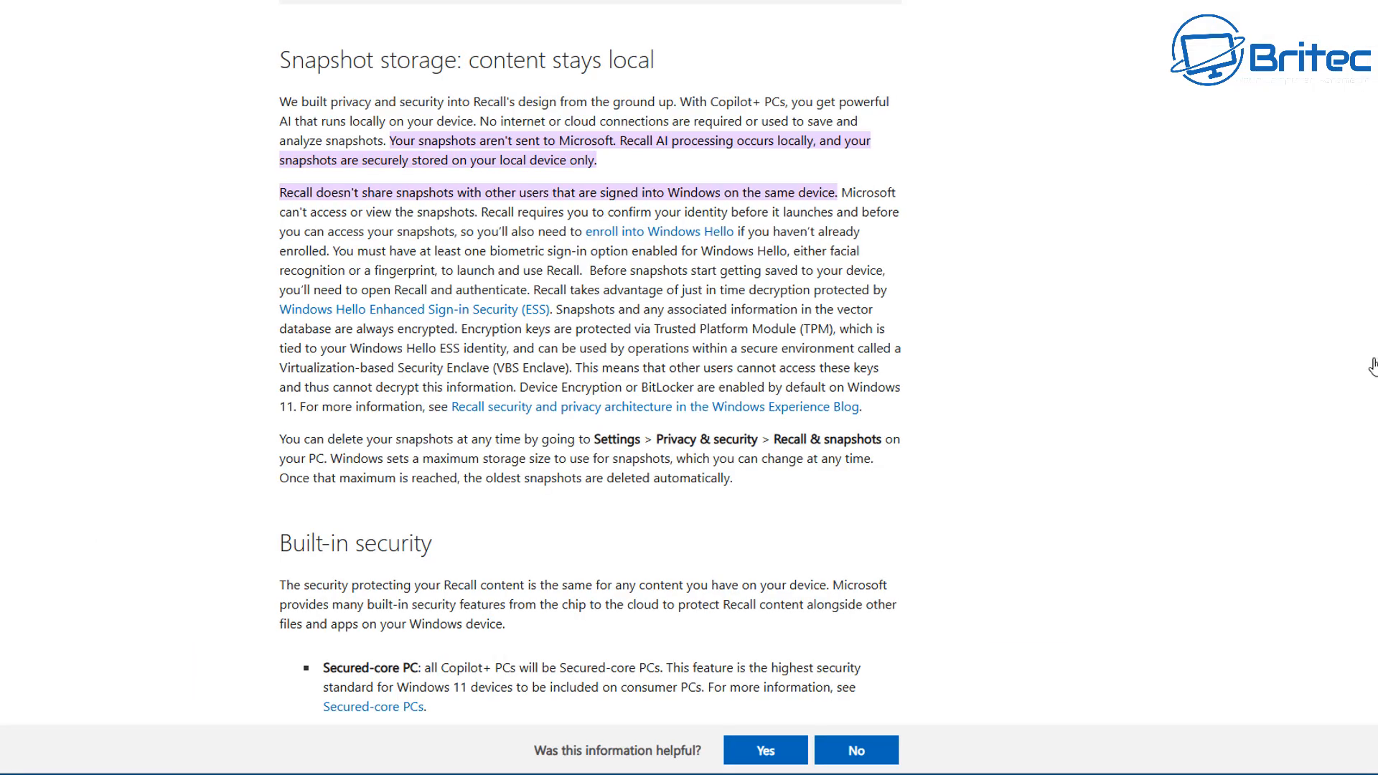
mouse_move(1369, 363)
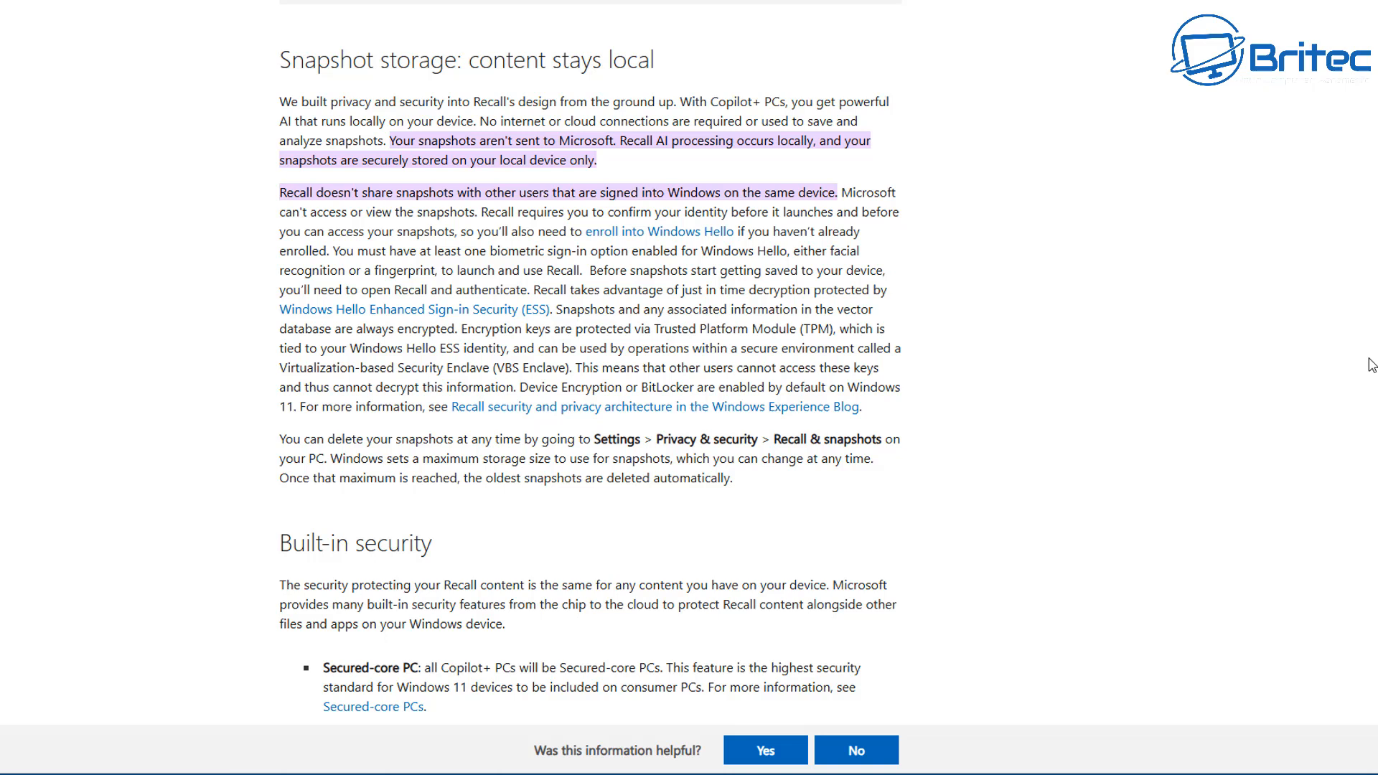
mouse_move(362, 115)
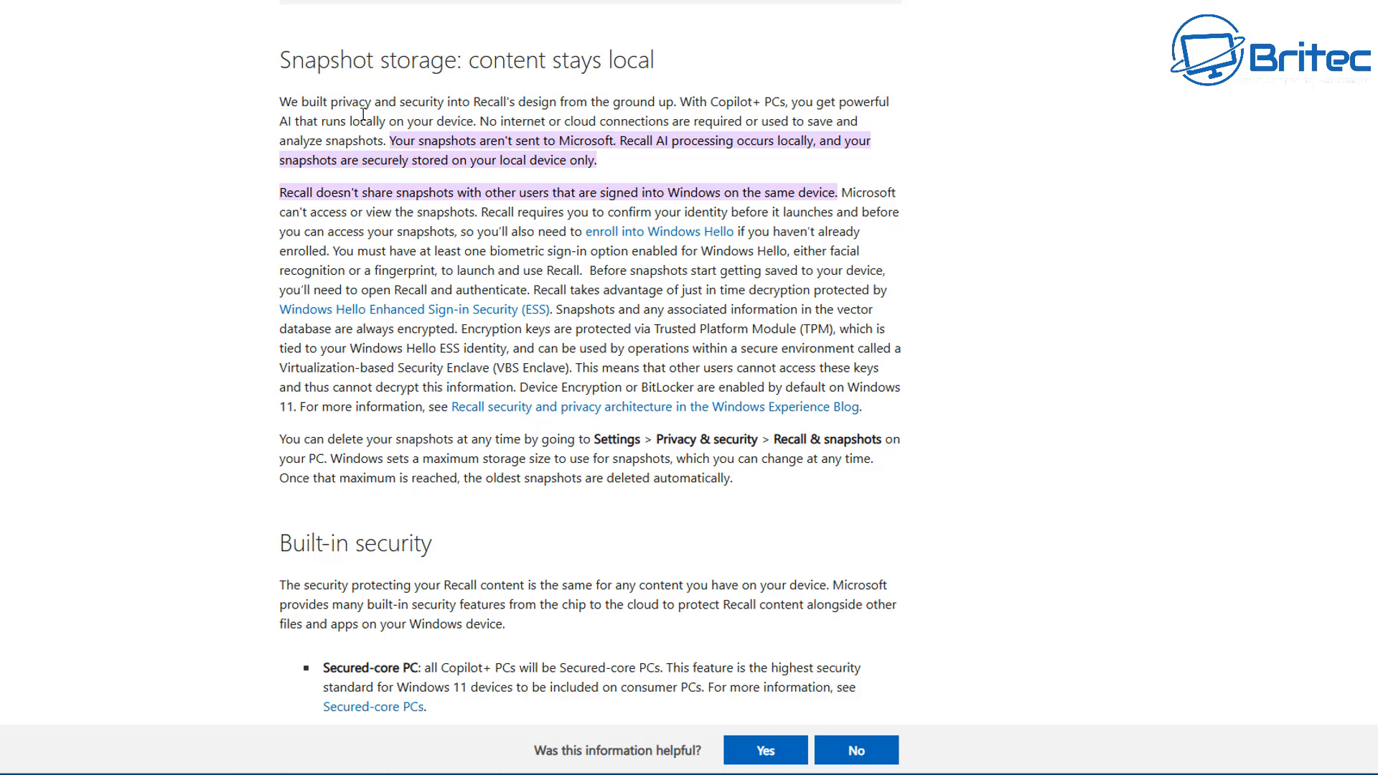
mouse_move(606, 102)
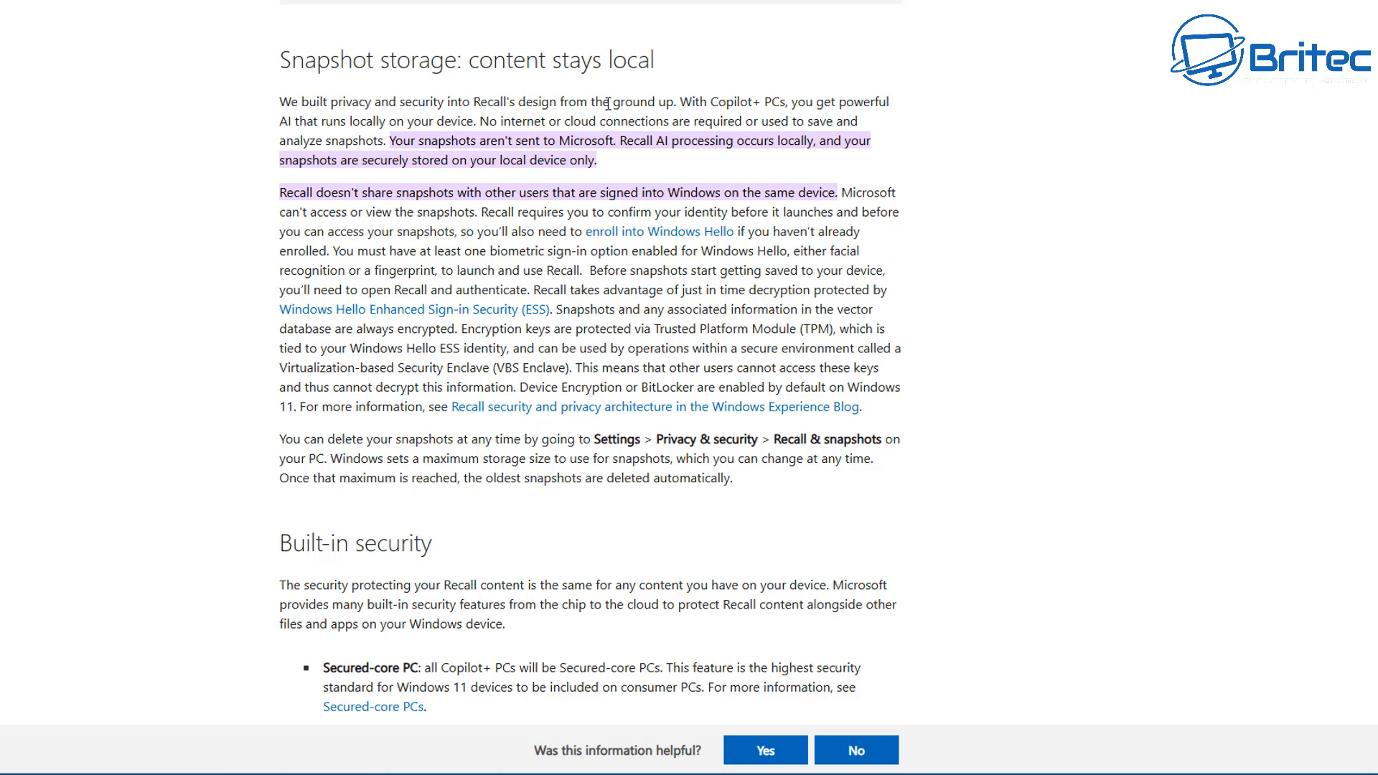
mouse_move(849, 101)
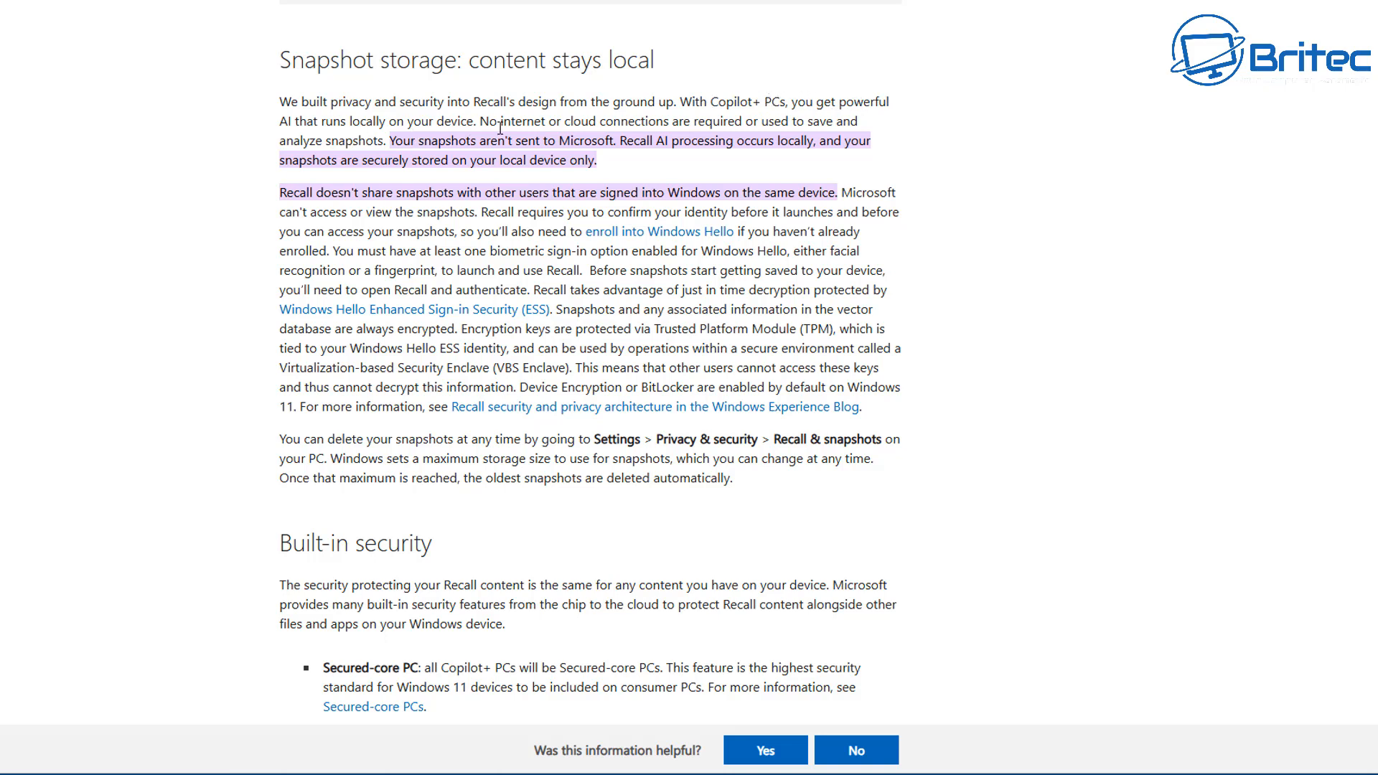
mouse_move(700, 135)
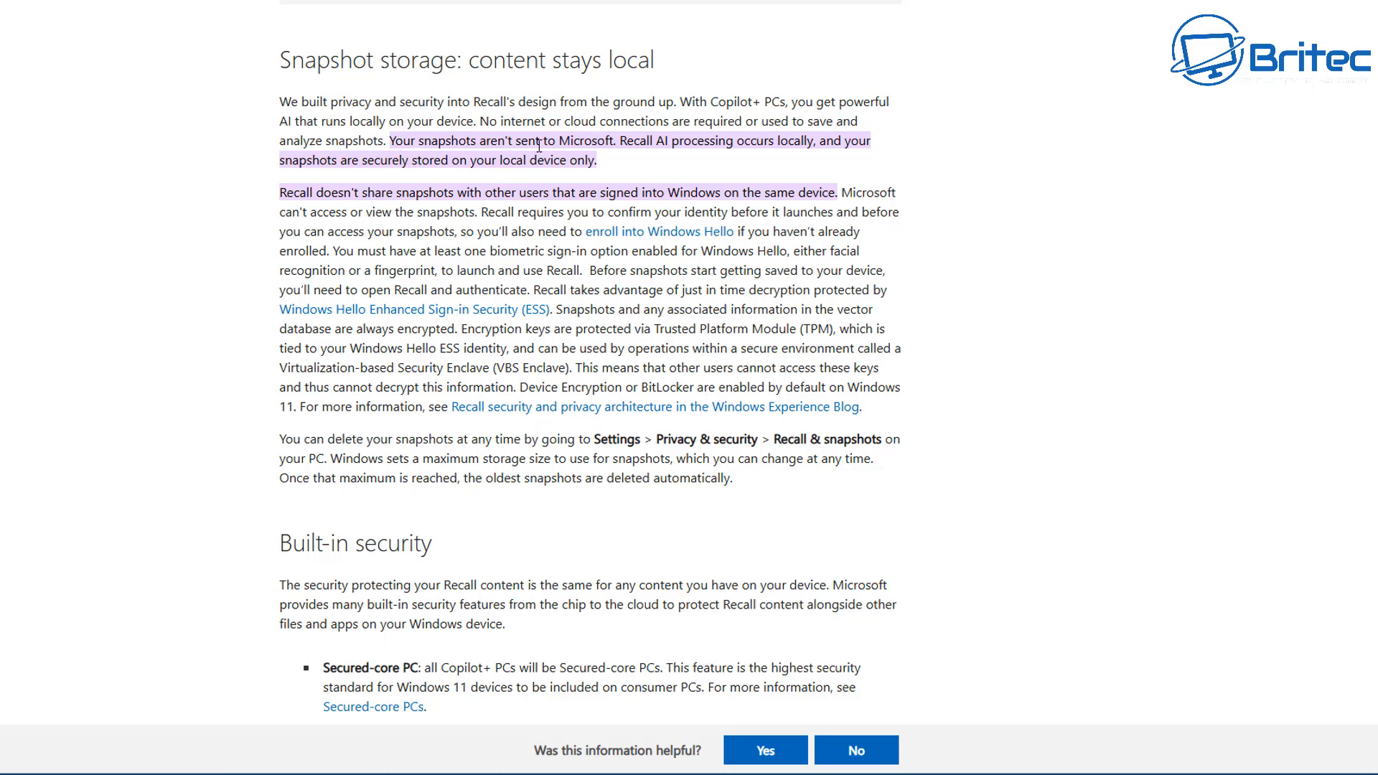
mouse_move(686, 157)
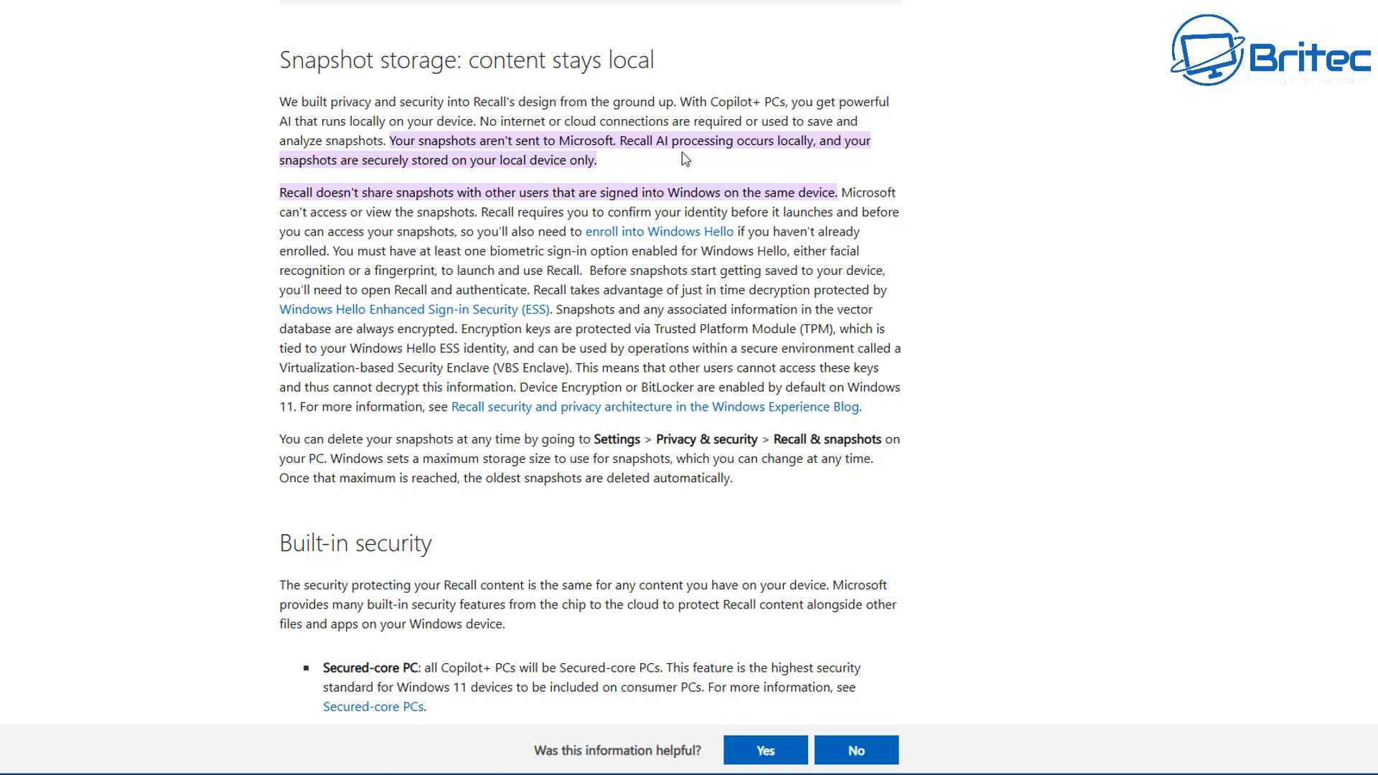
mouse_move(584, 161)
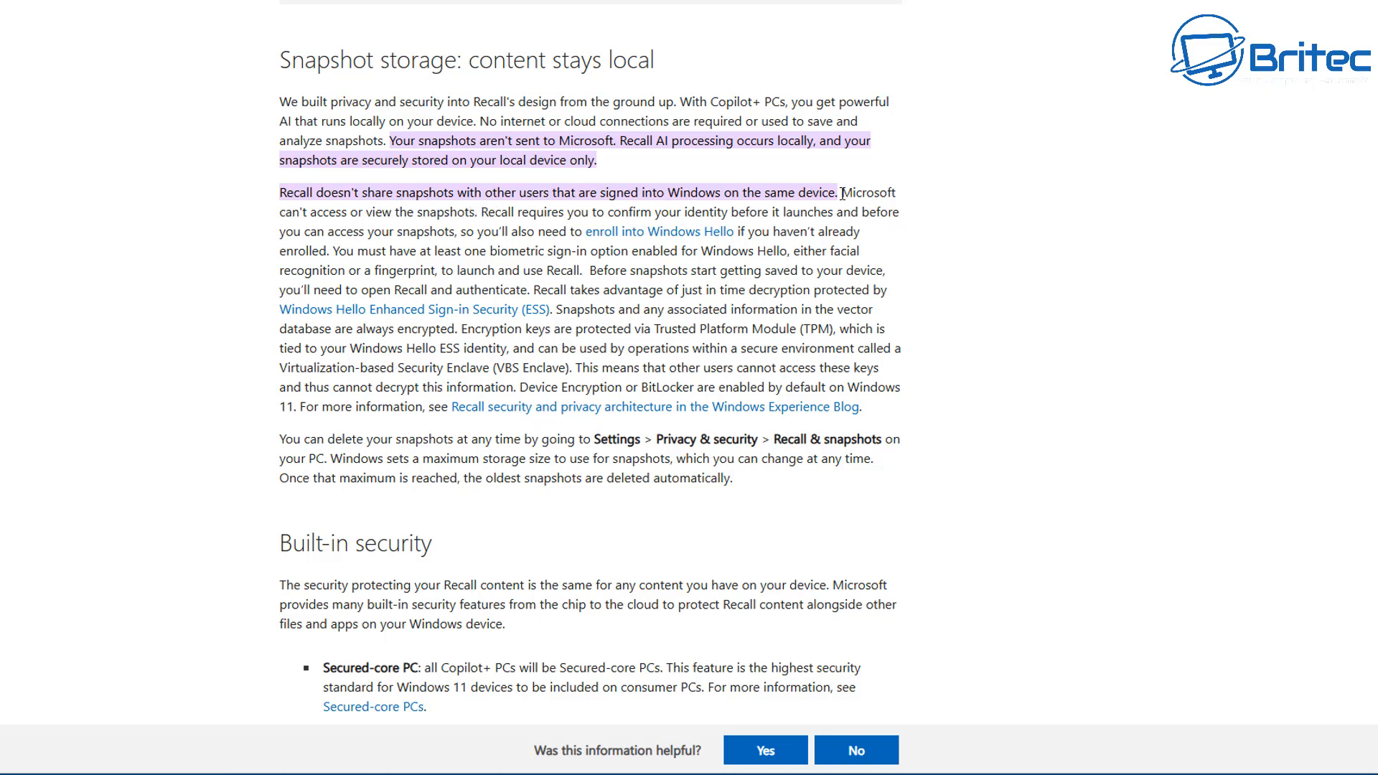
Step: Highlight a sentence in the Snapshot storage section of the Recall privacy page
drag(444, 191, 840, 191)
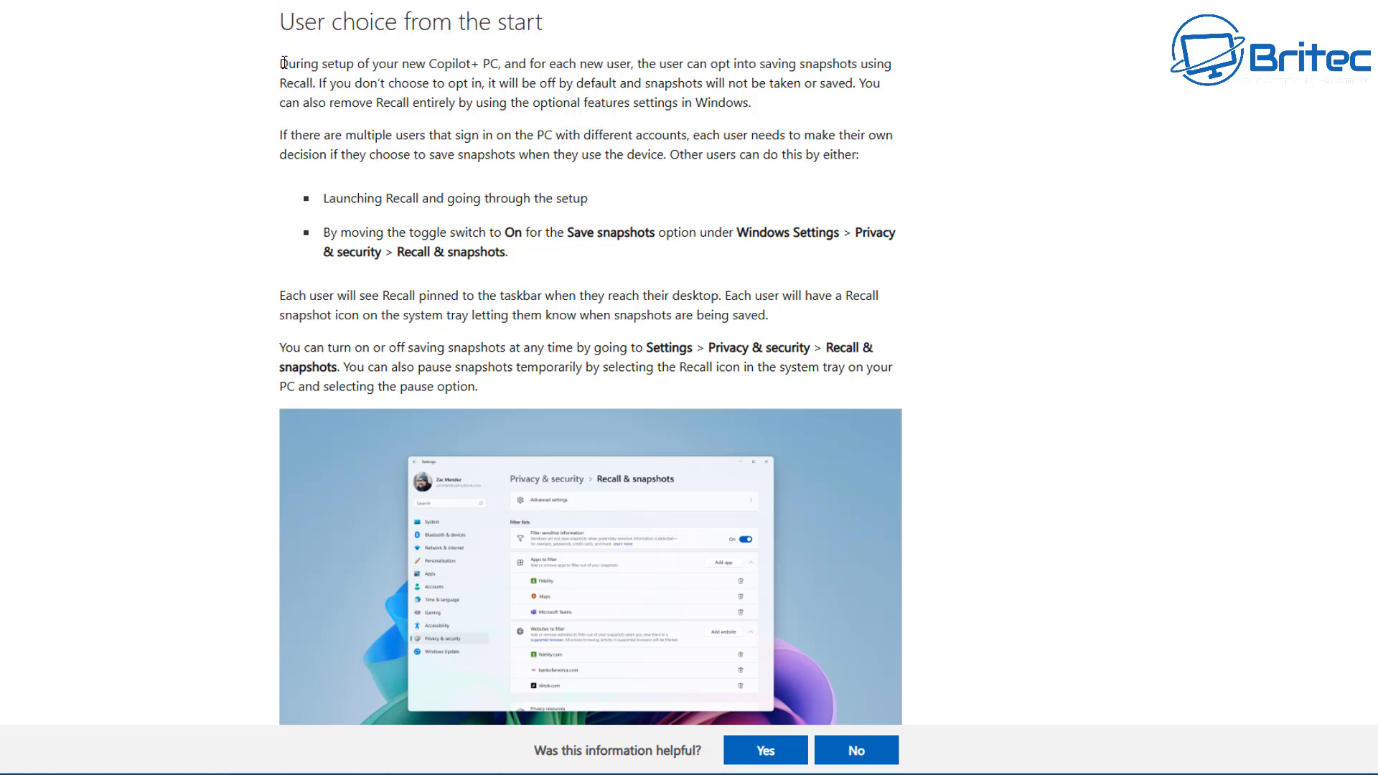
Step: Highlight the sentence about opting into saving snapshots in the User choice from the start section
drag(280, 63, 484, 63)
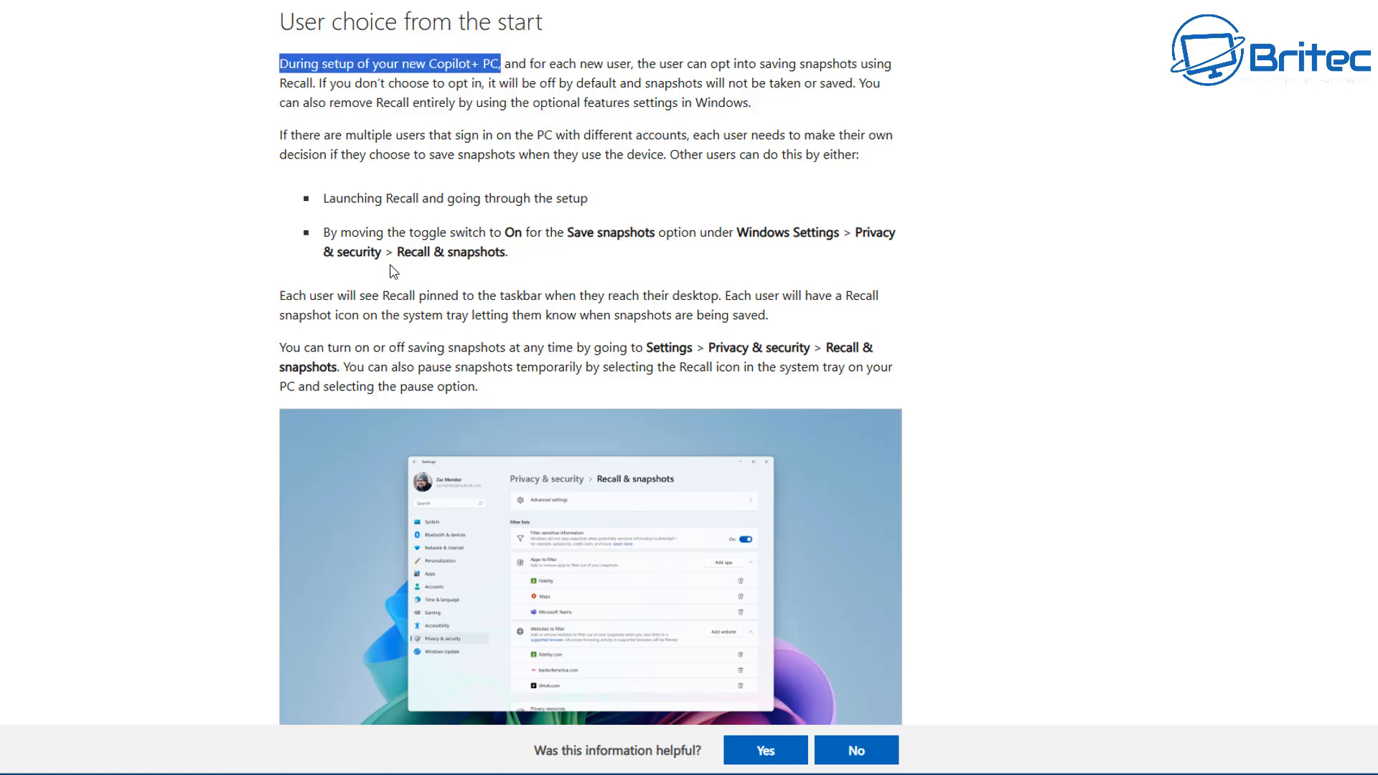
mouse_move(510, 130)
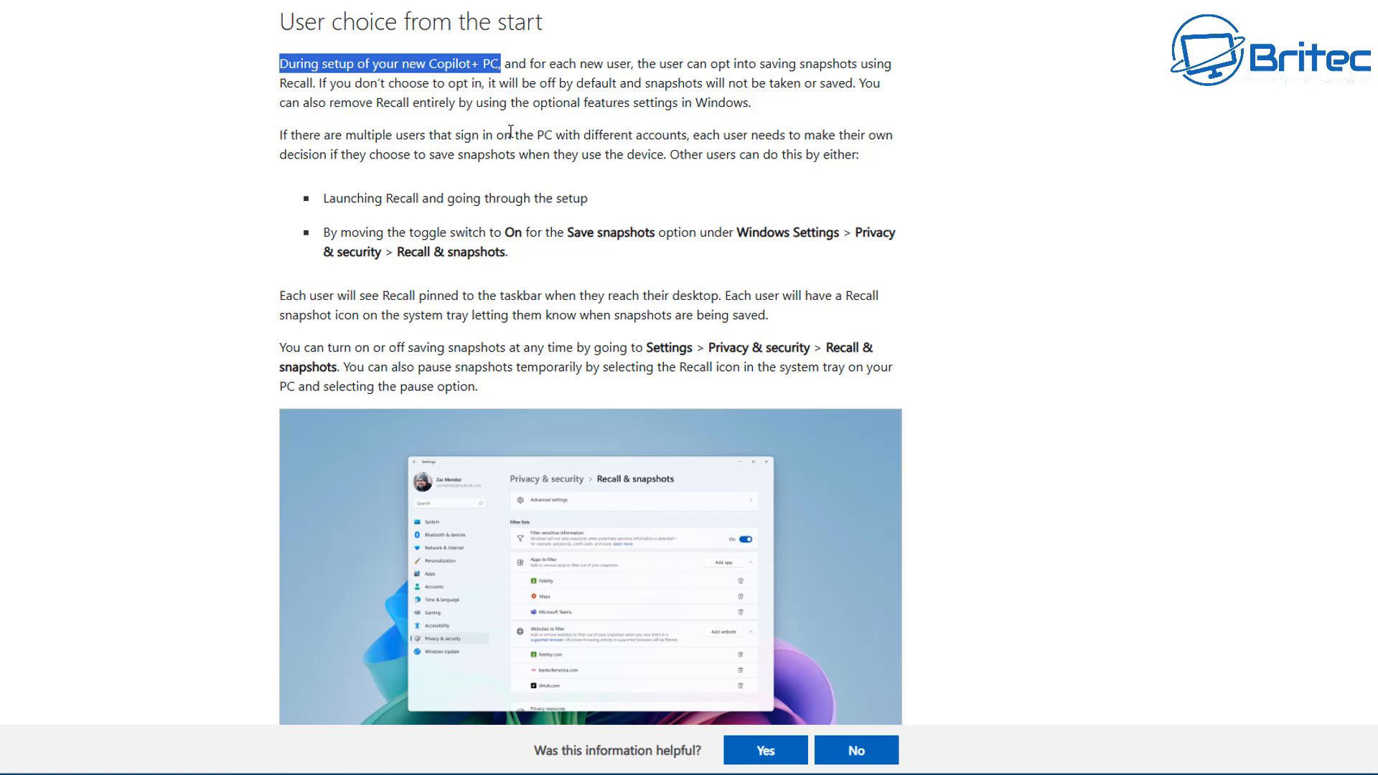
click(729, 64)
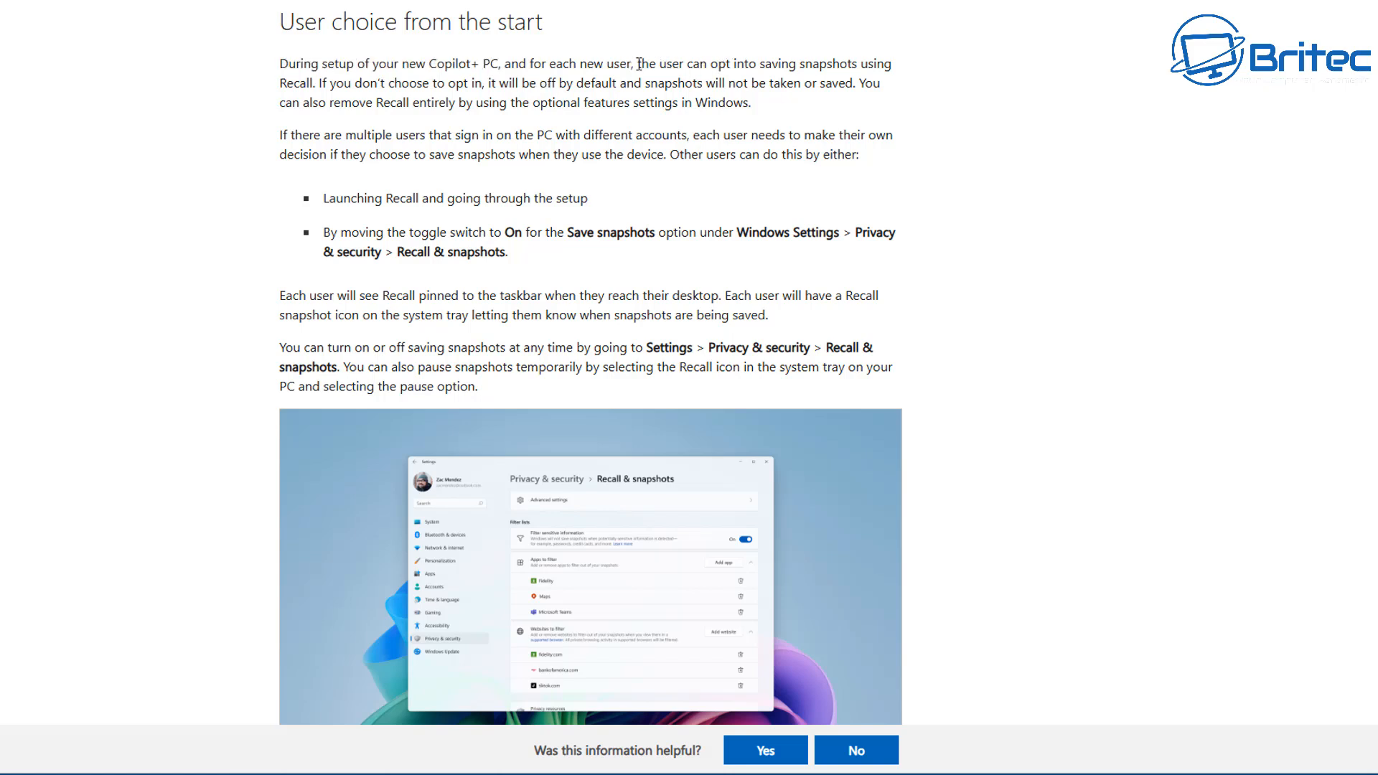
drag(636, 63, 852, 63)
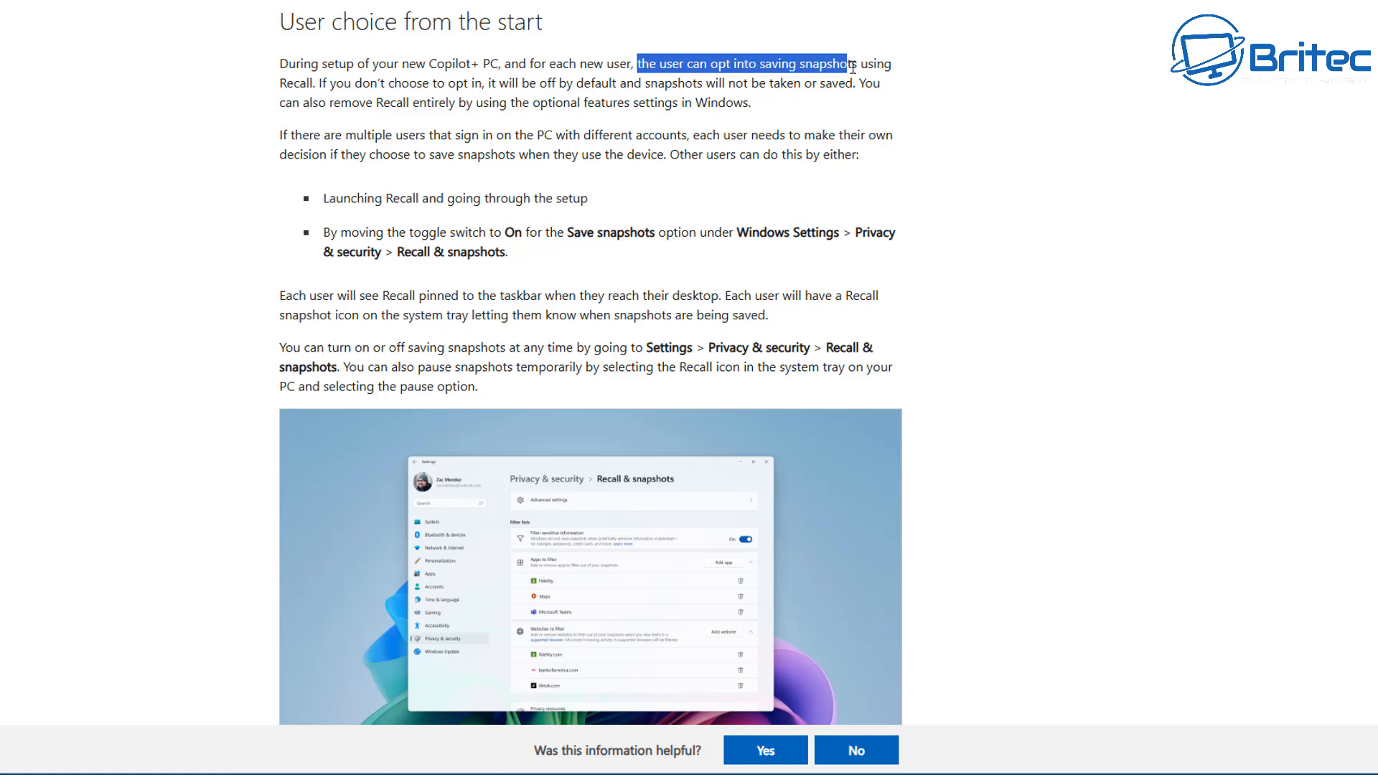
drag(852, 63, 313, 83)
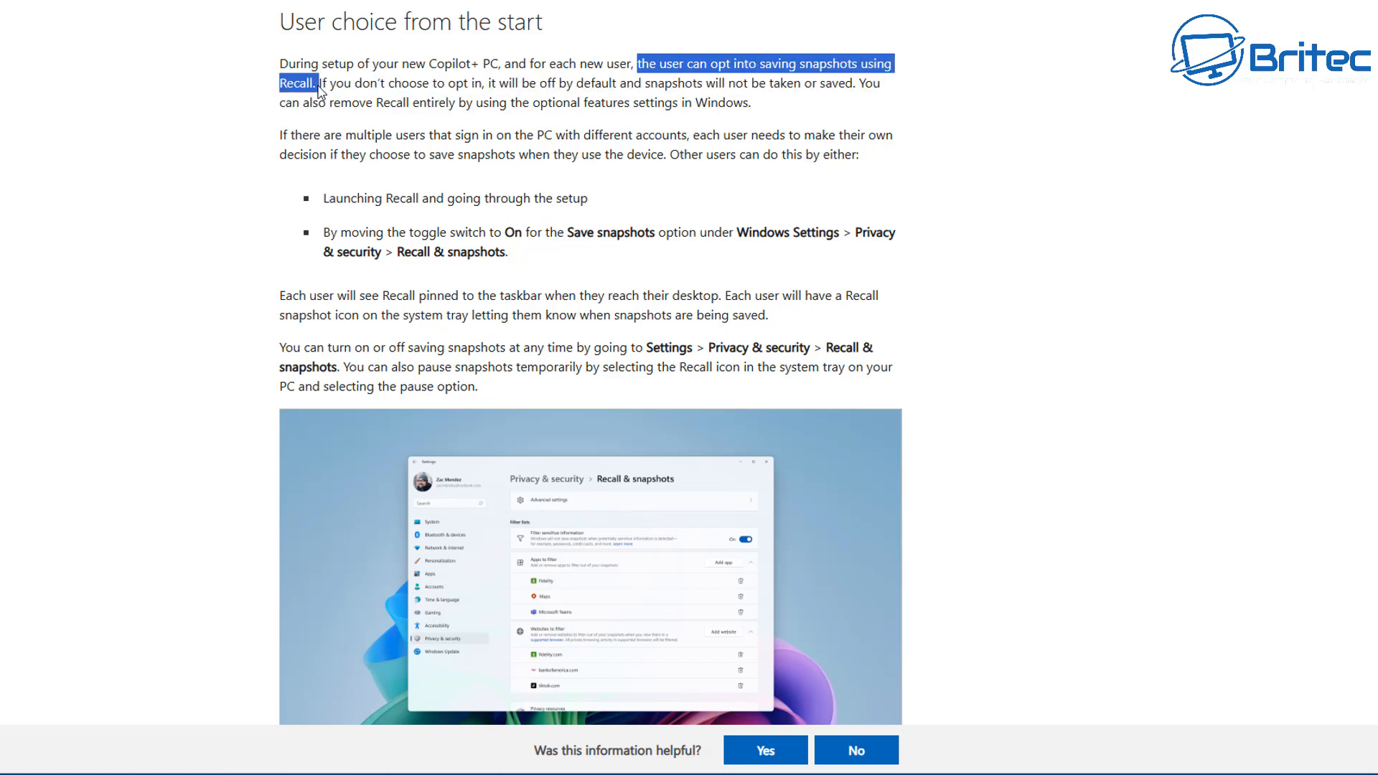
mouse_move(218, 279)
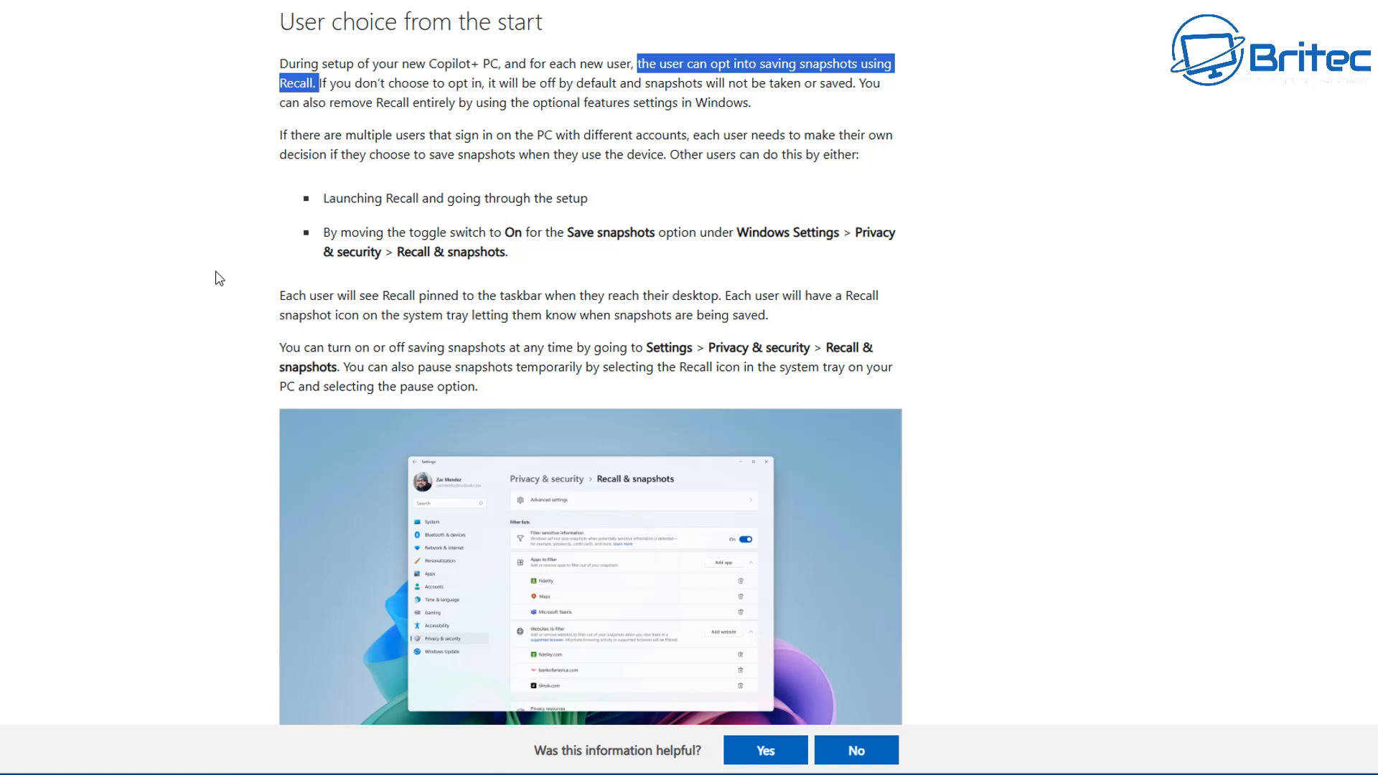
mouse_move(748, 290)
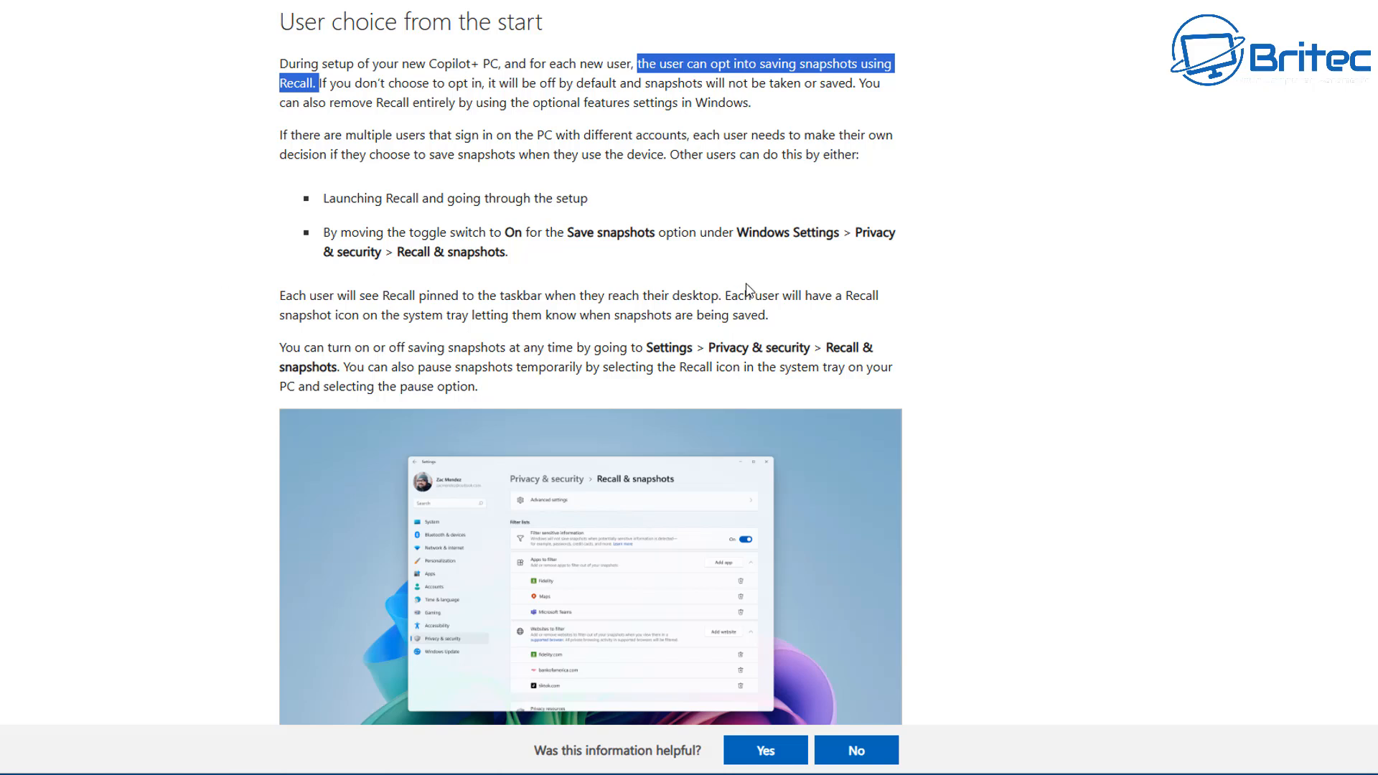
mouse_move(485, 358)
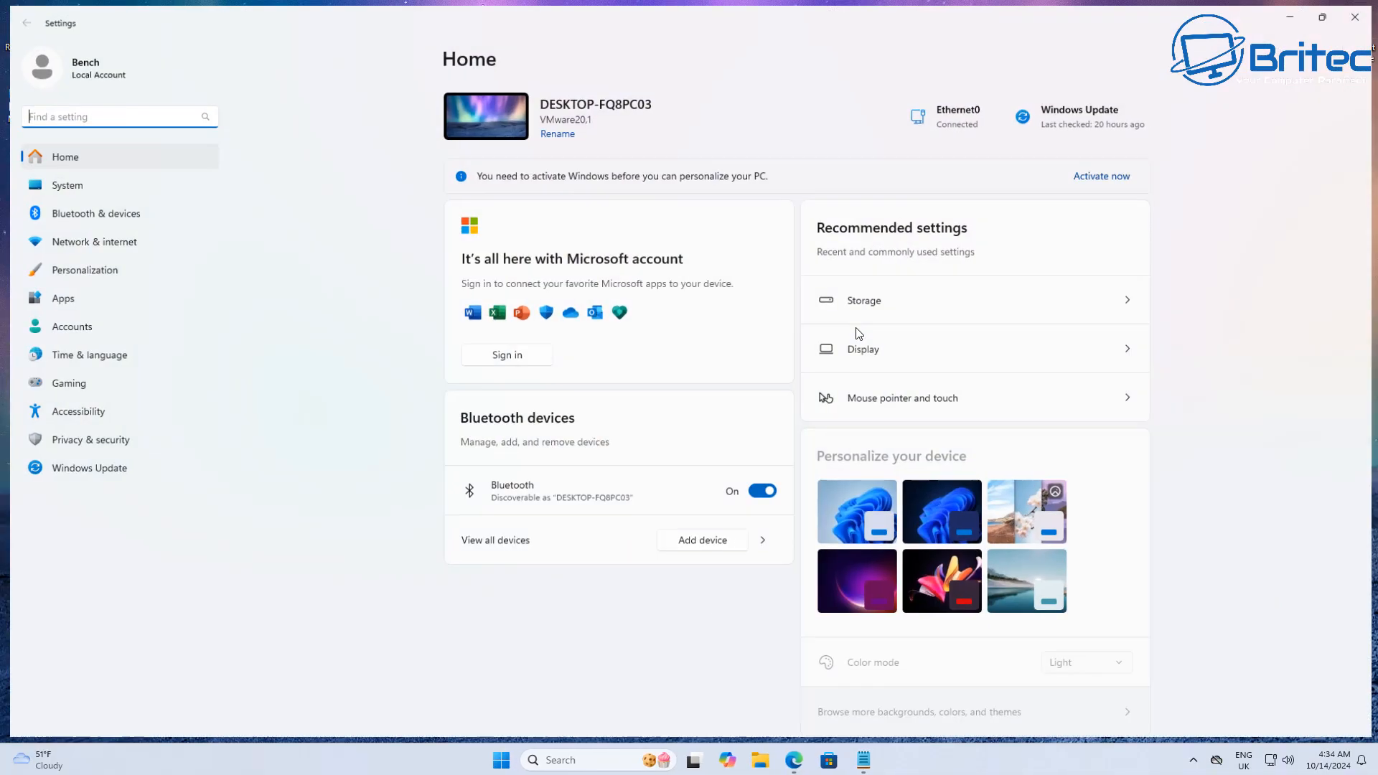
Step: Return to the Privacy & security page in Windows Settings
click(90, 440)
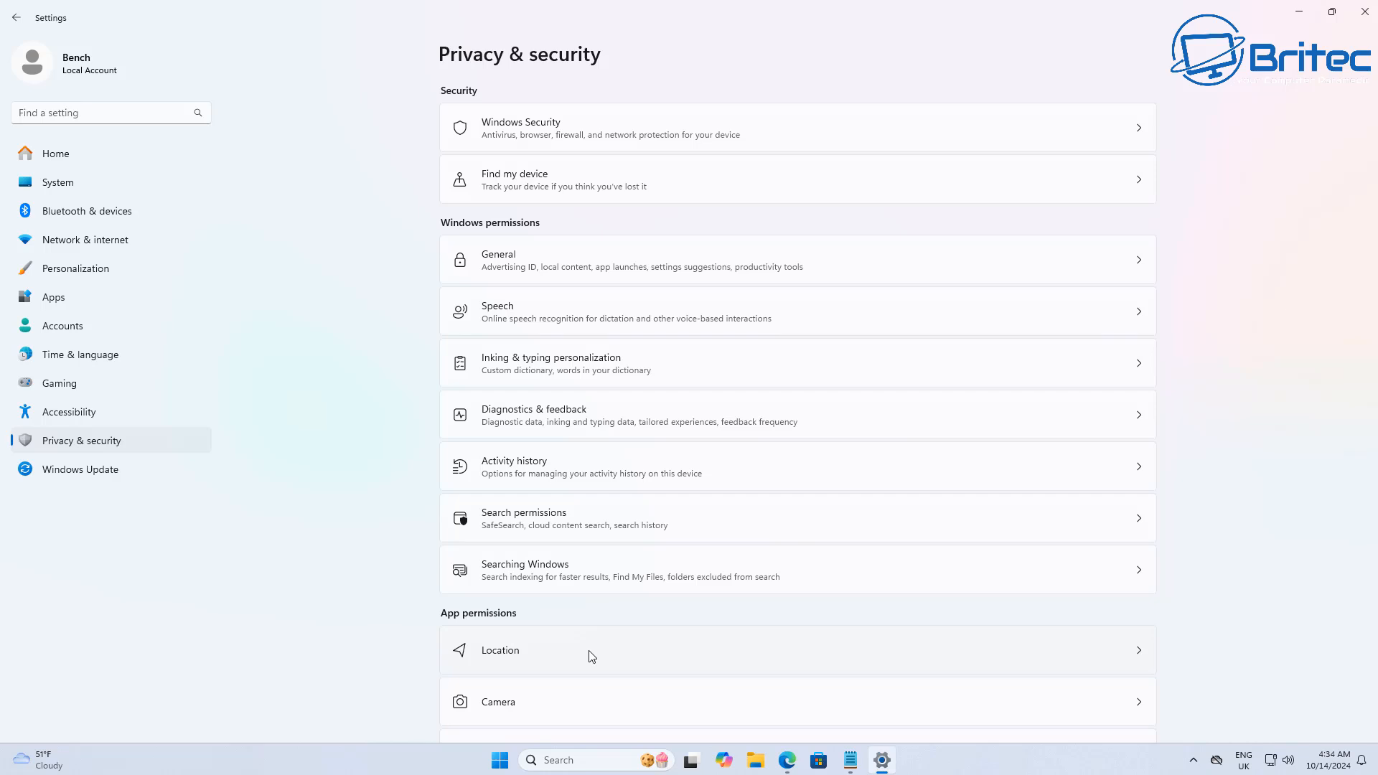
mouse_move(1365, 12)
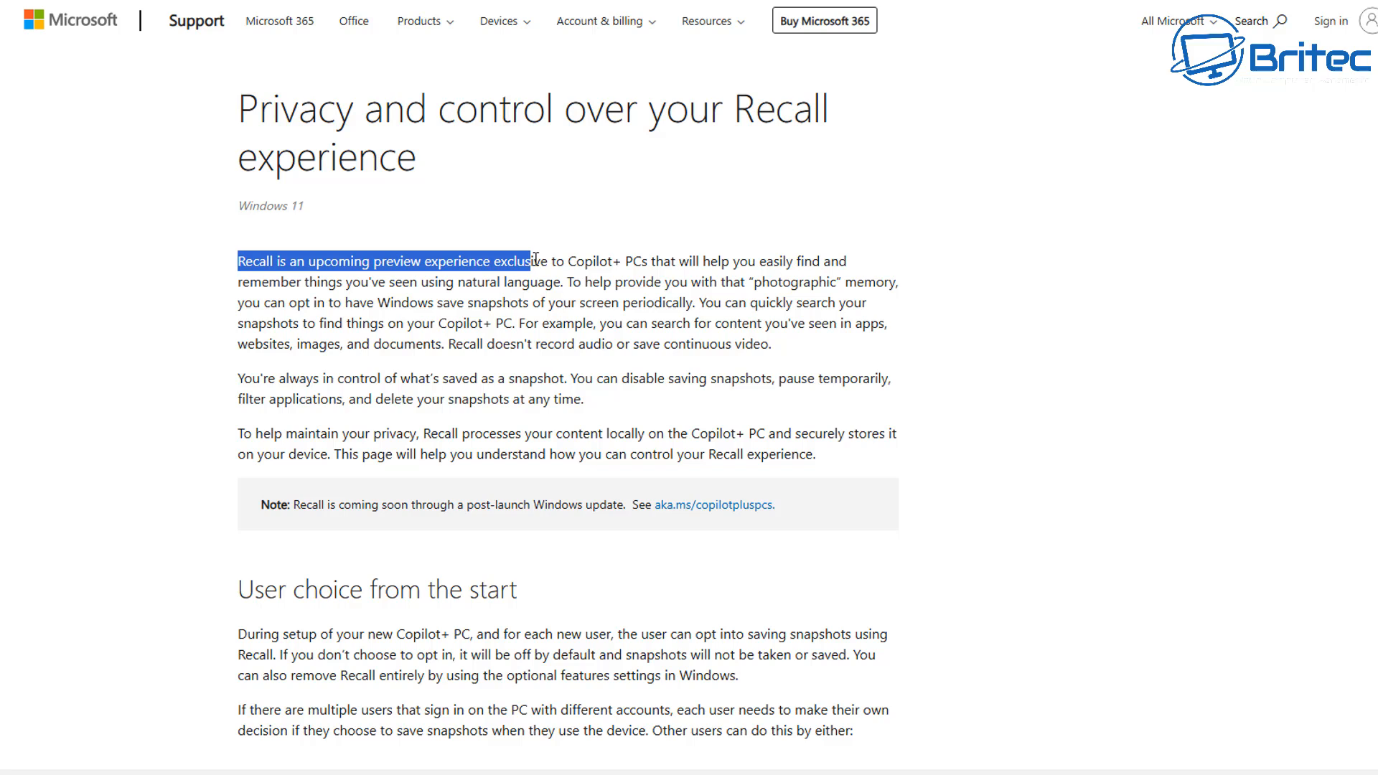
Step: Highlight the opening sentence stating Recall is exclusive to Copilot+ PCs
drag(531, 261, 622, 261)
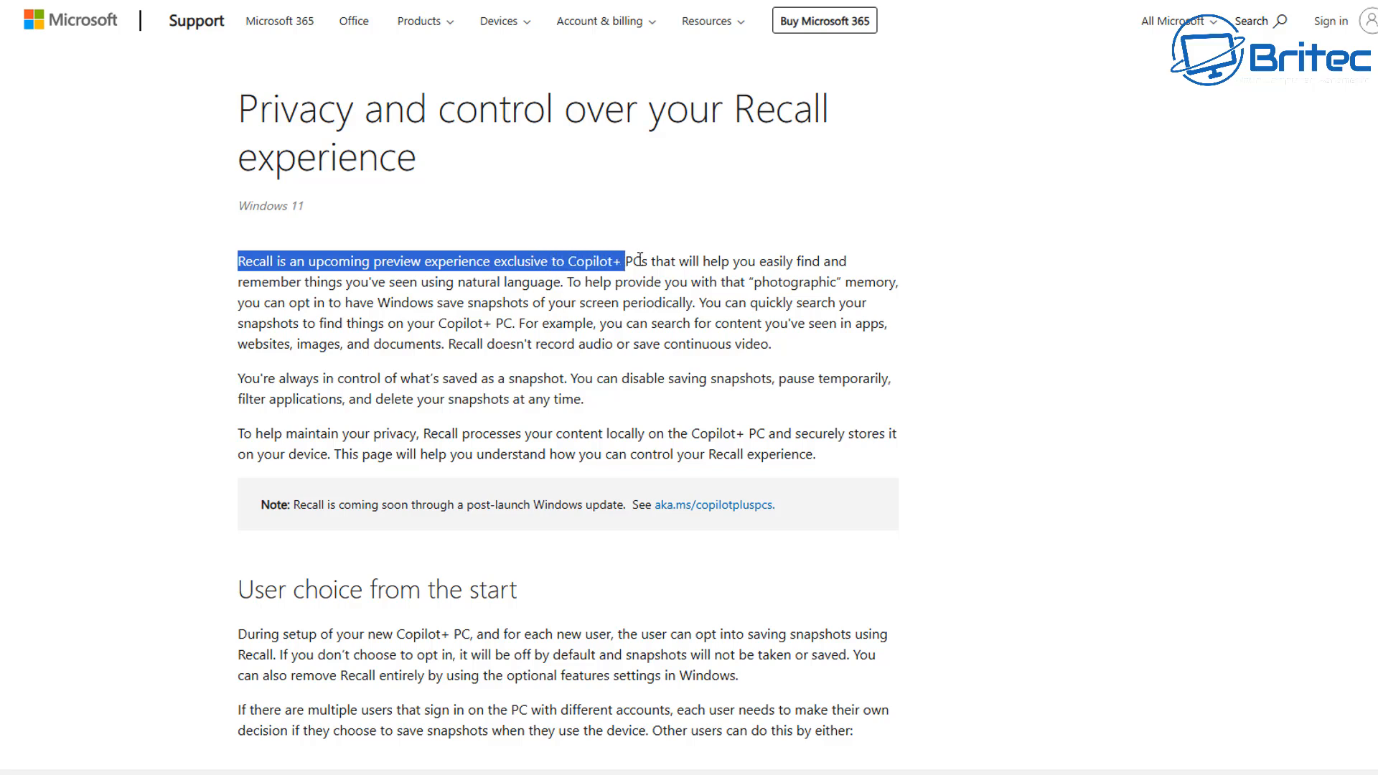
drag(640, 261, 647, 262)
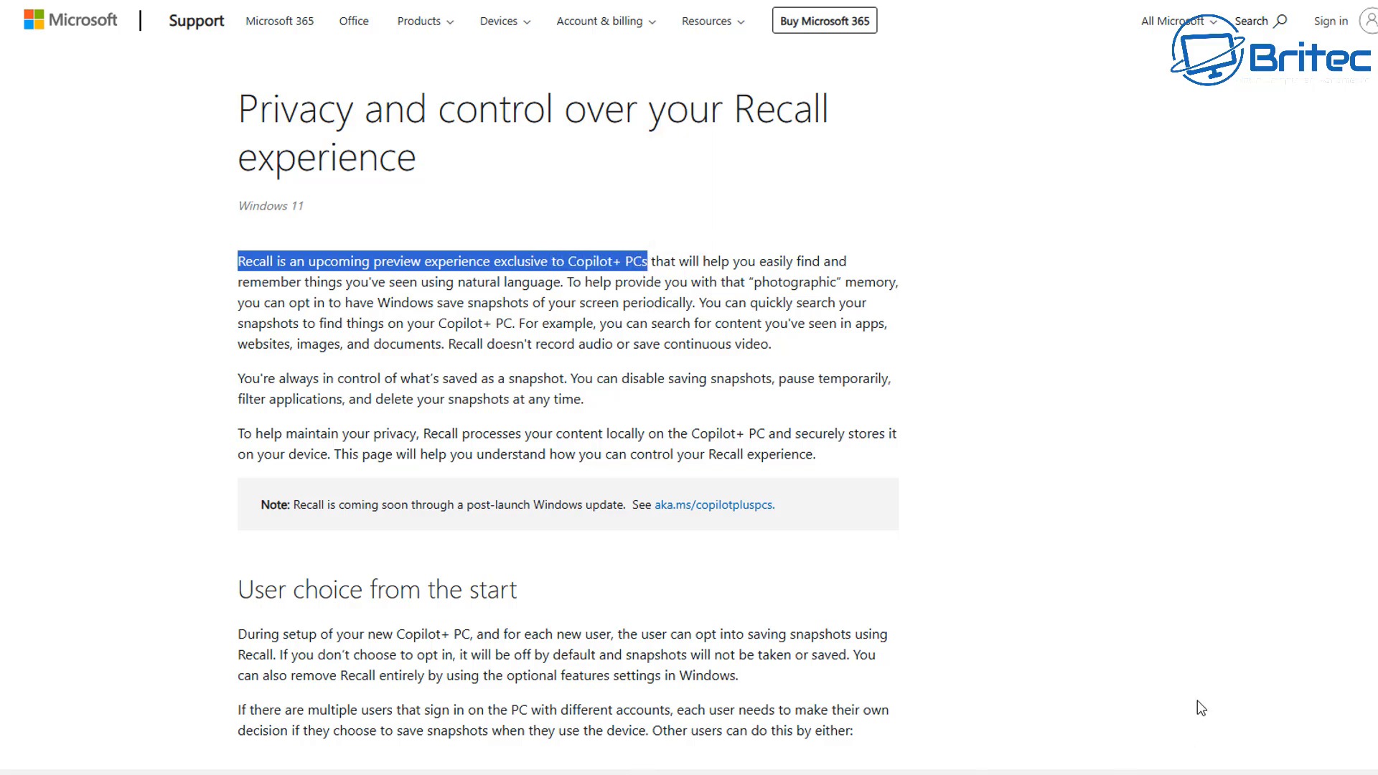
mouse_move(1182, 578)
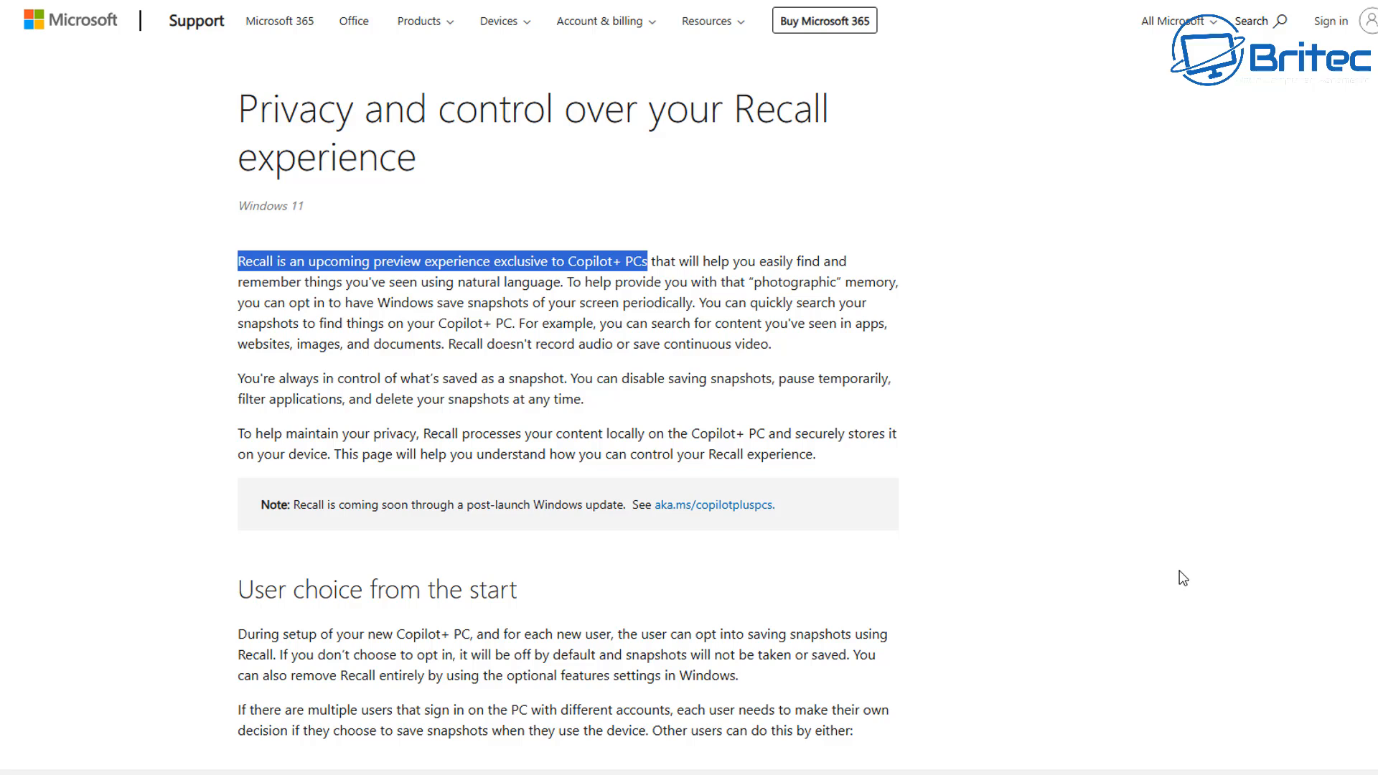
mouse_move(1177, 574)
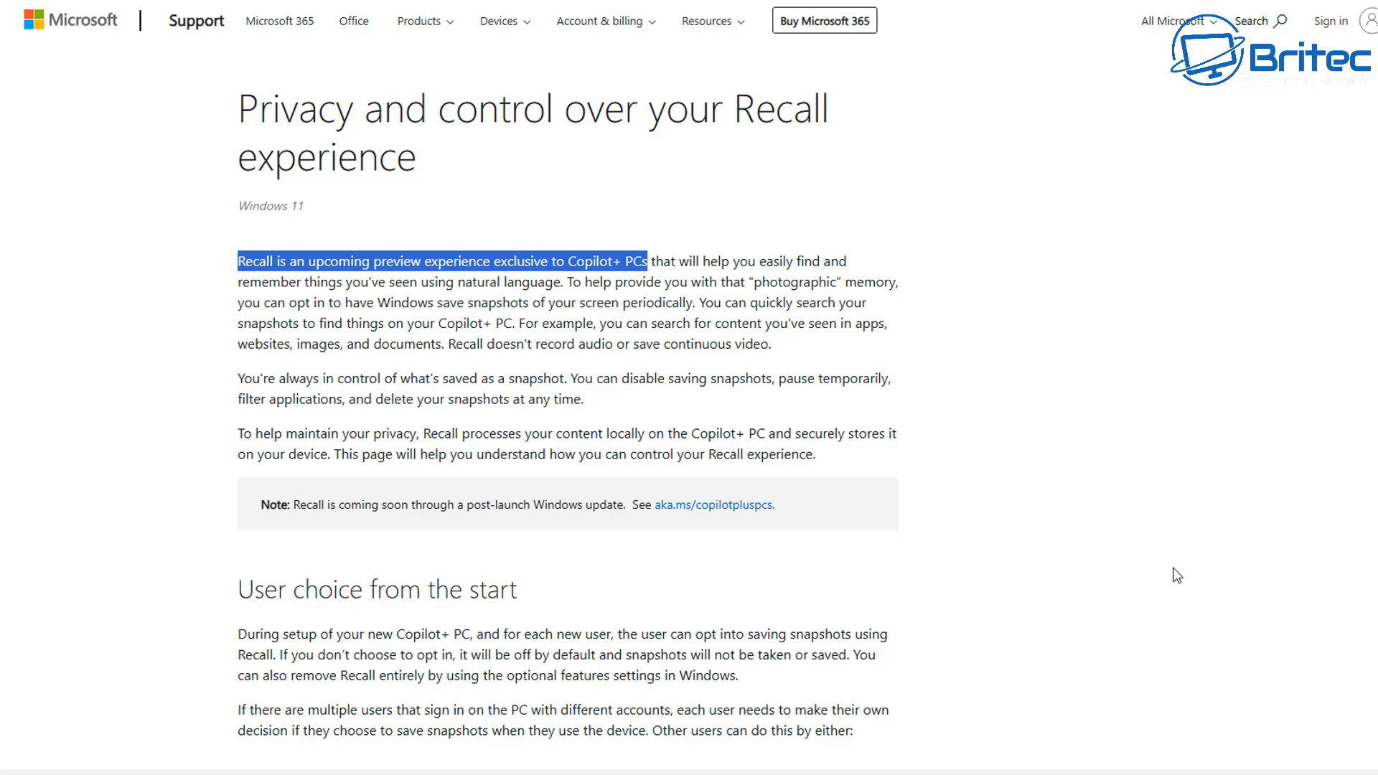
mouse_move(1072, 500)
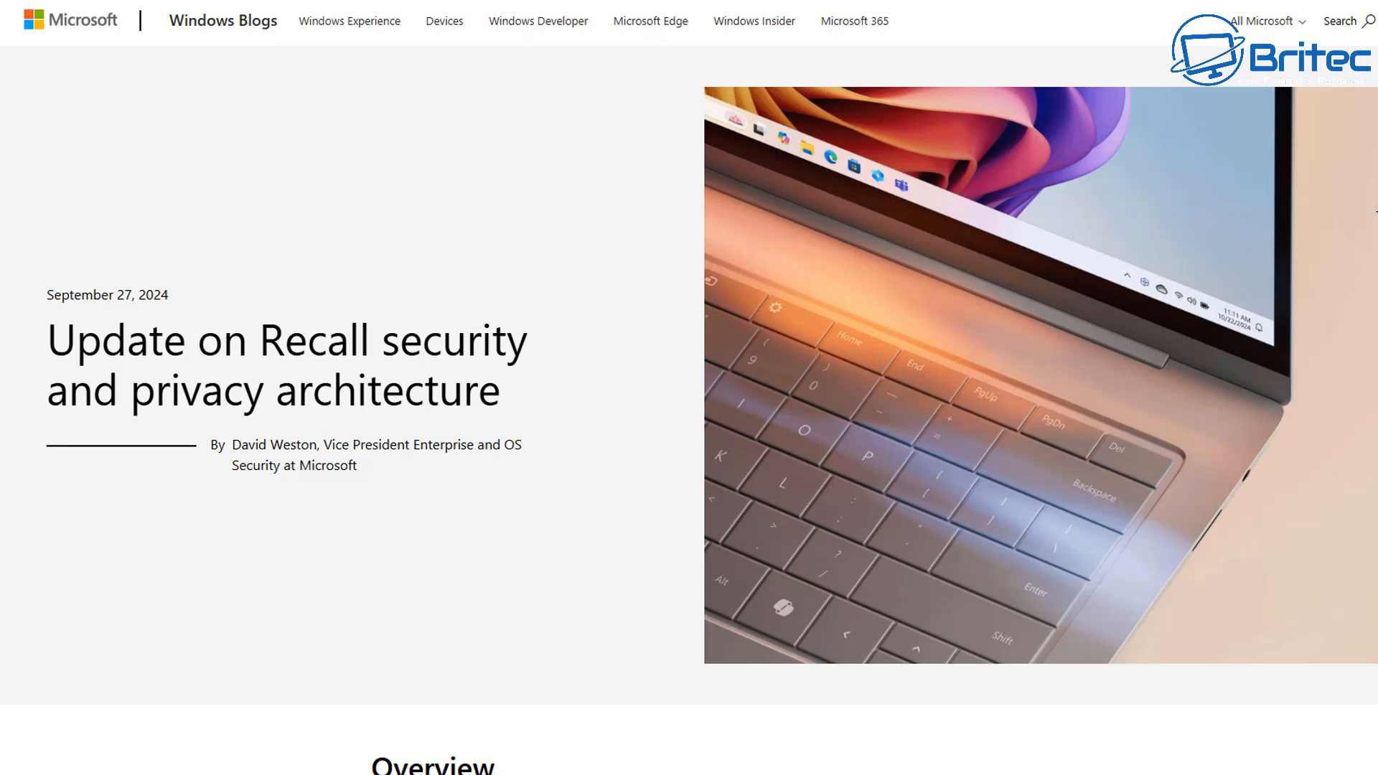
Step: Scroll the Recall security blog post down to its design principles section
scroll(down, 3)
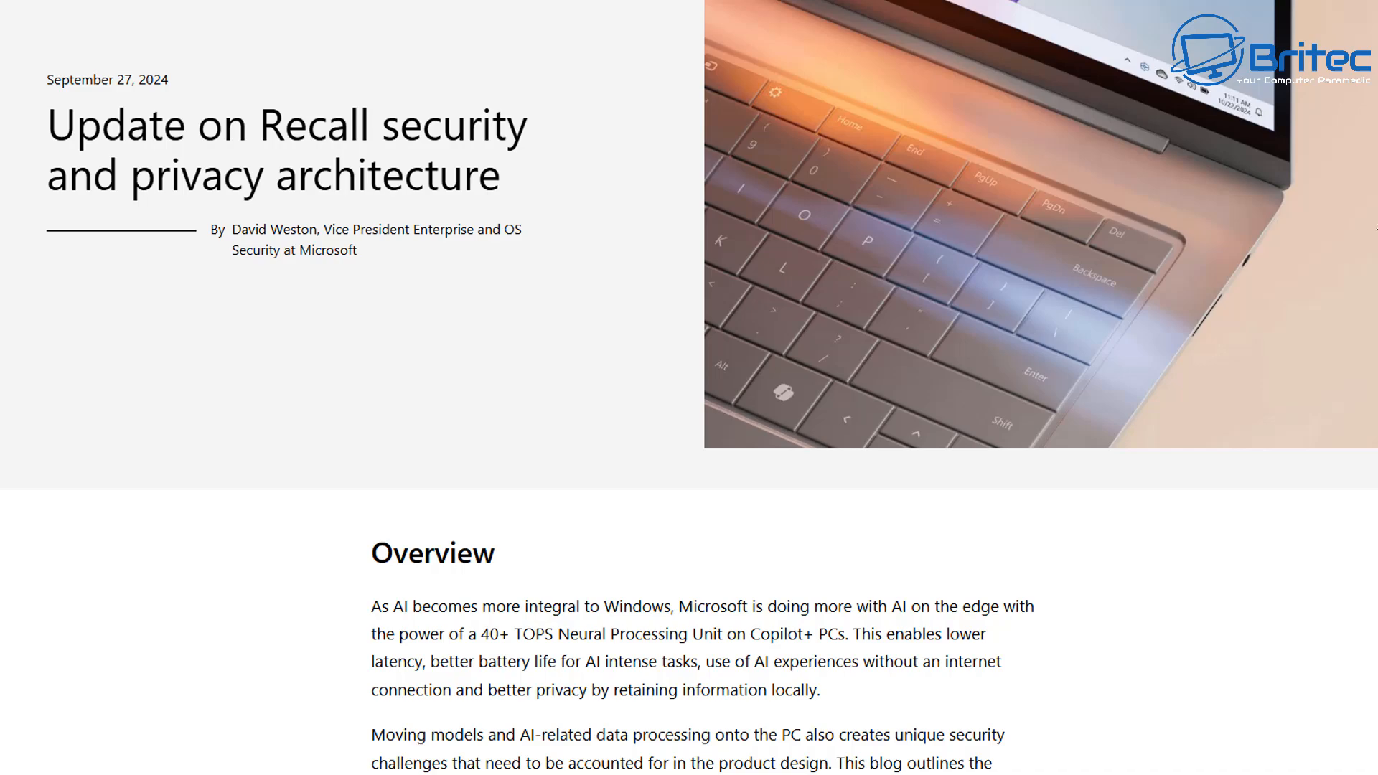
scroll(down, 3)
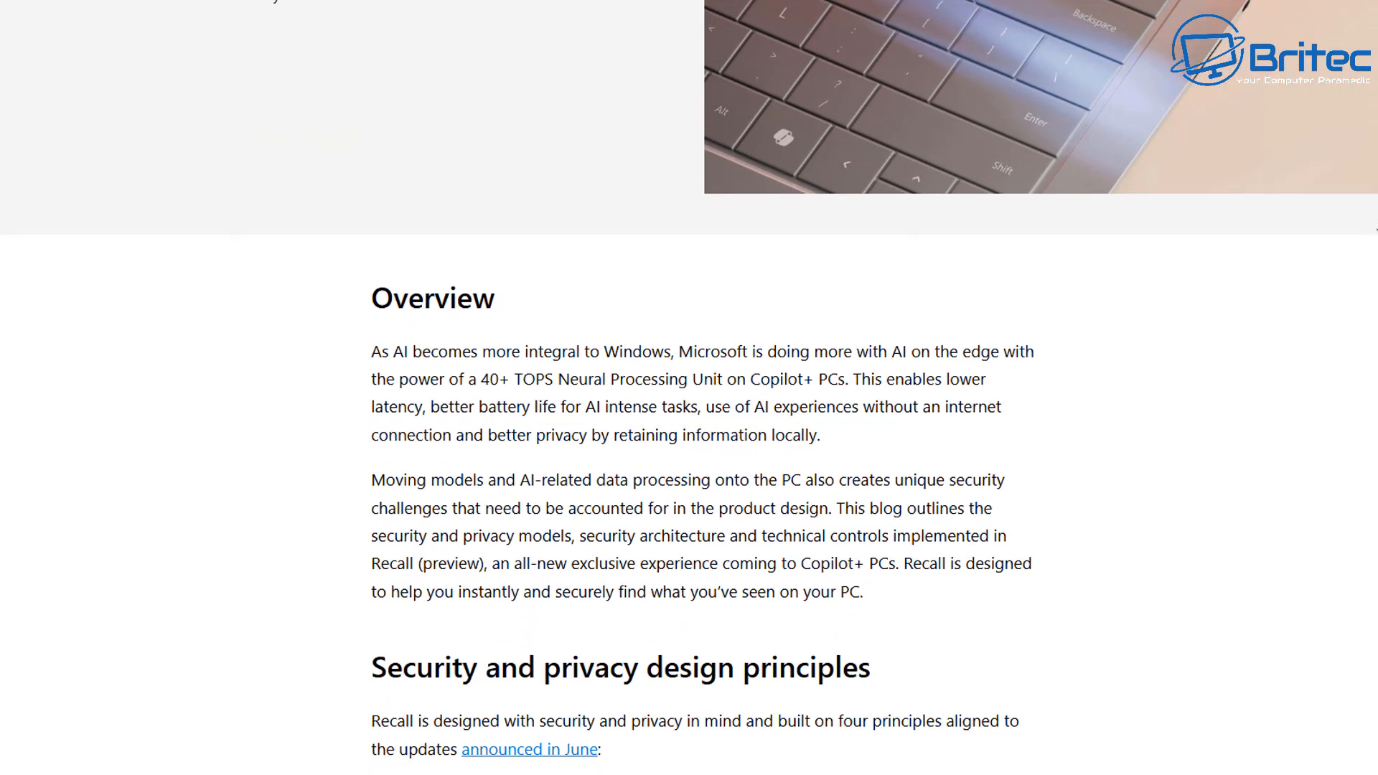
scroll(down, 3)
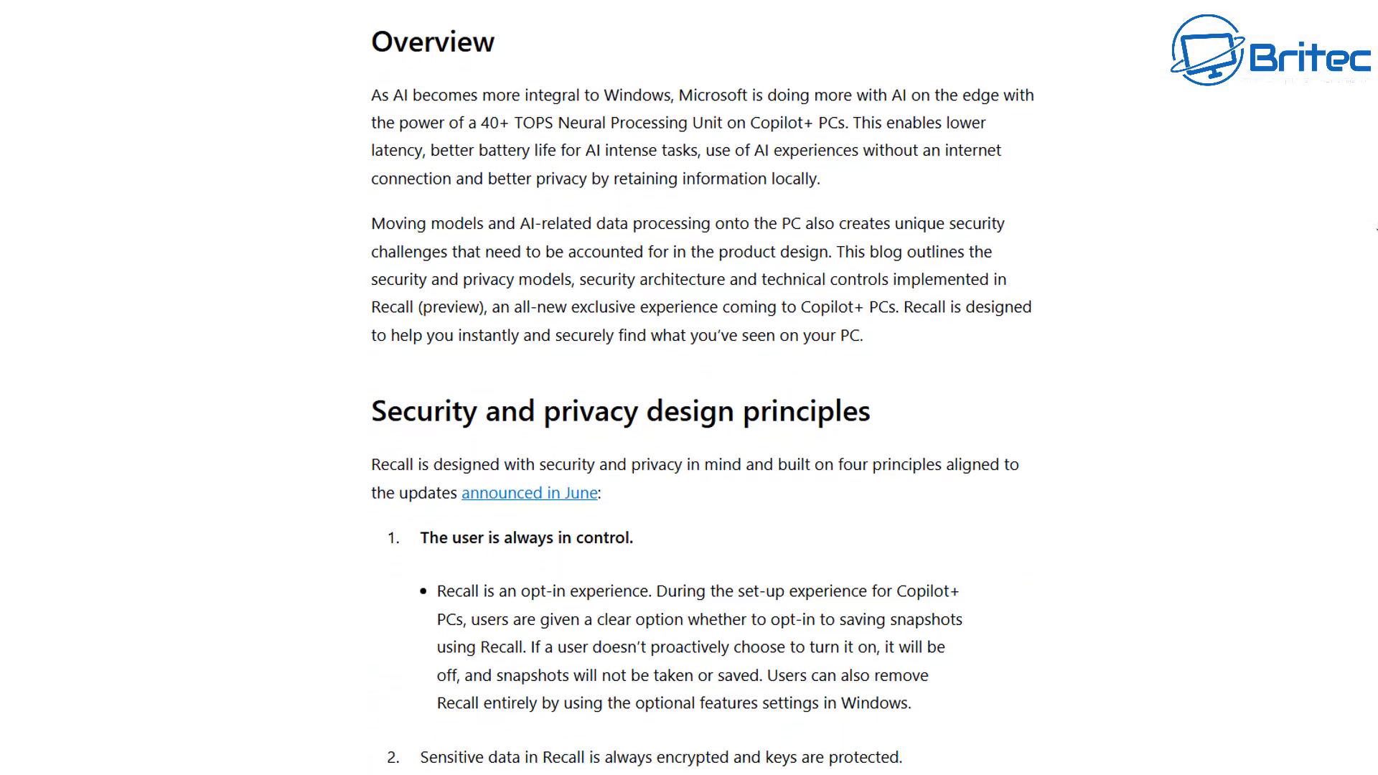
scroll(down, 3)
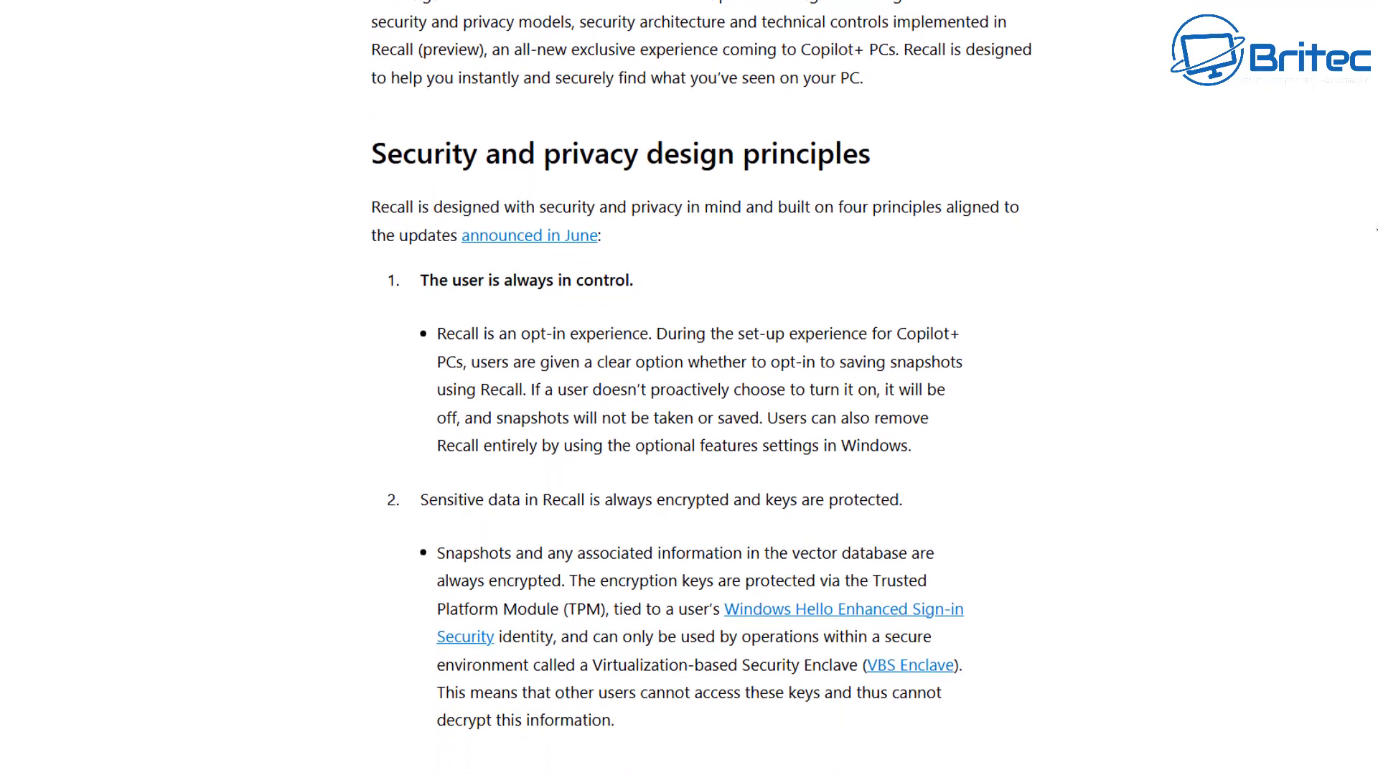
scroll(down, 3)
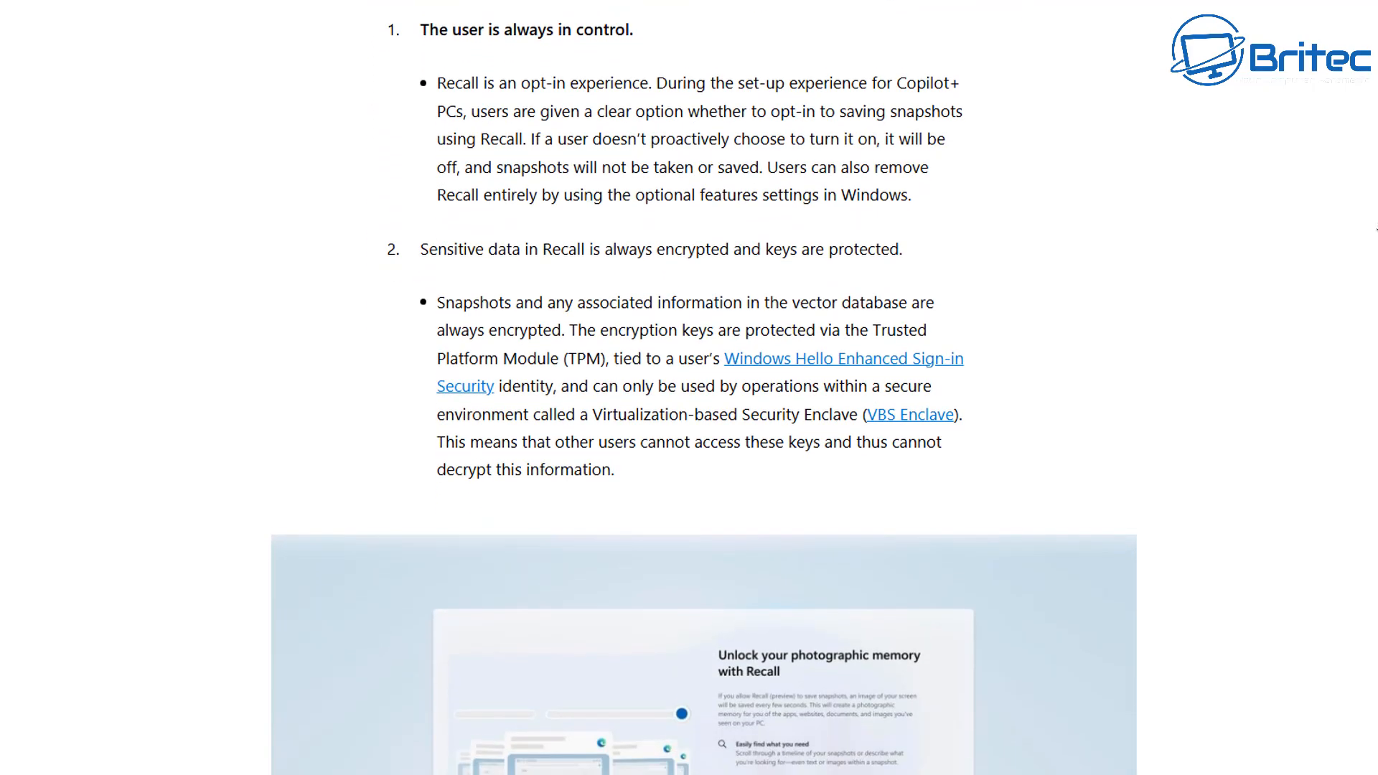
scroll(down, 3)
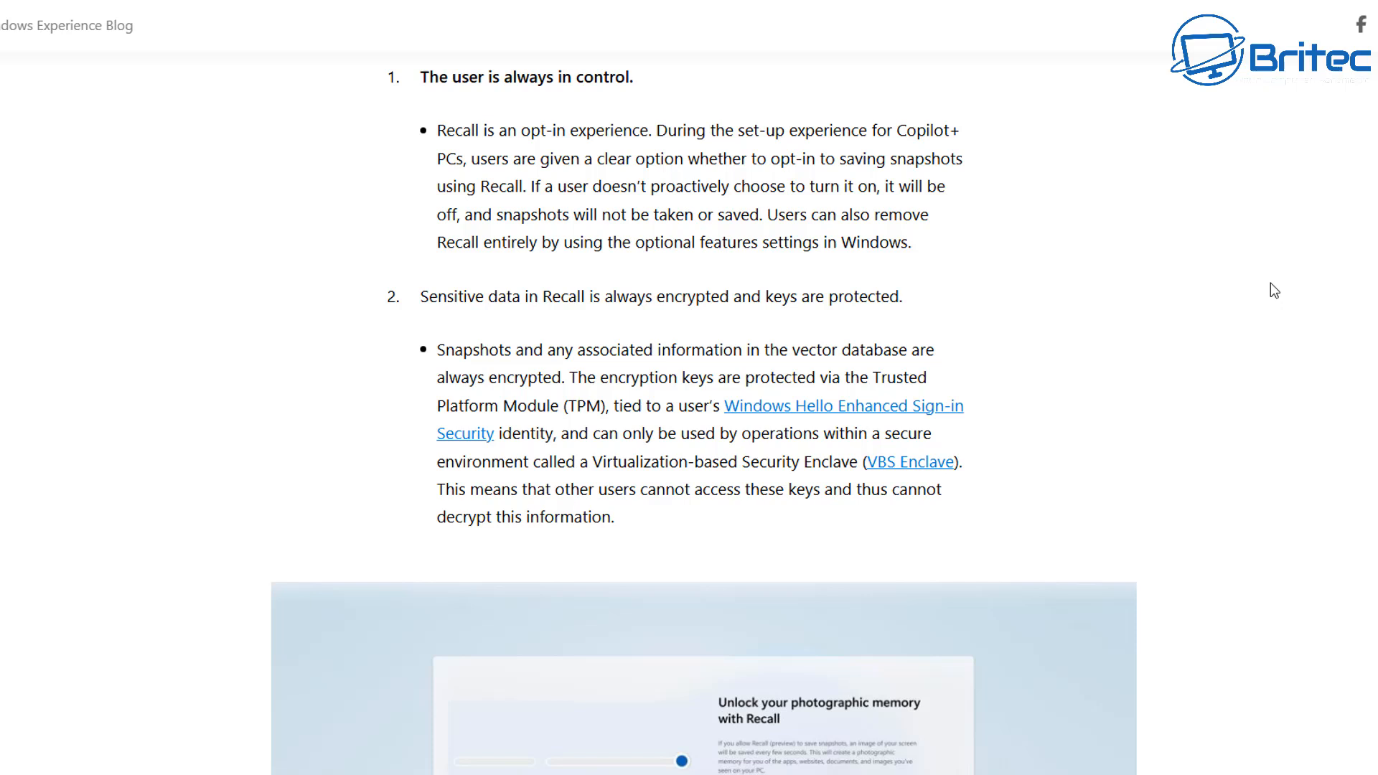
mouse_move(621, 99)
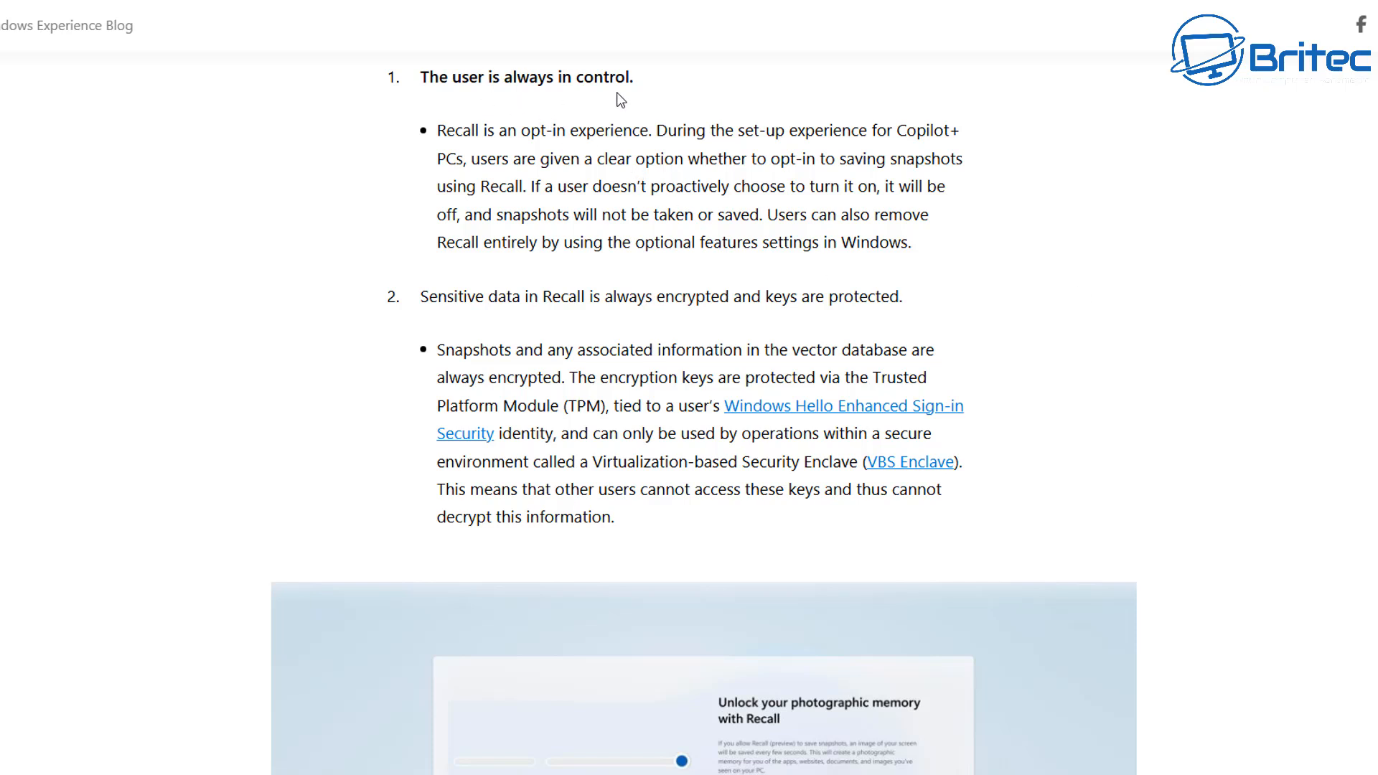
mouse_move(644, 138)
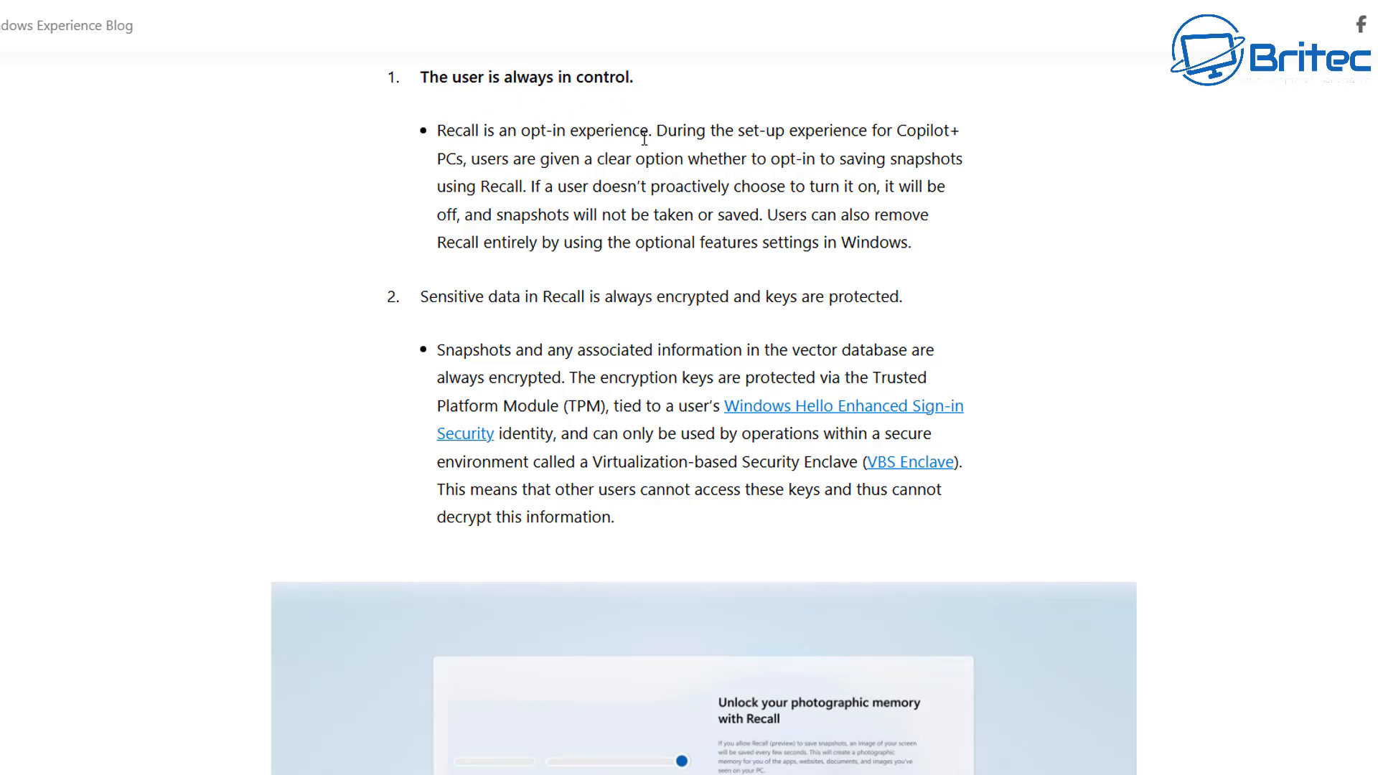
Step: Highlight a design-principle line and continue to the Recall setup screenshot
drag(438, 130, 652, 131)
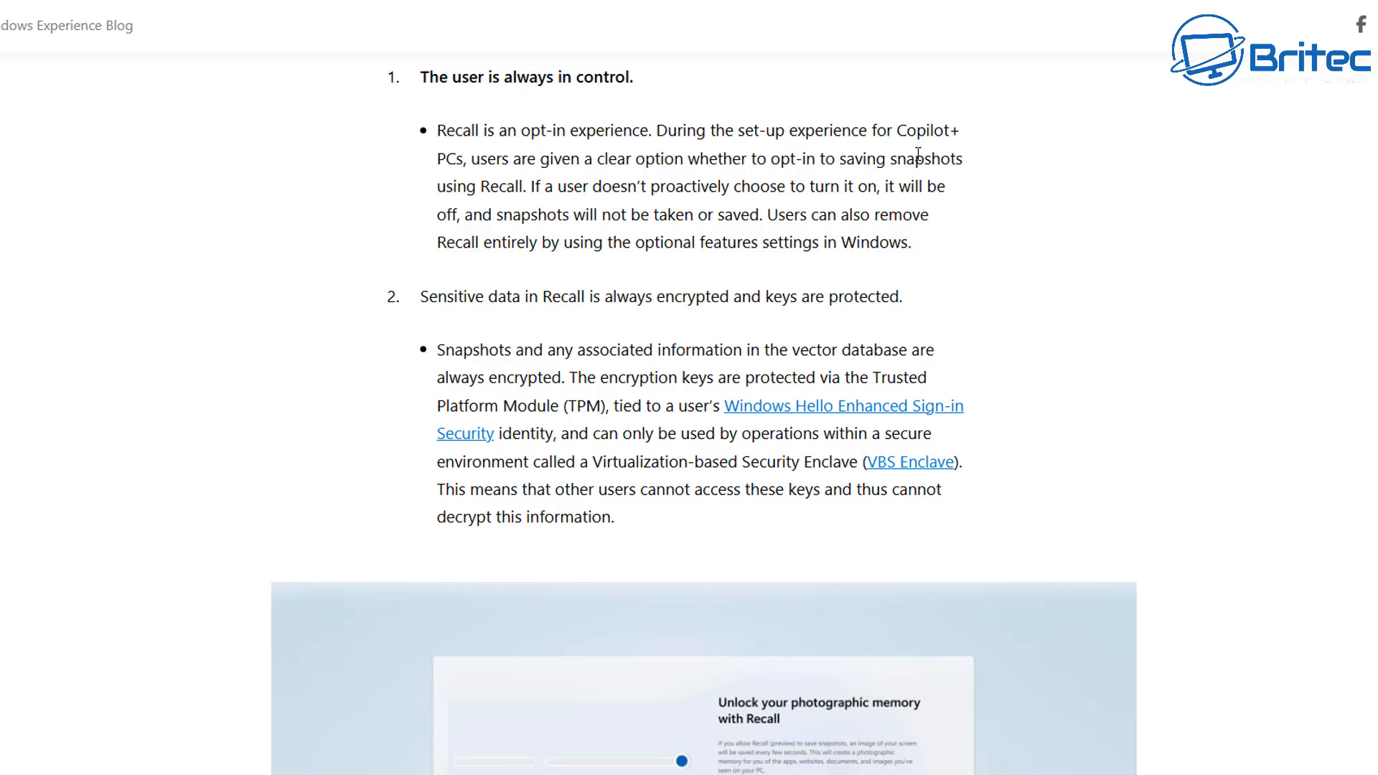
drag(658, 131, 788, 130)
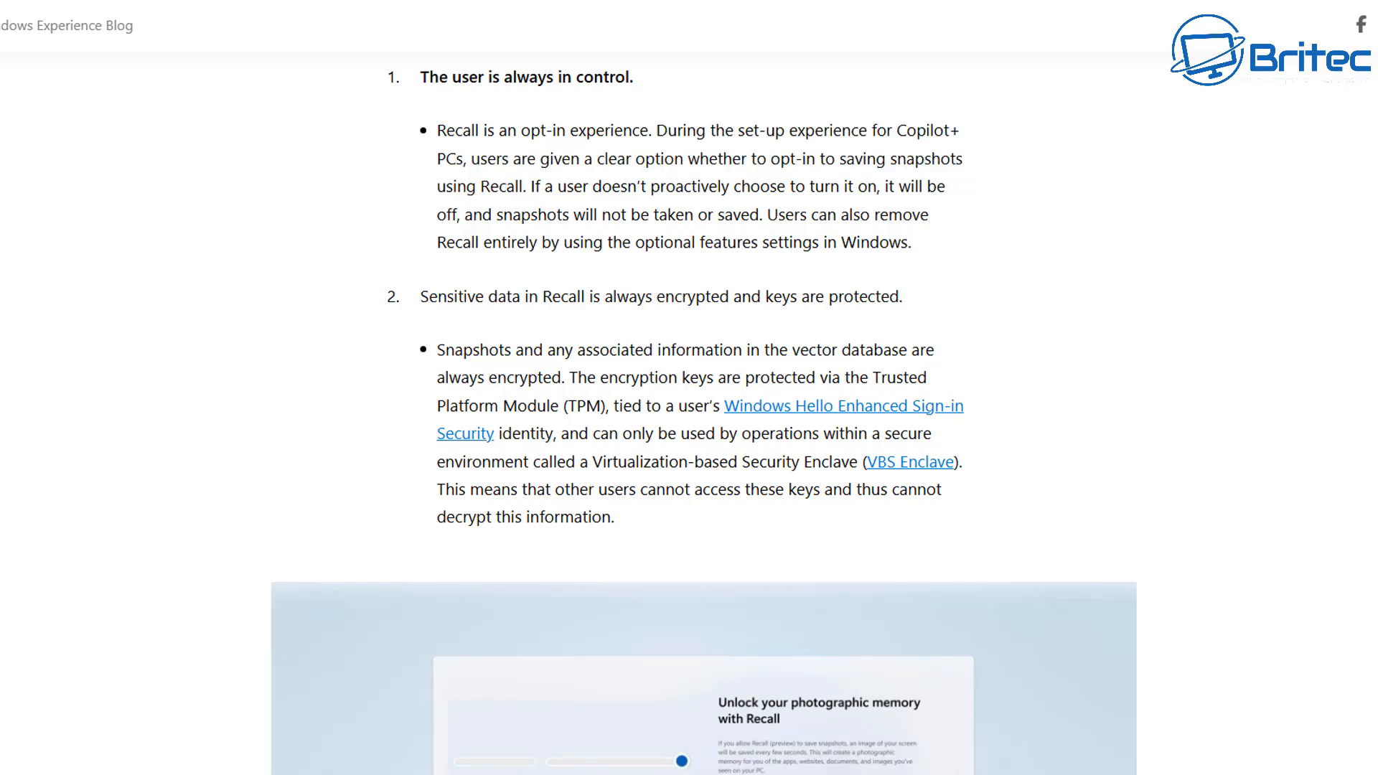
scroll(down, 3)
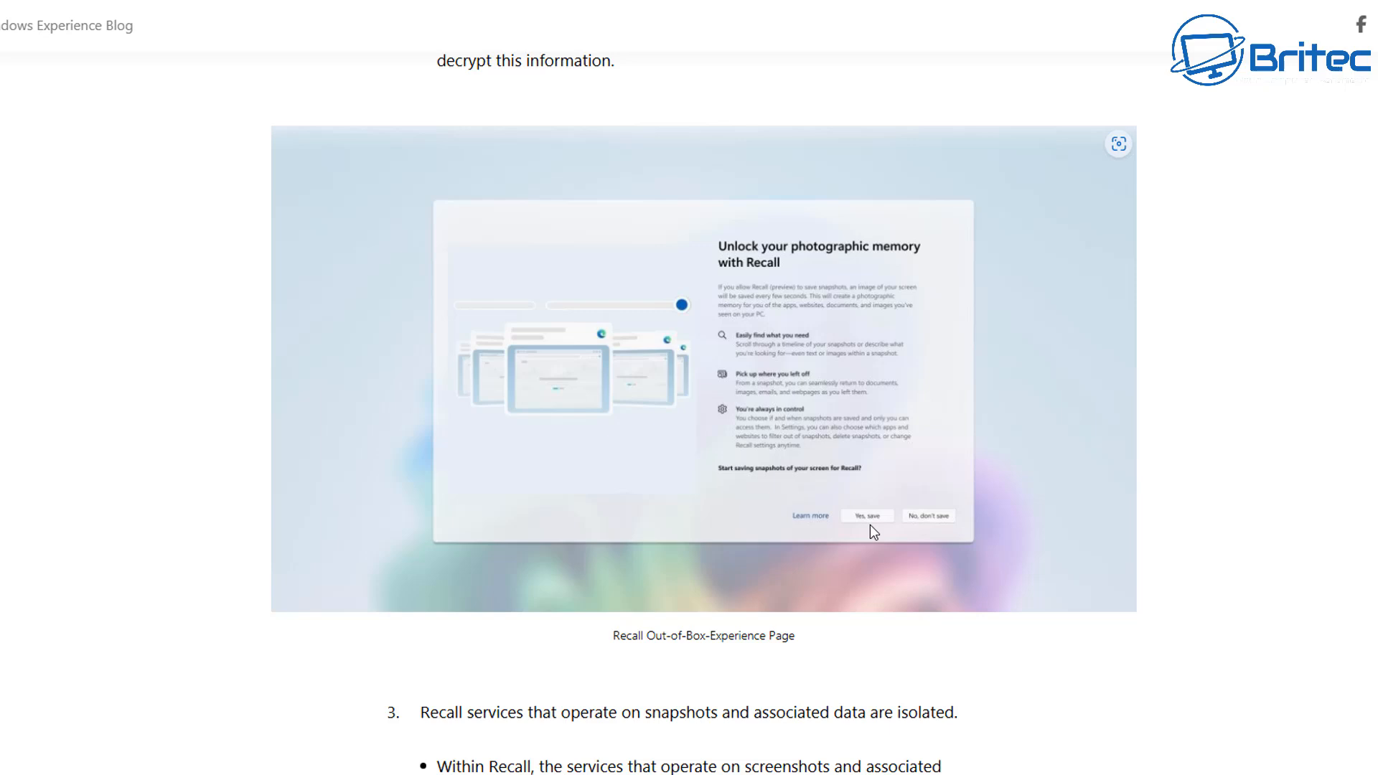
mouse_move(927, 527)
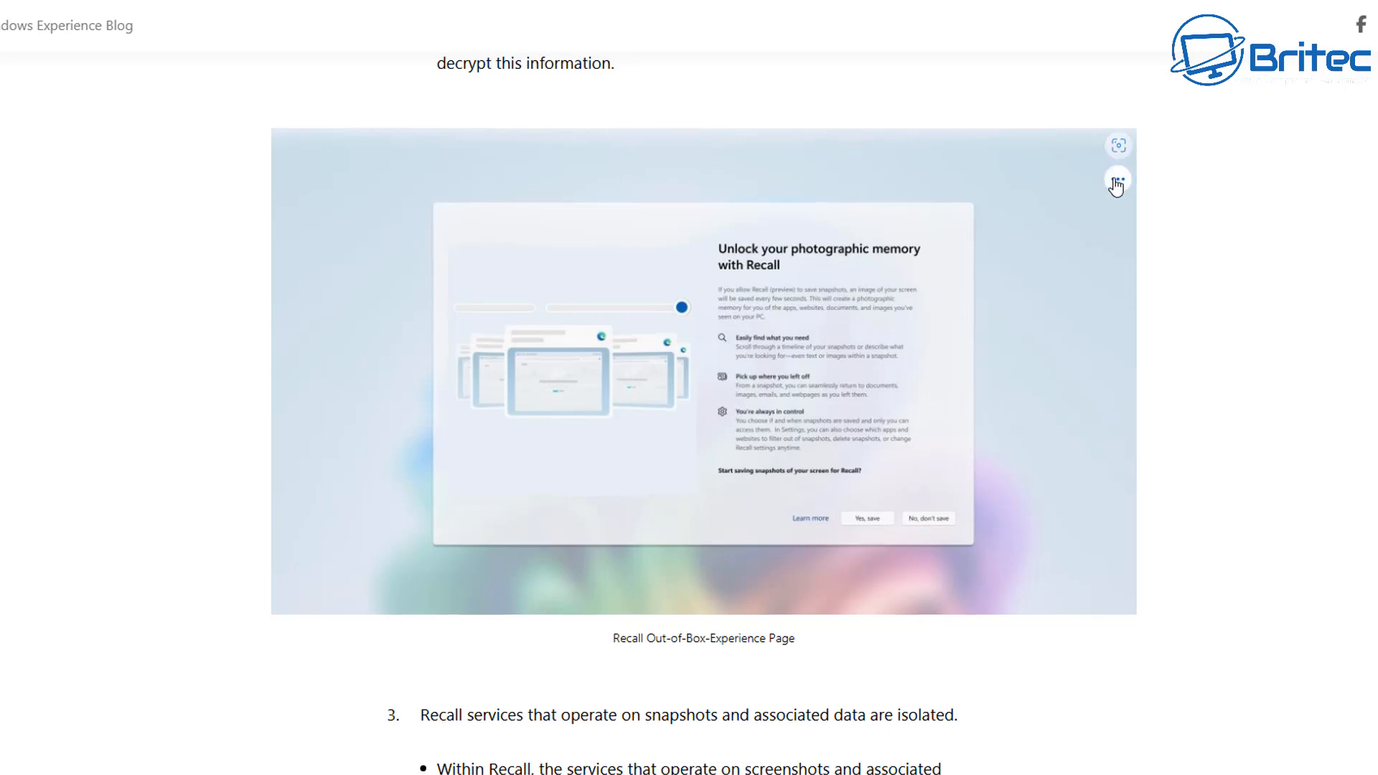
Step: Magnify the Recall setup screenshot via the Edge image menu
click(1118, 181)
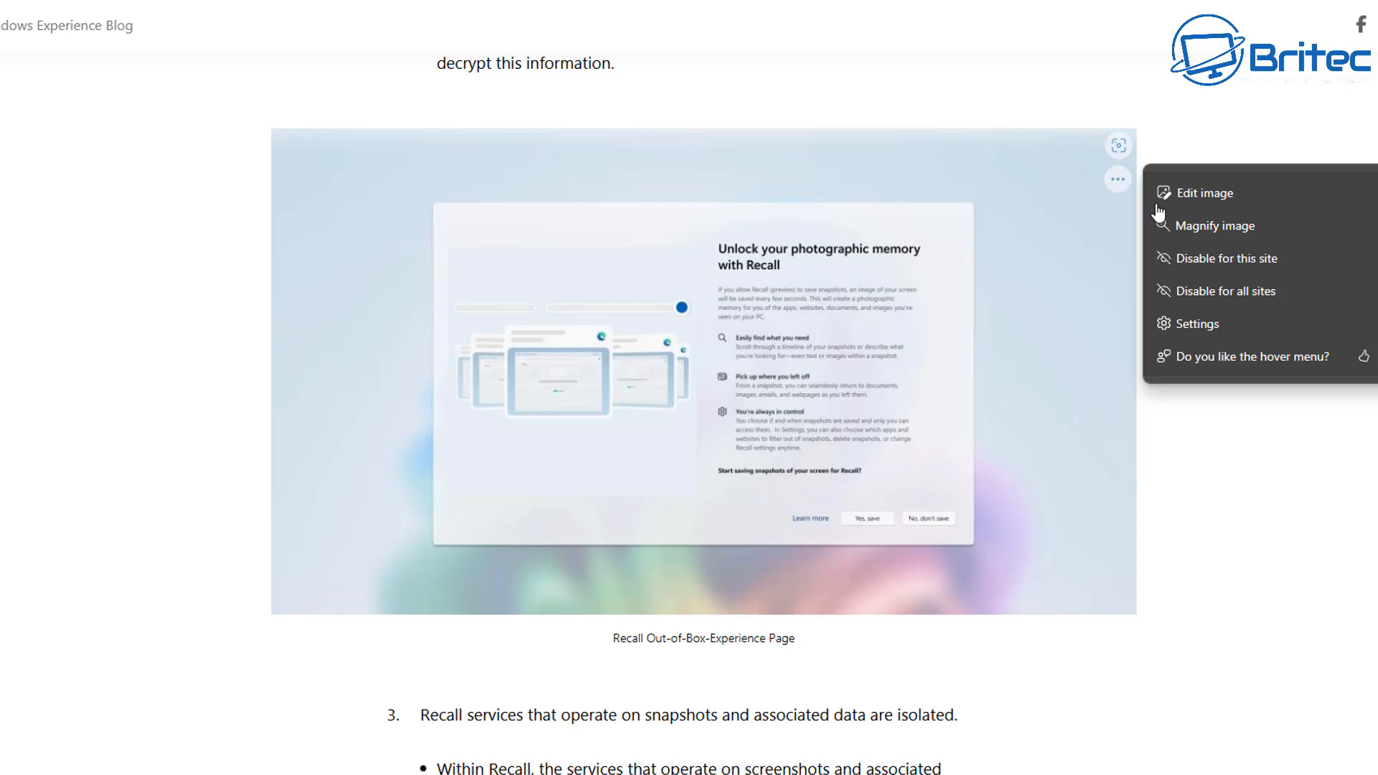
click(1215, 226)
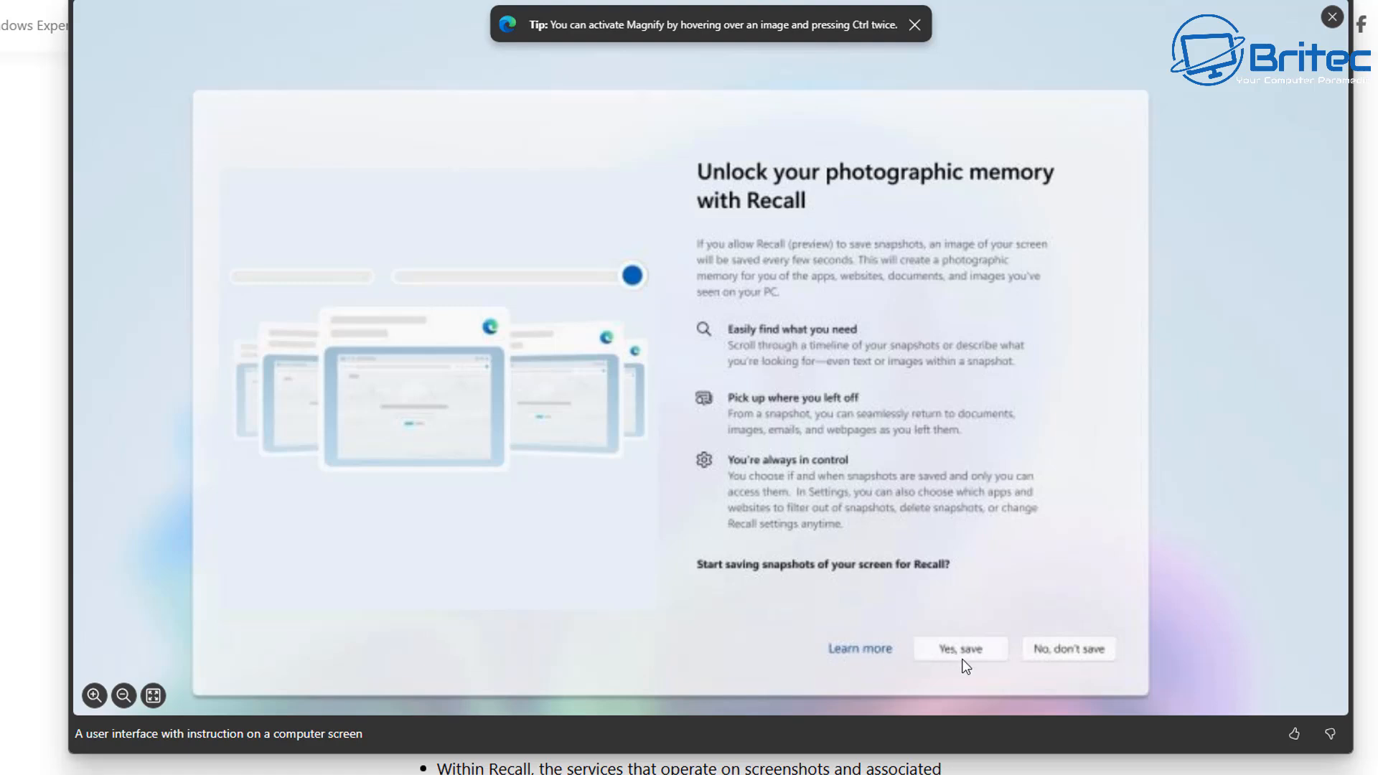
mouse_move(1078, 670)
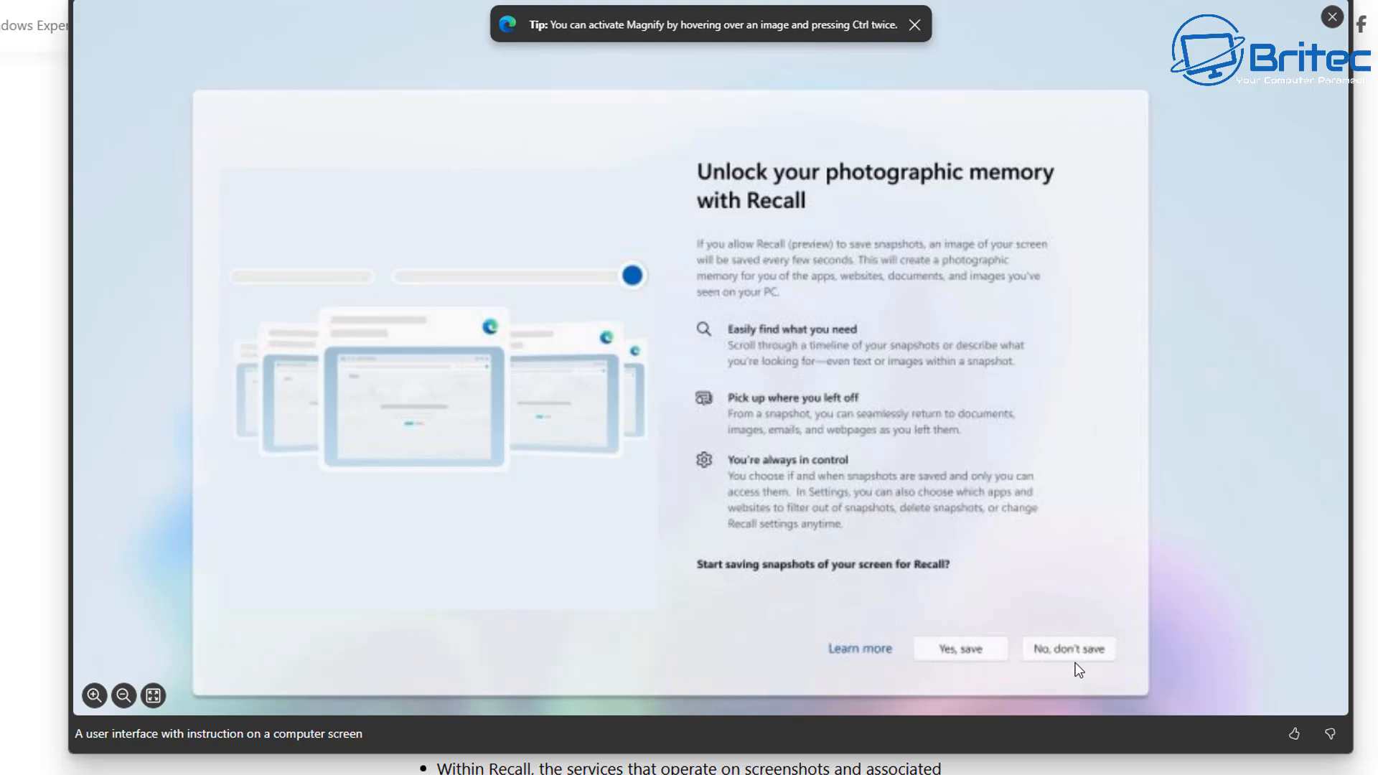
mouse_move(842, 525)
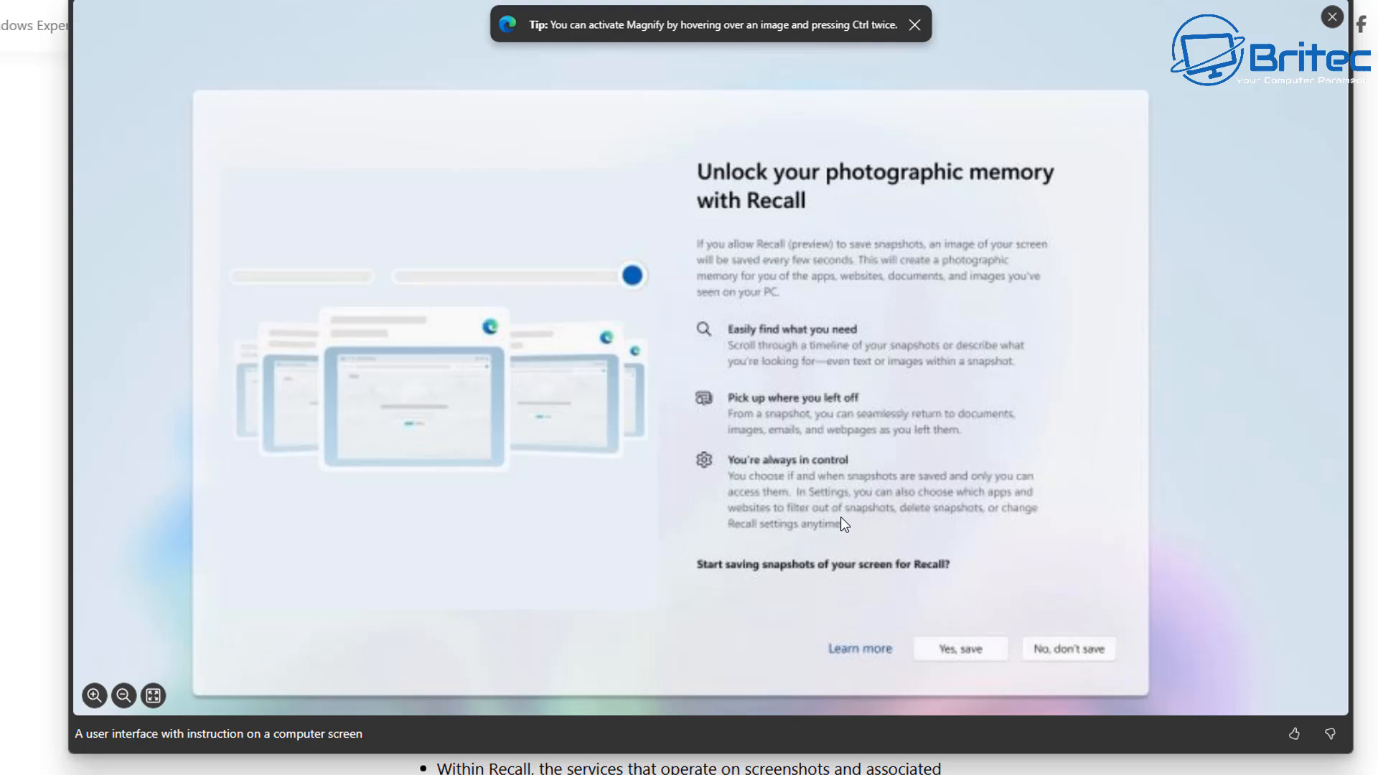
mouse_move(1344, 7)
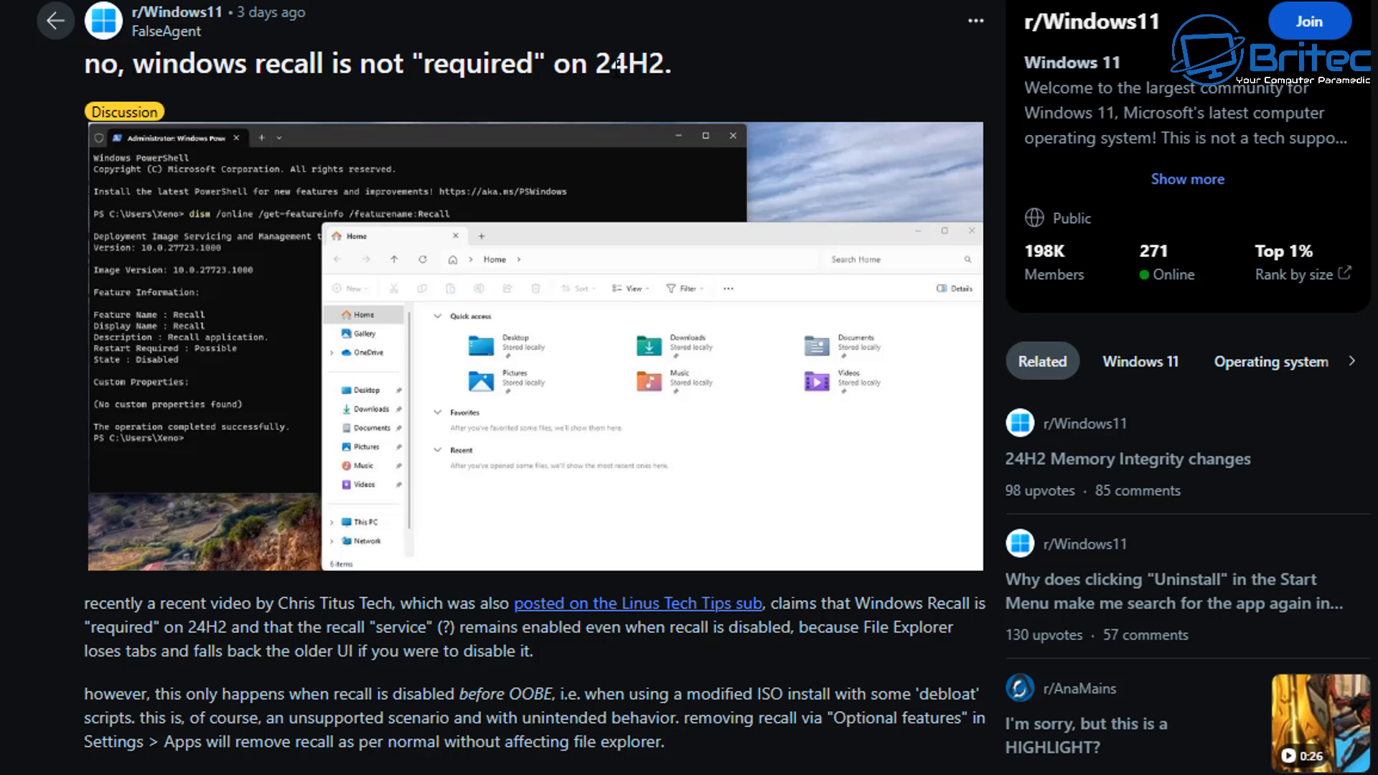
mouse_move(296, 422)
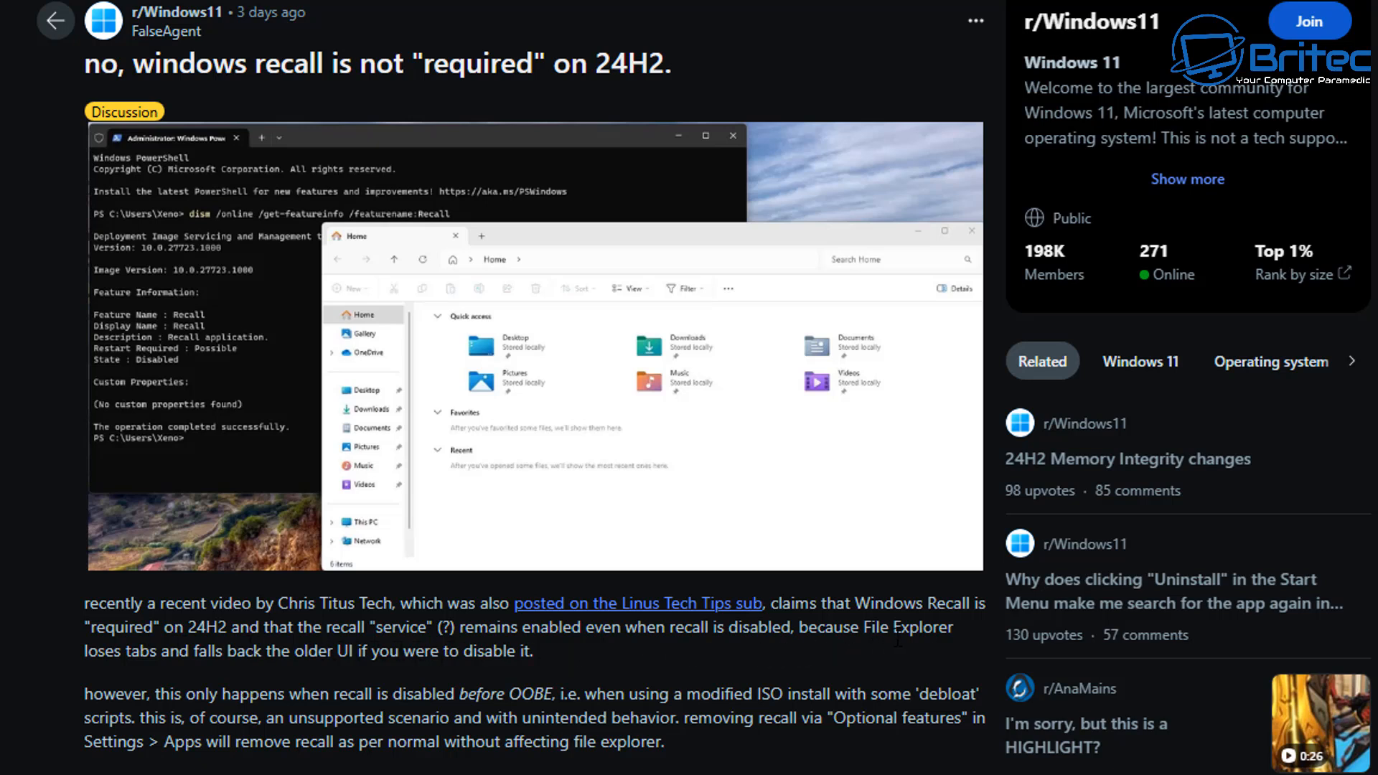
mouse_move(415, 676)
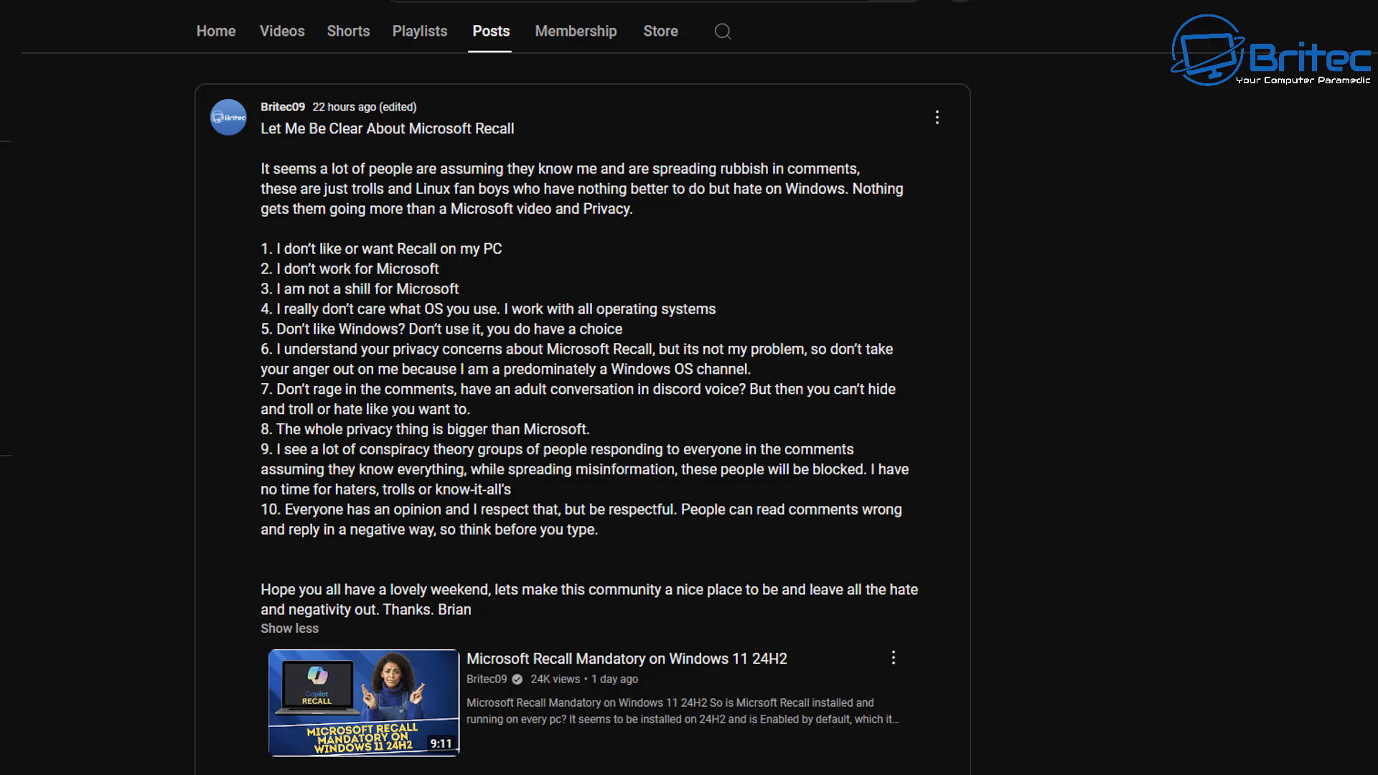
mouse_move(1193, 500)
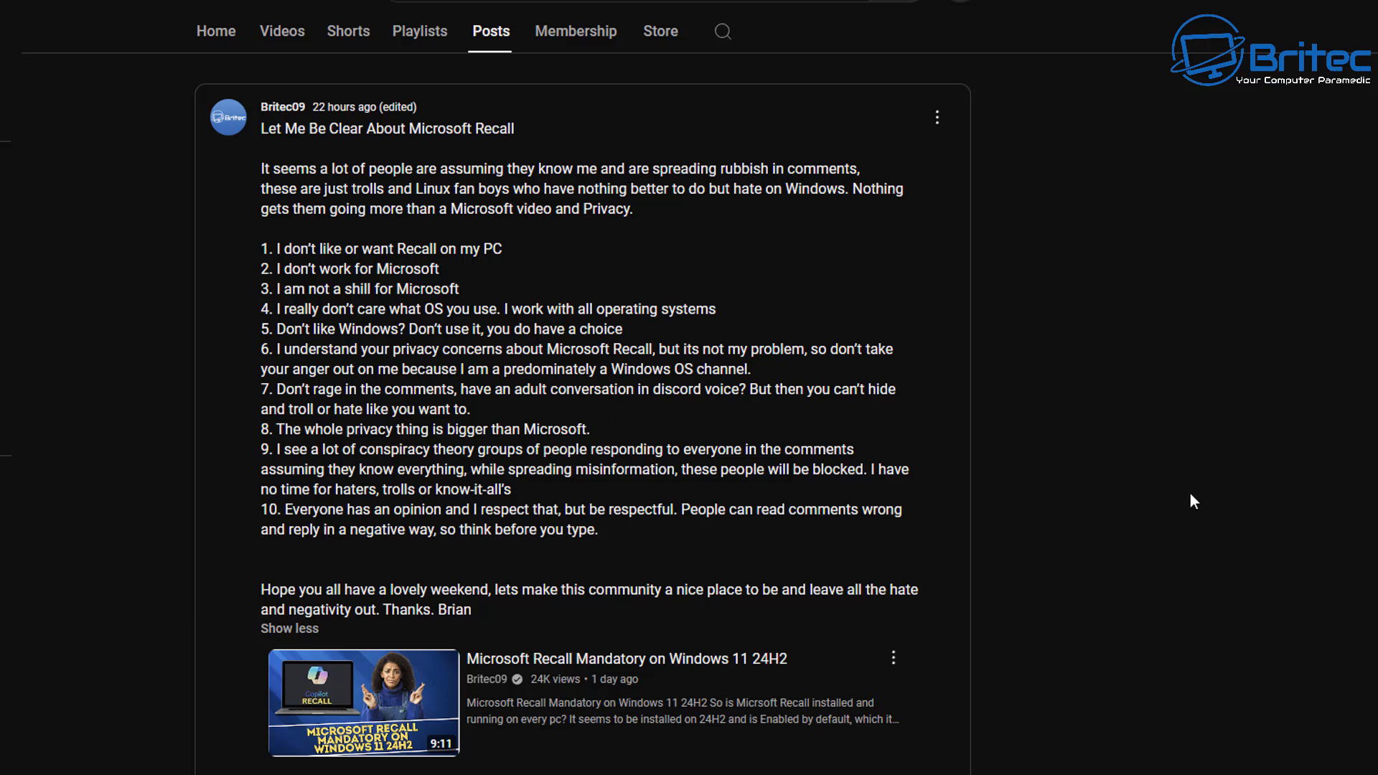
mouse_move(1191, 501)
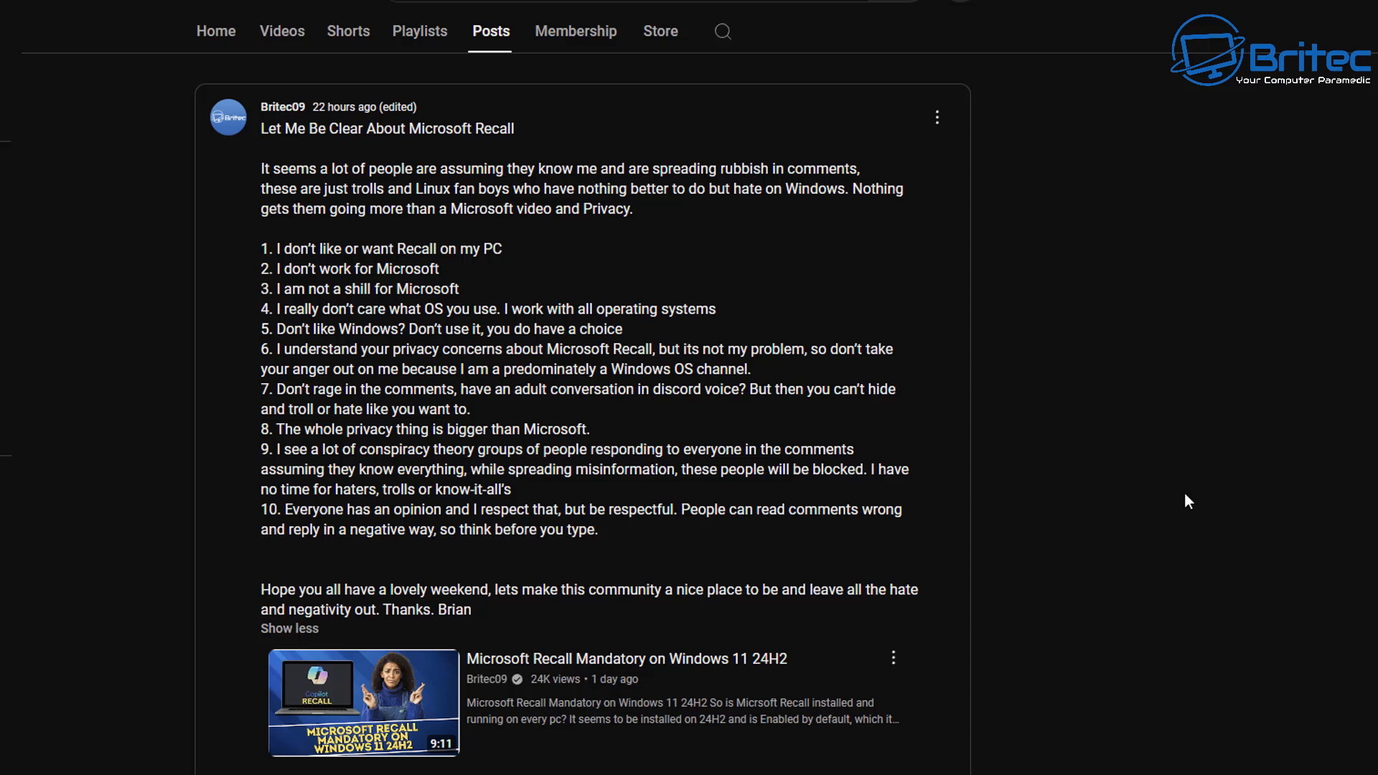
mouse_move(627, 618)
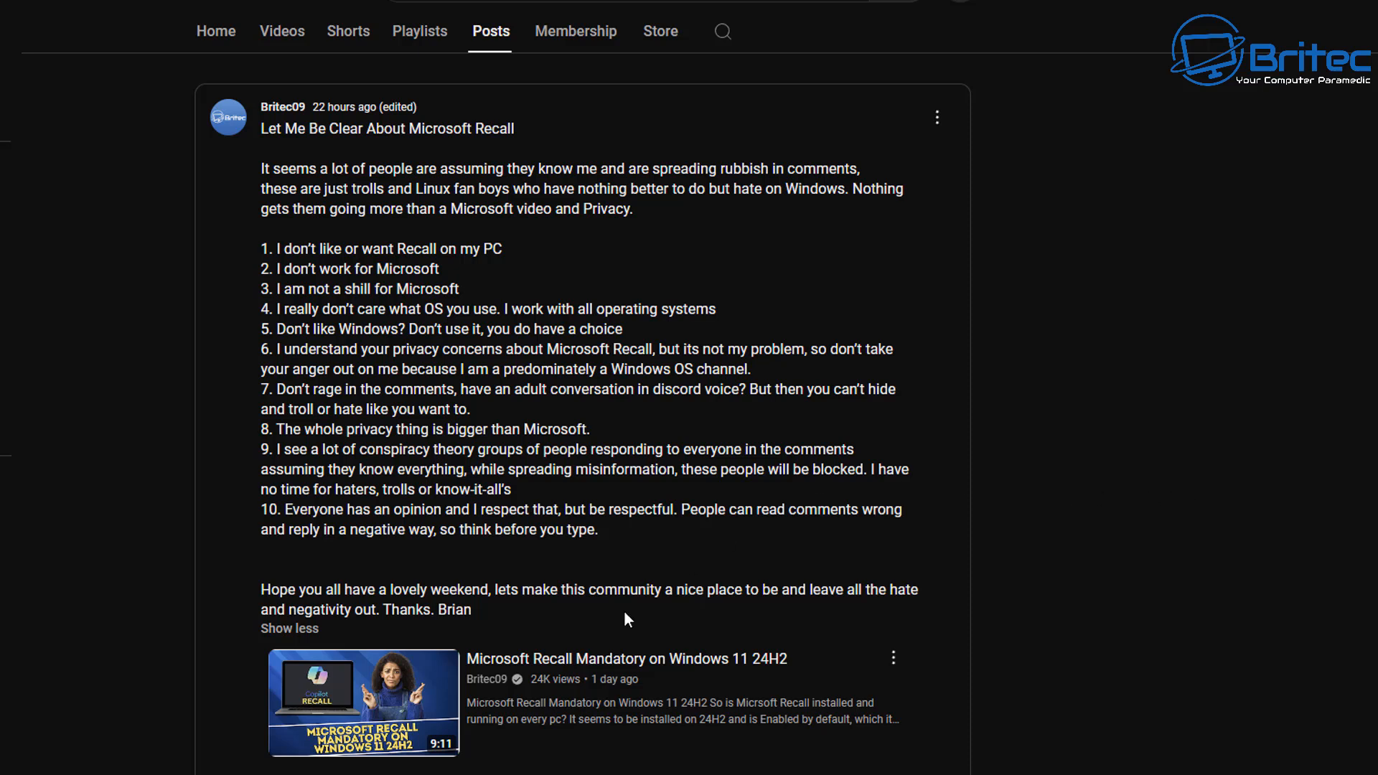
mouse_move(1169, 543)
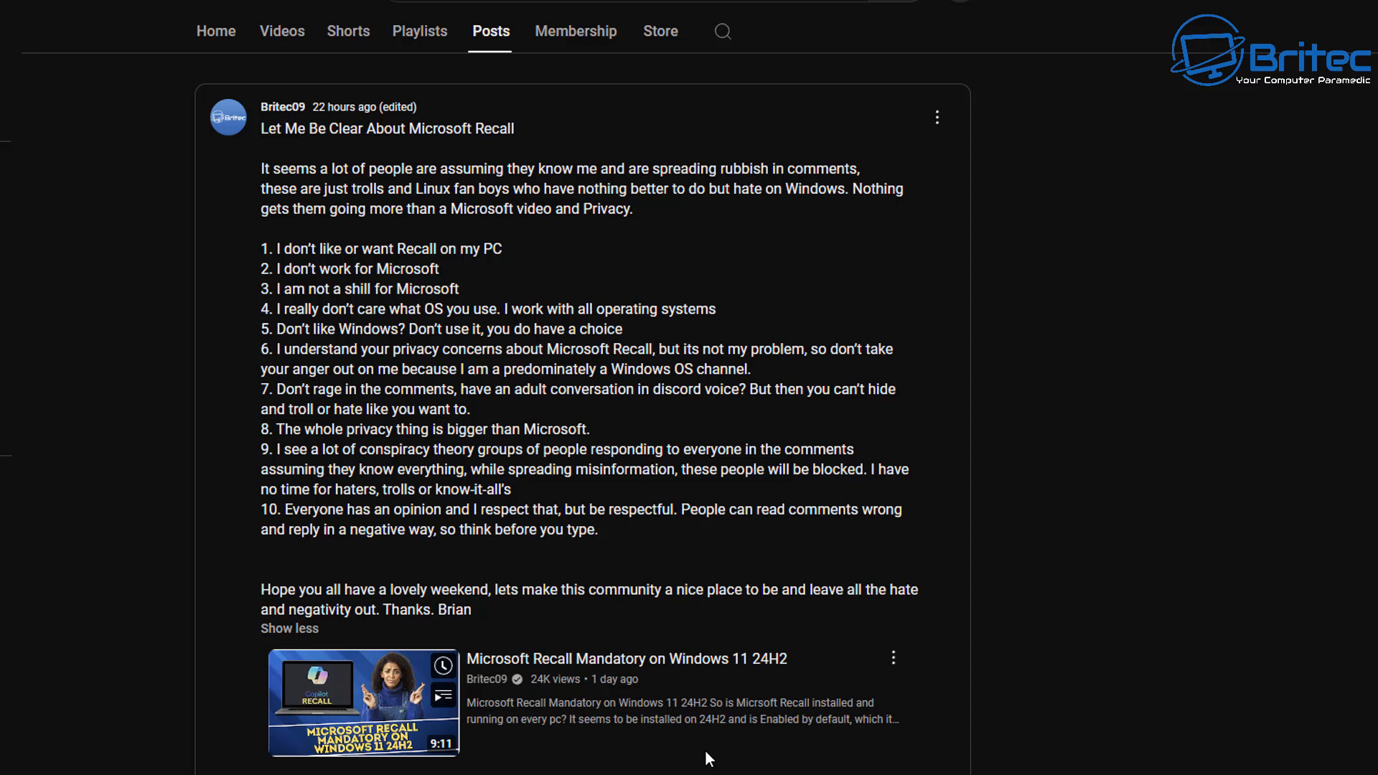
mouse_move(1166, 719)
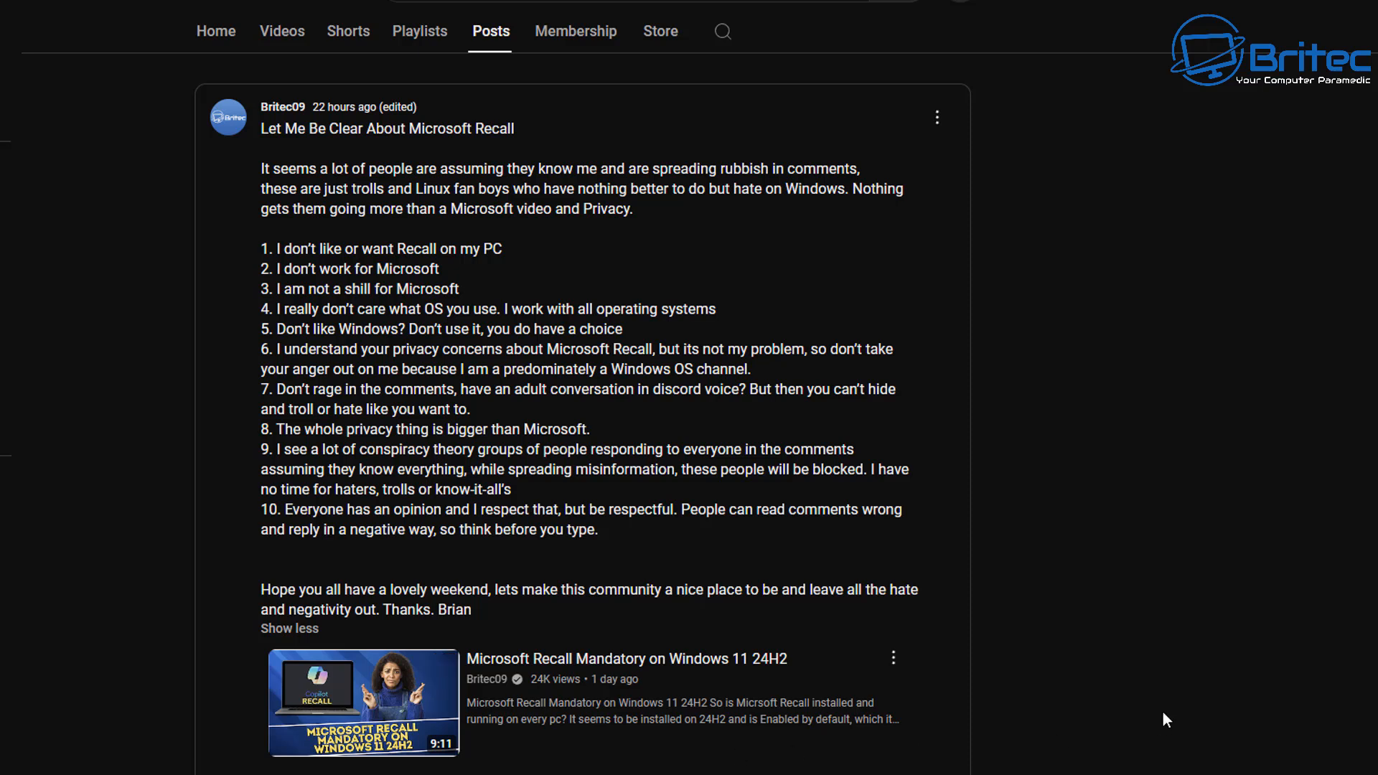
mouse_move(1180, 703)
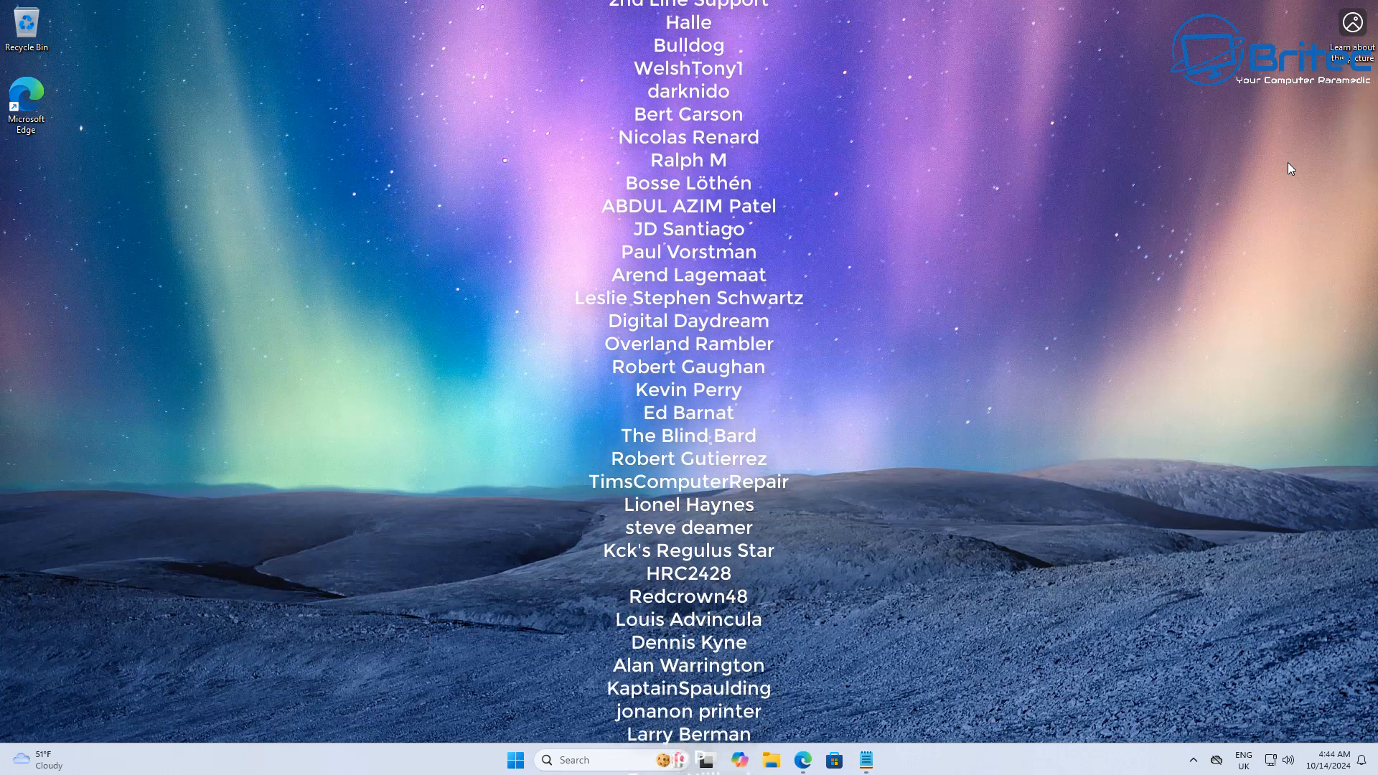
Step: Scroll the supporter end credits over the desktop to their final names
scroll(down, 3)
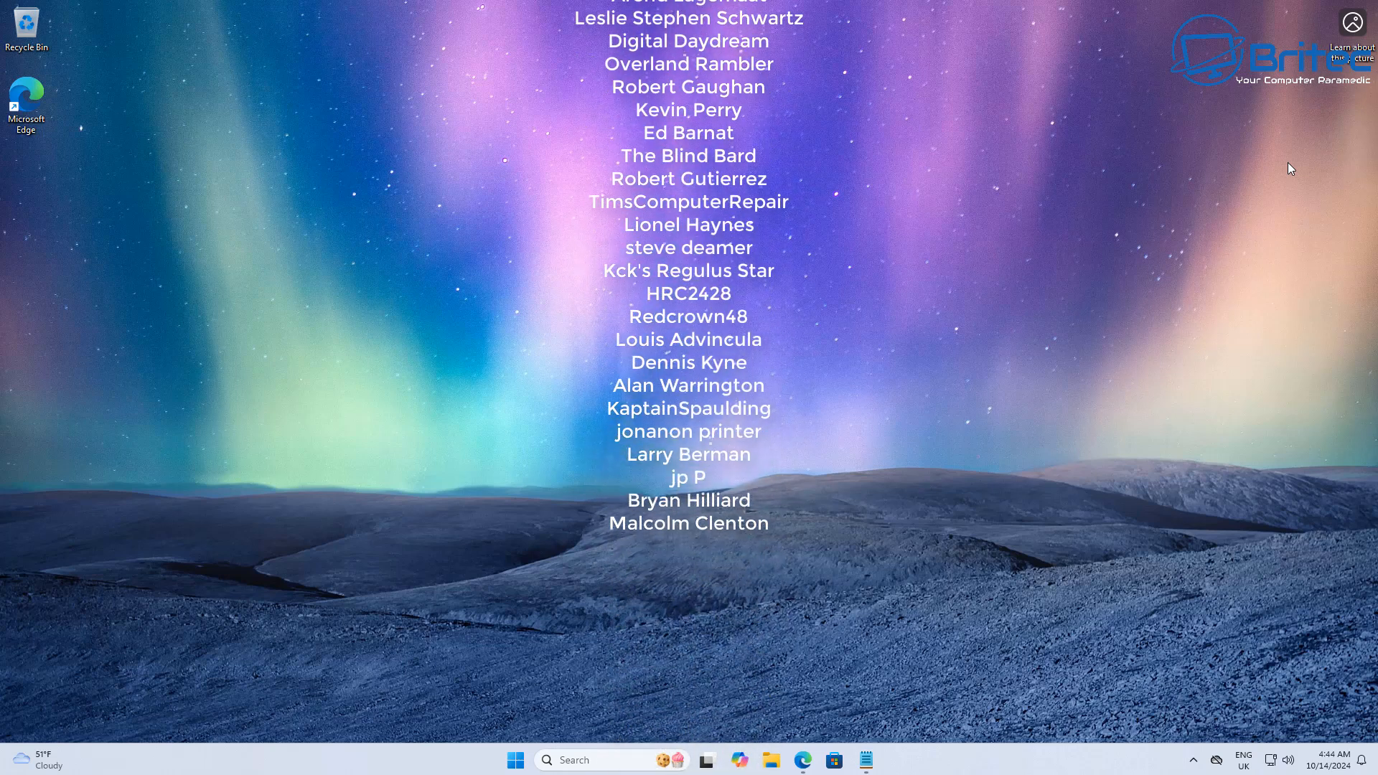